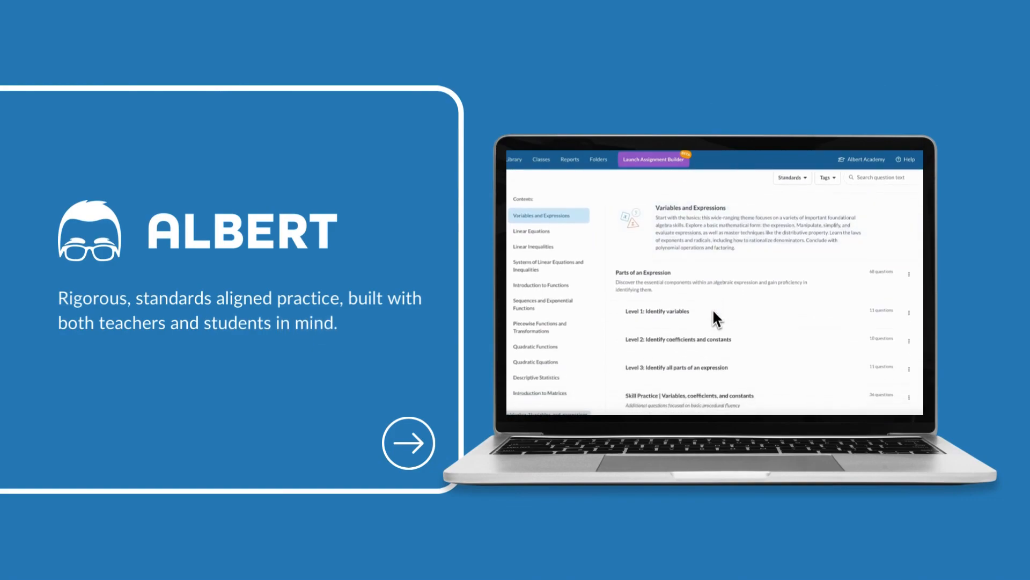
- View the Biology course's Assessments list with Simulations, Diagnostic Exams and Topic Quizzes
scroll("down", 3)
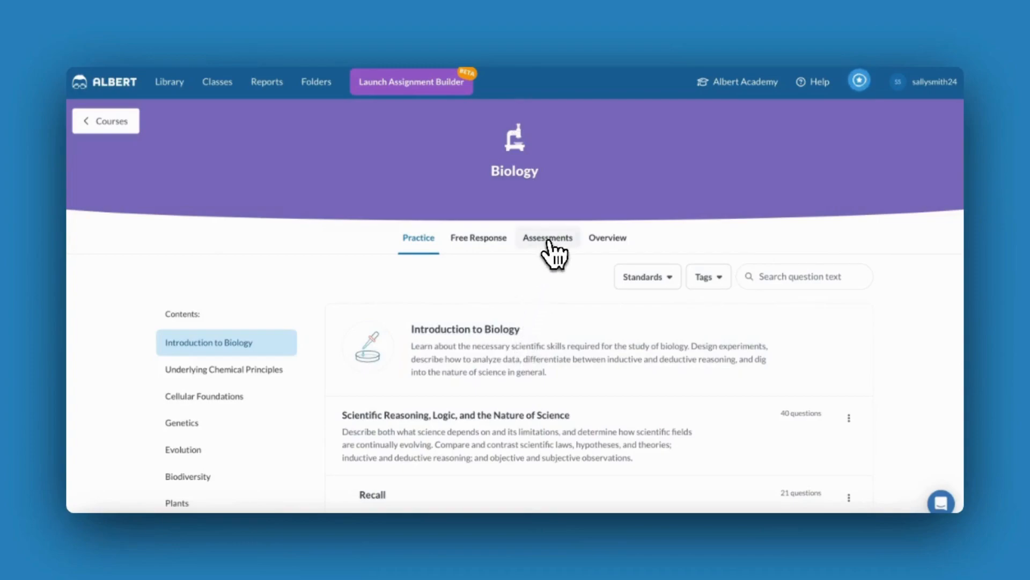
left_click(546, 237)
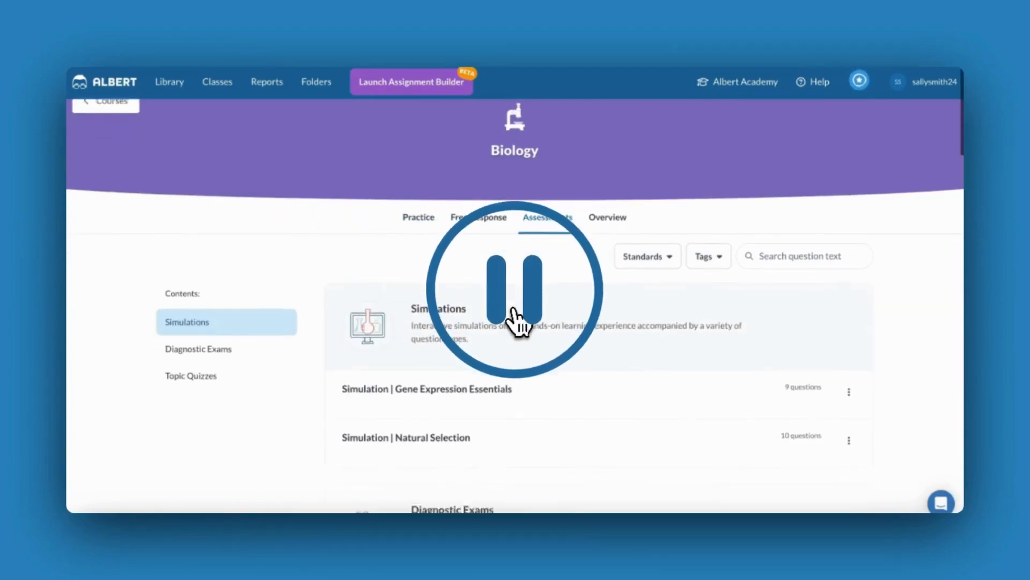
scroll("down", 3)
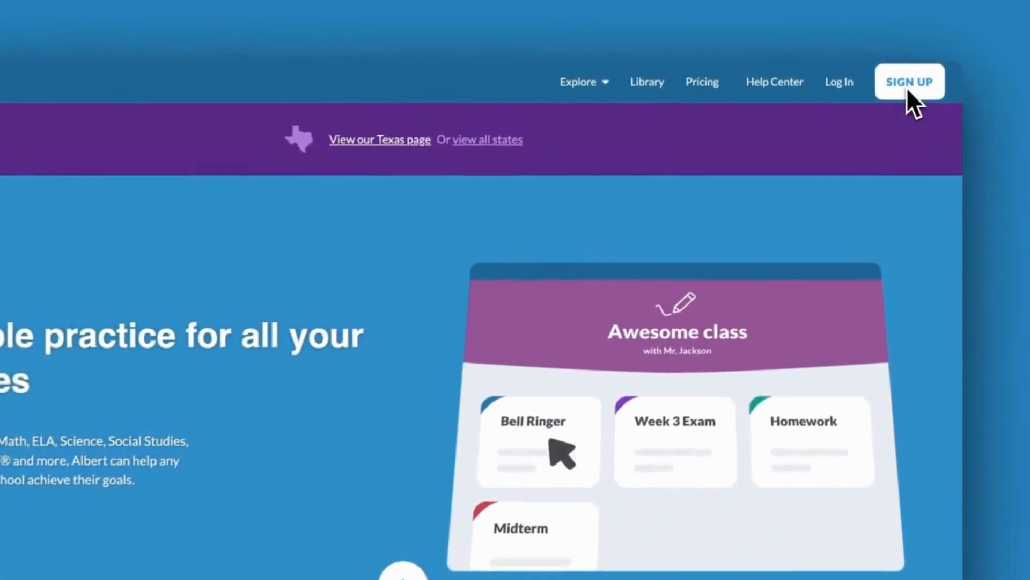
left_click(909, 82)
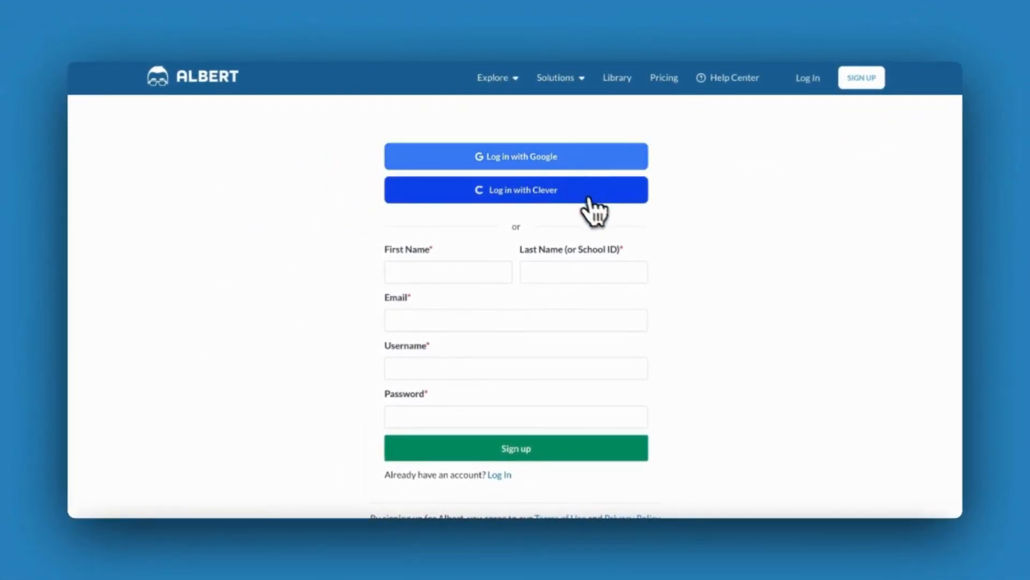
mouse_move(610, 156)
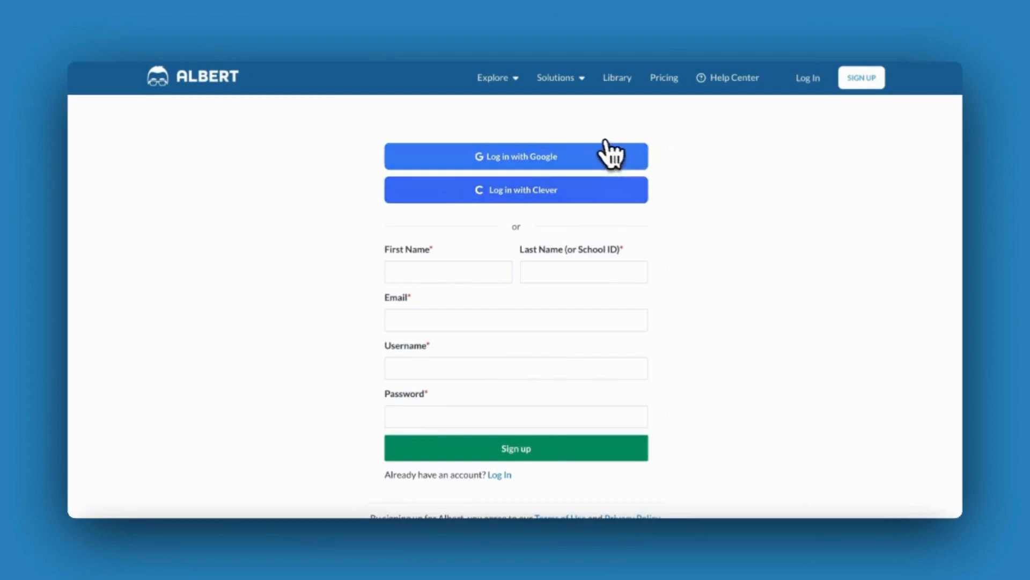
mouse_move(597, 192)
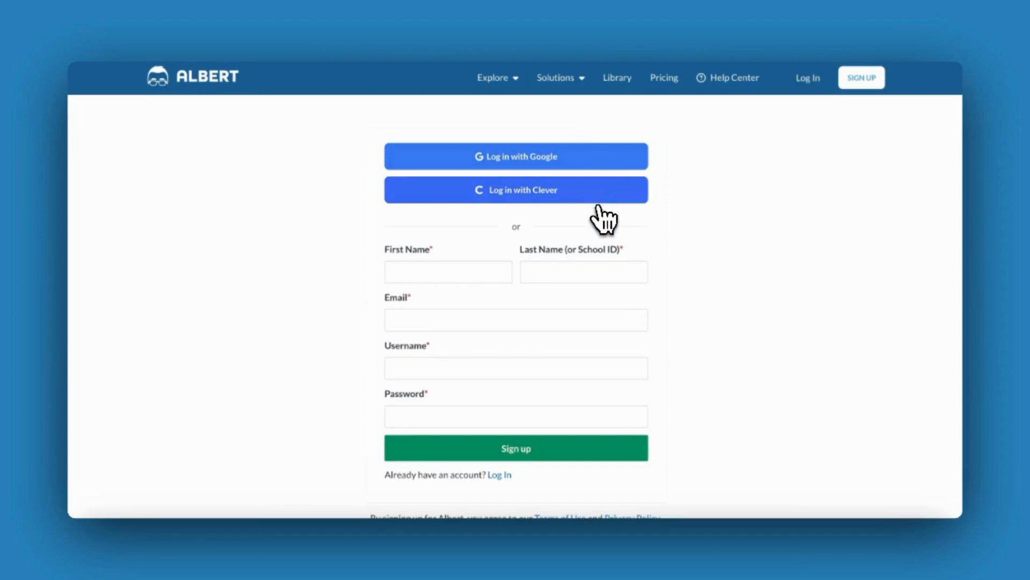
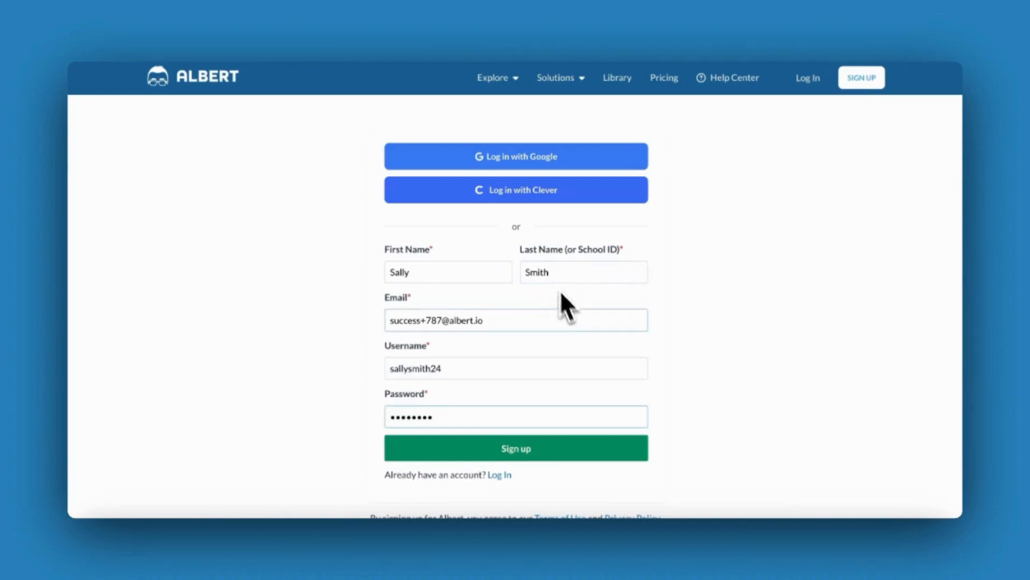
left_click(515, 448)
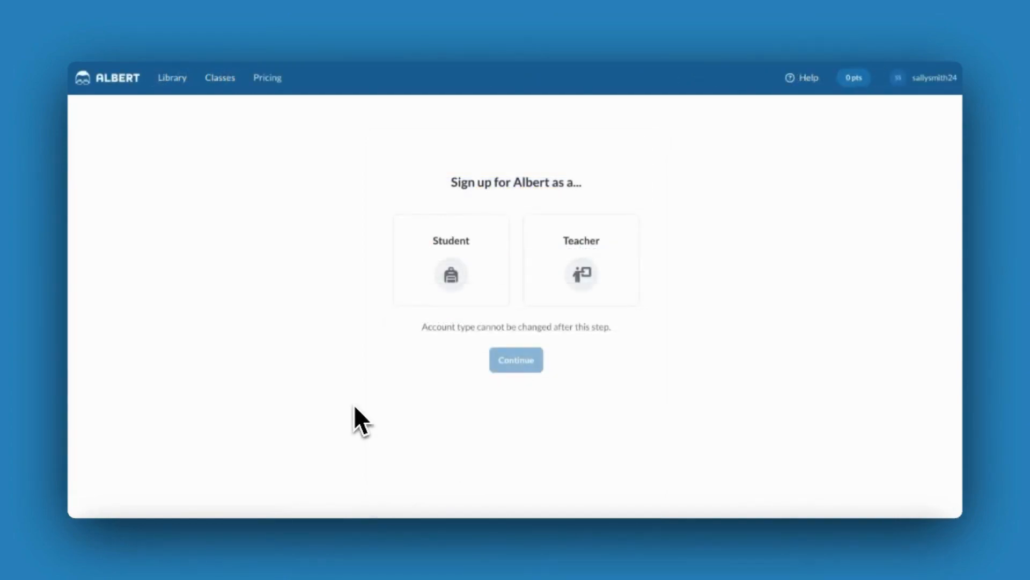
- Set up the account as a teacher at 'Albert Acad' school and confirm it from the welcome email
left_click(581, 263)
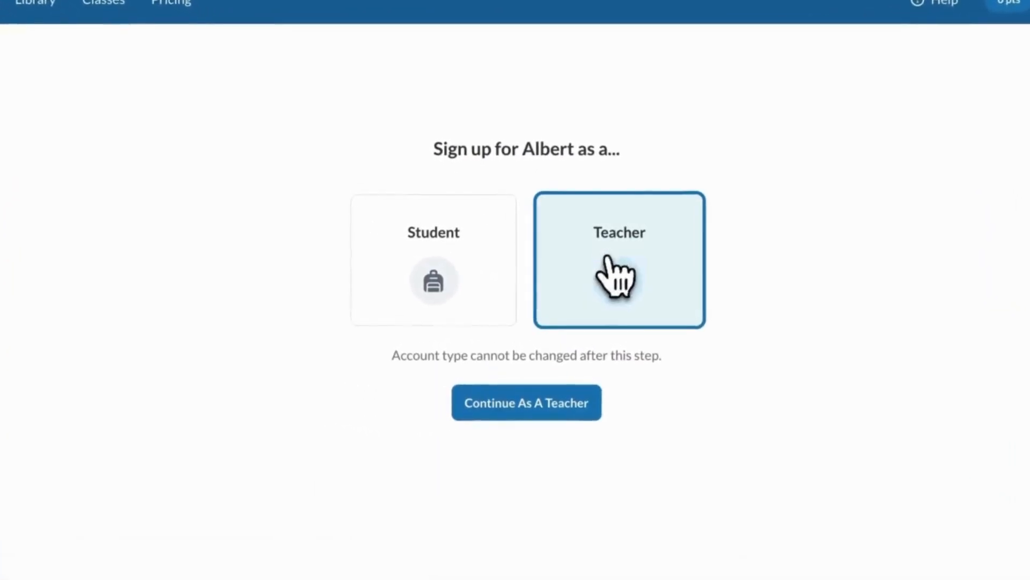
left_click(526, 403)
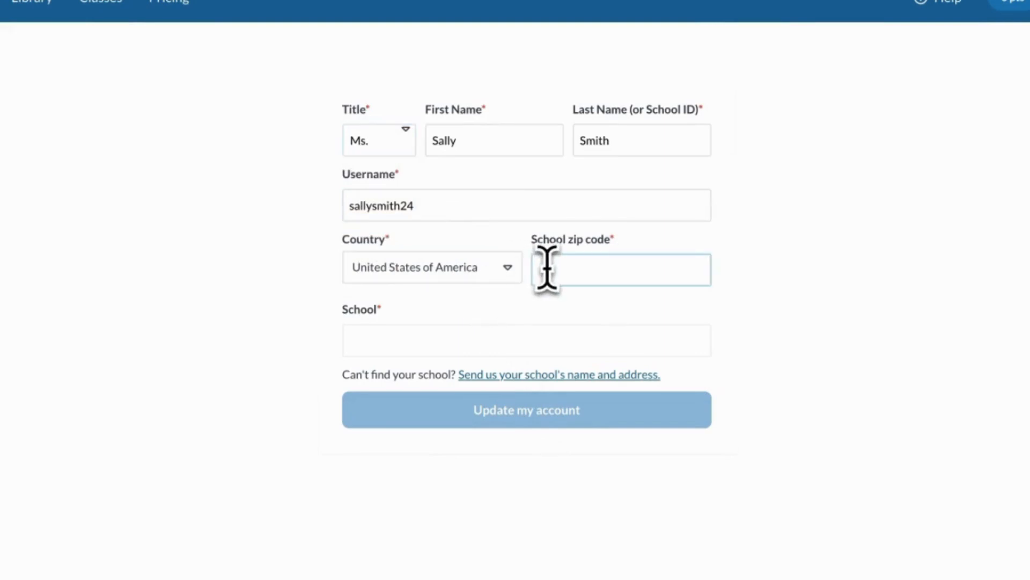
type("Albert Acad")
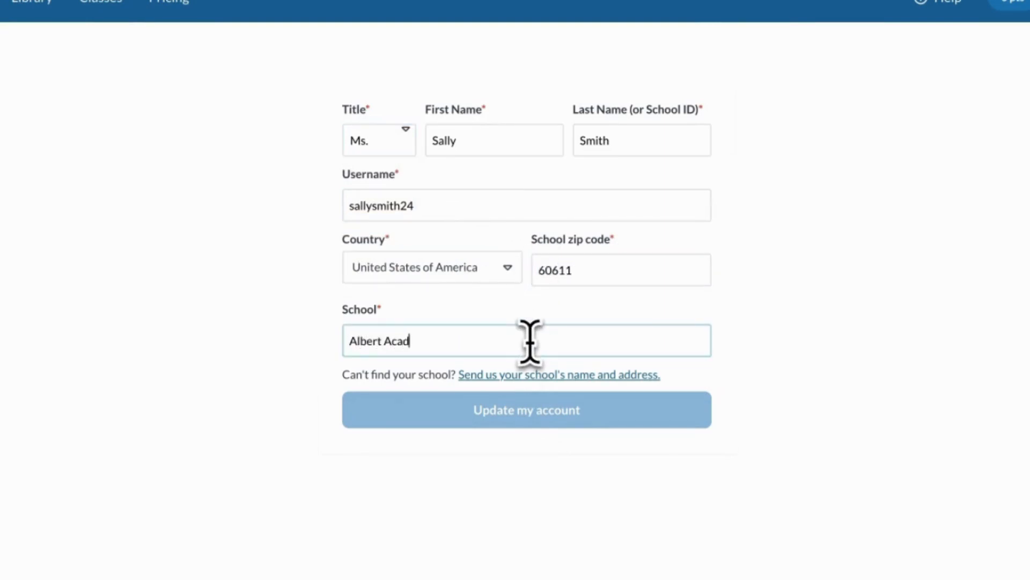
left_click(526, 409)
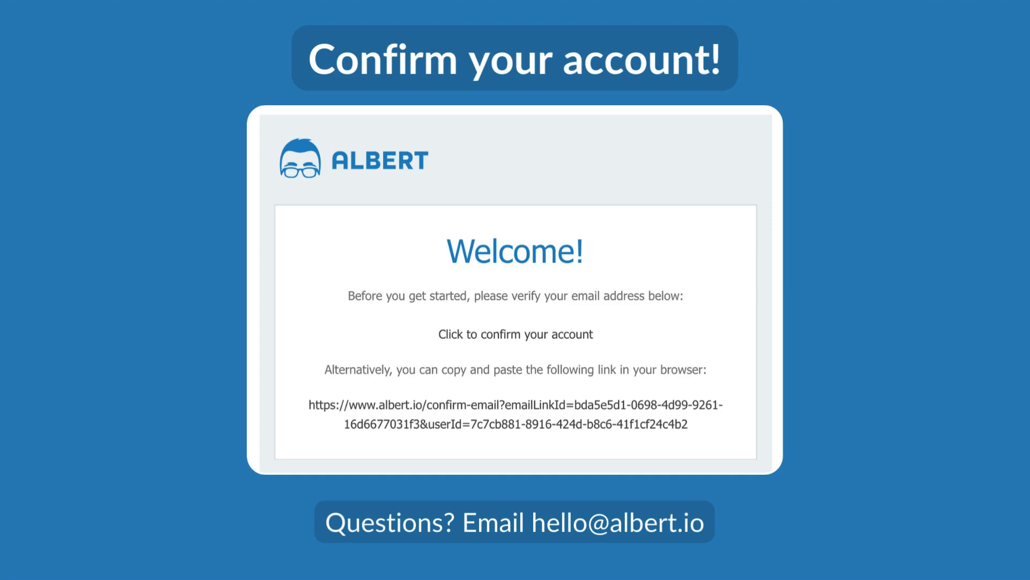
left_click(515, 334)
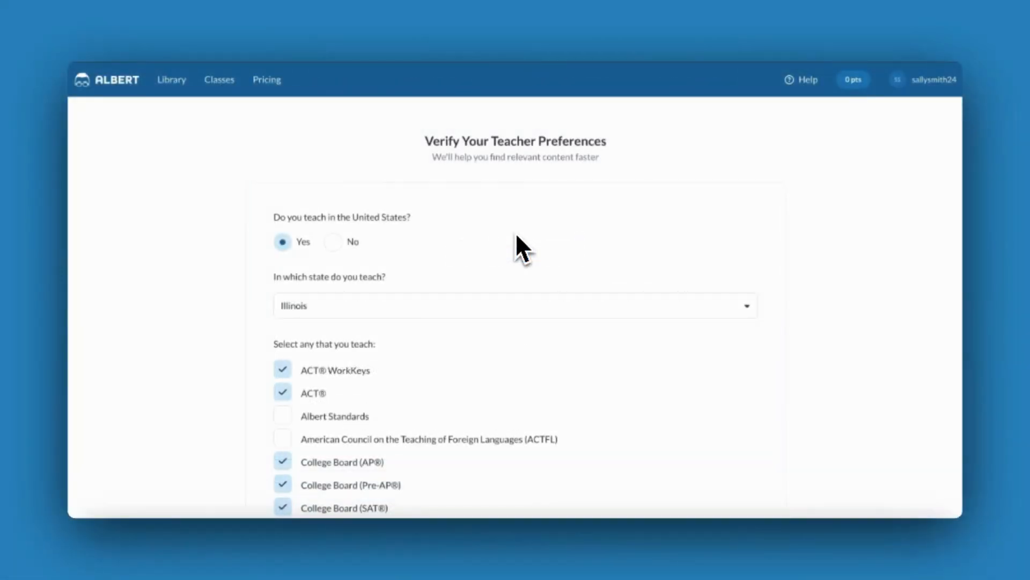
mouse_move(487, 319)
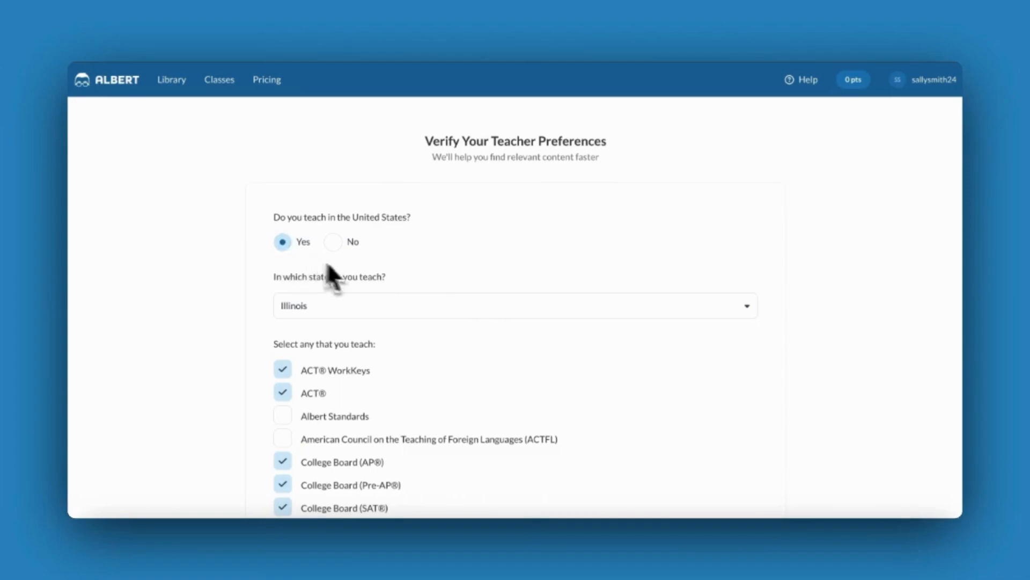
- Set the teaching state to Texas and add Common Core to the taught standards
left_click(514, 305)
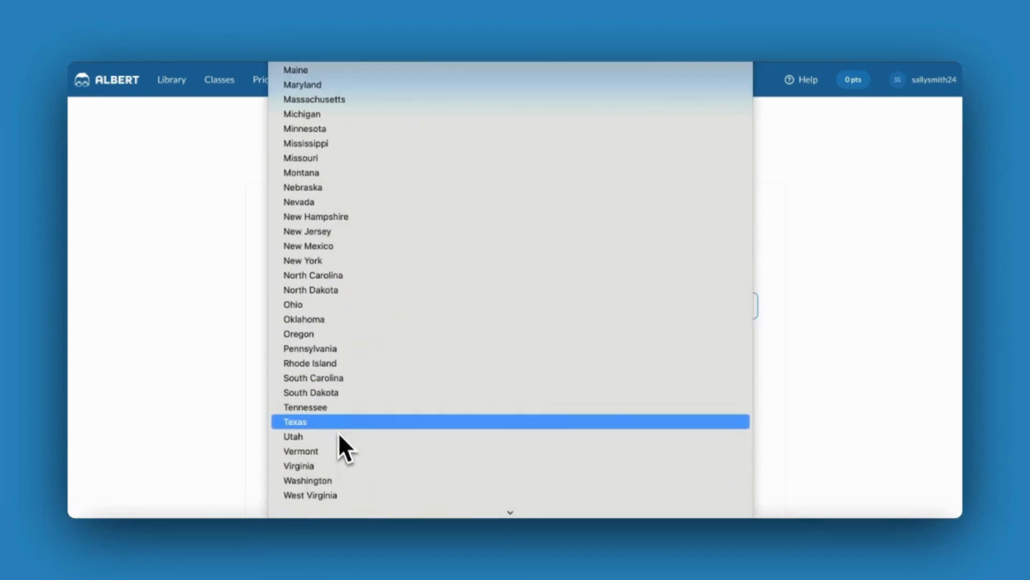
left_click(294, 421)
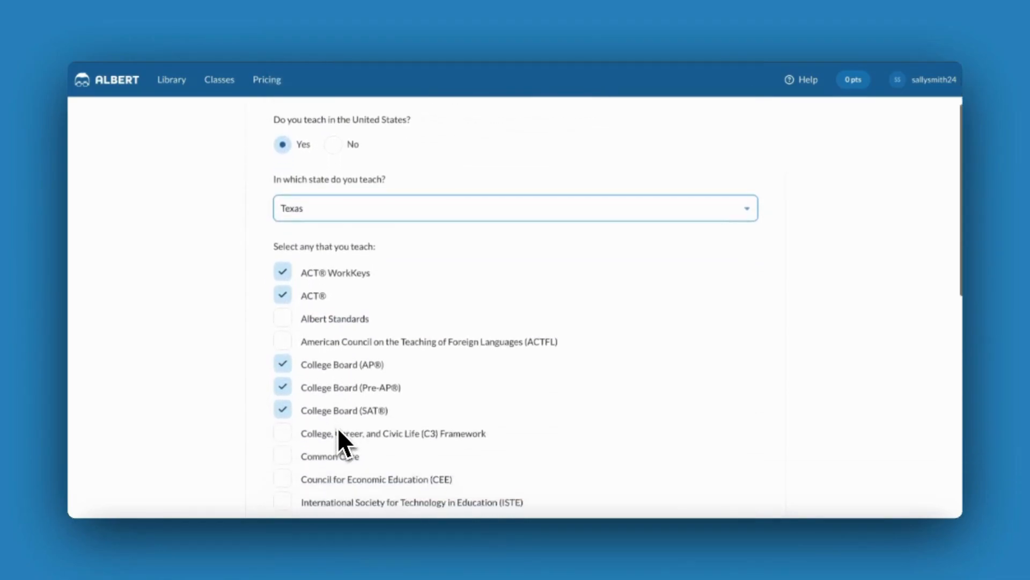
scroll("down", 3)
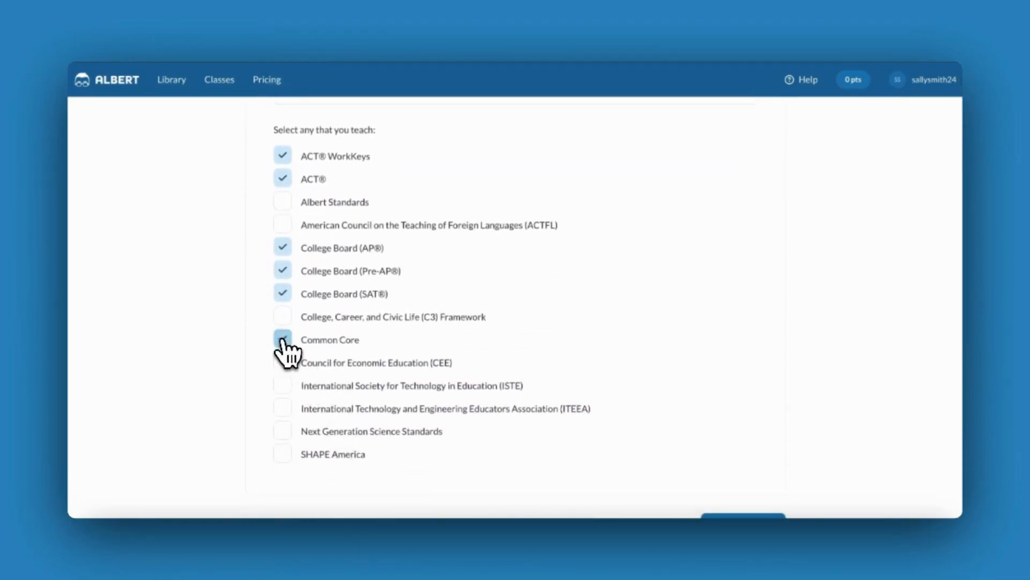
left_click(282, 339)
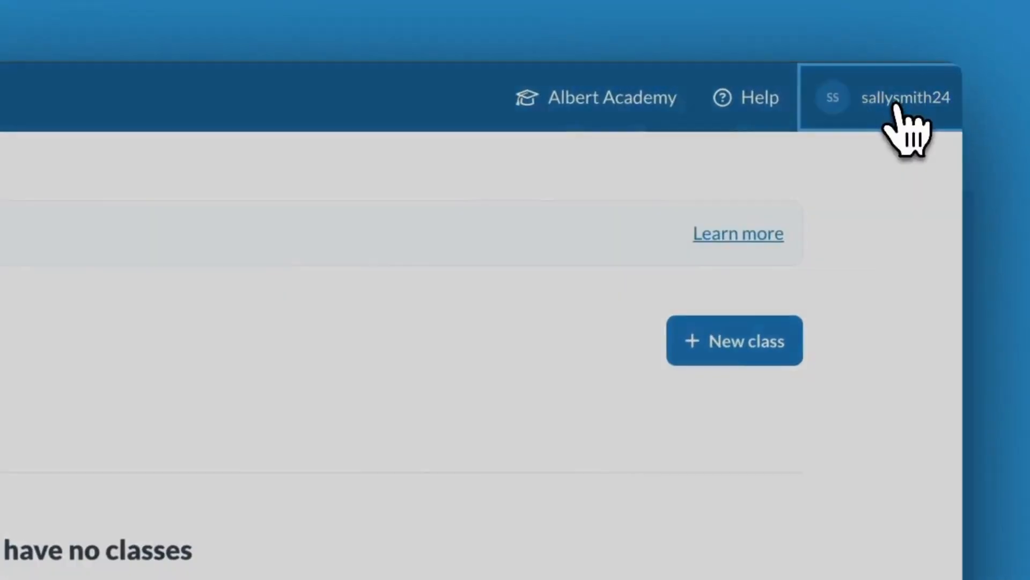
- View the teacher profile under My Account with name, email and school association
left_click(906, 97)
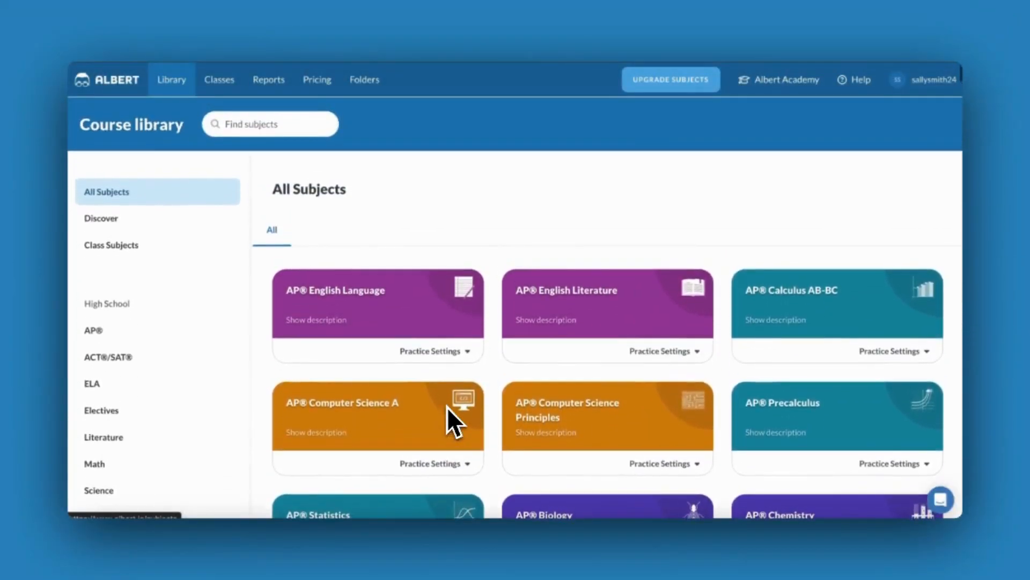
mouse_move(706, 260)
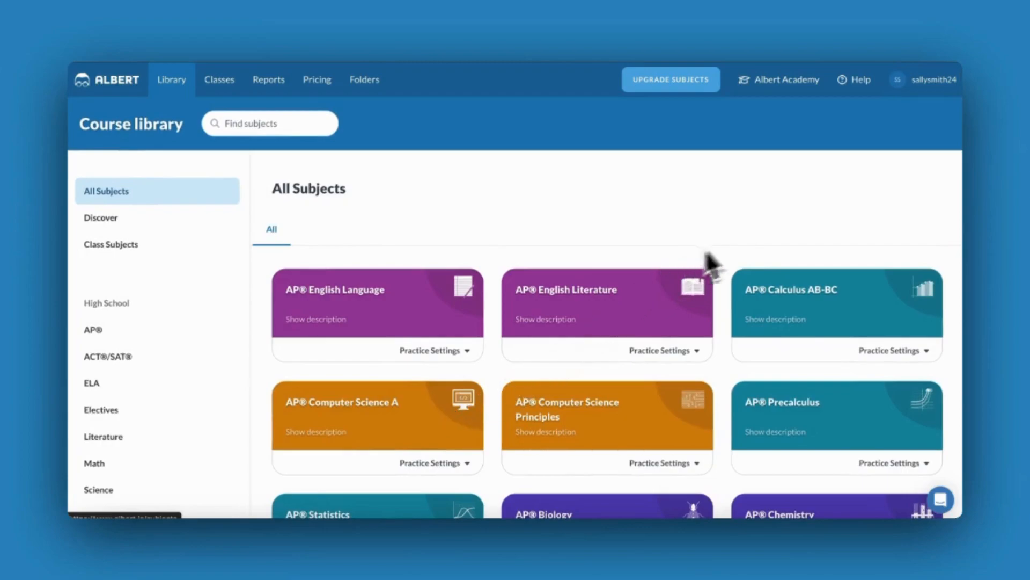
mouse_move(923, 92)
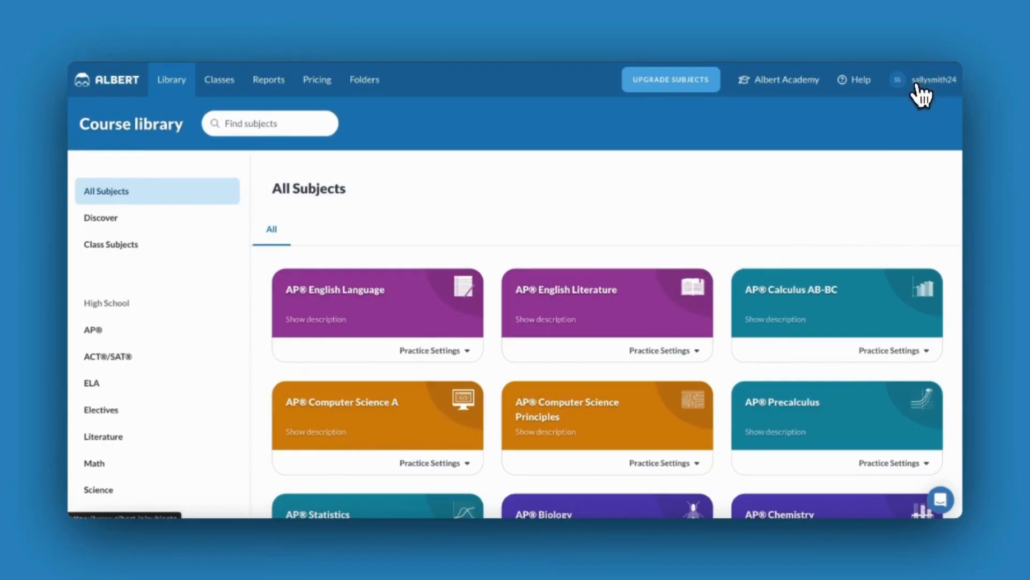
left_click(921, 79)
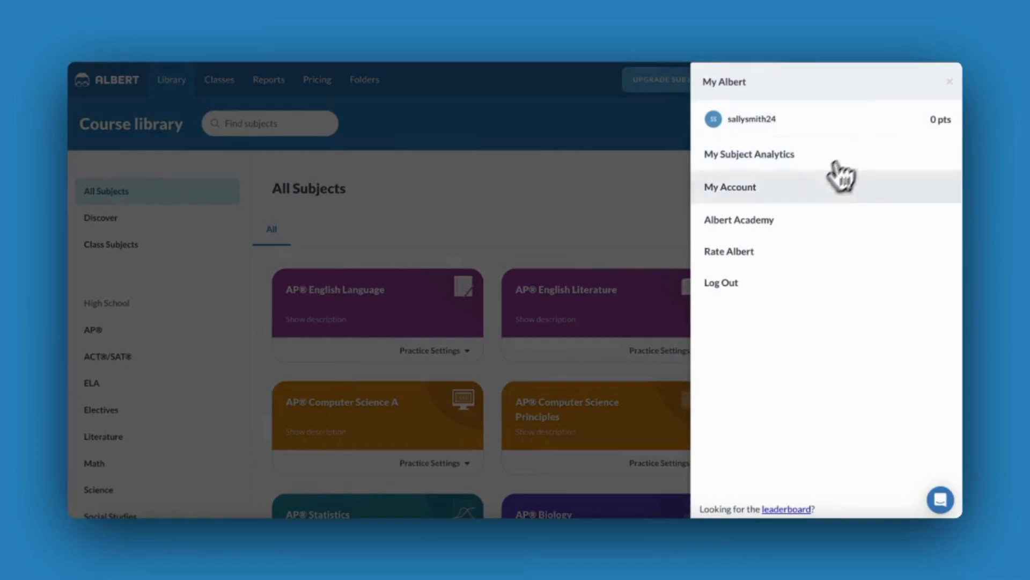
left_click(730, 187)
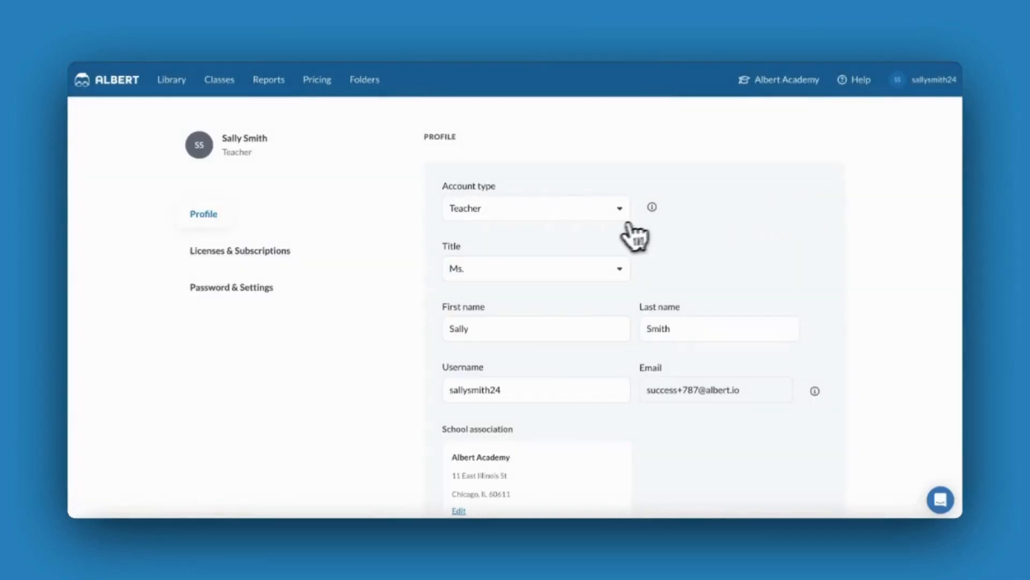
left_click(240, 251)
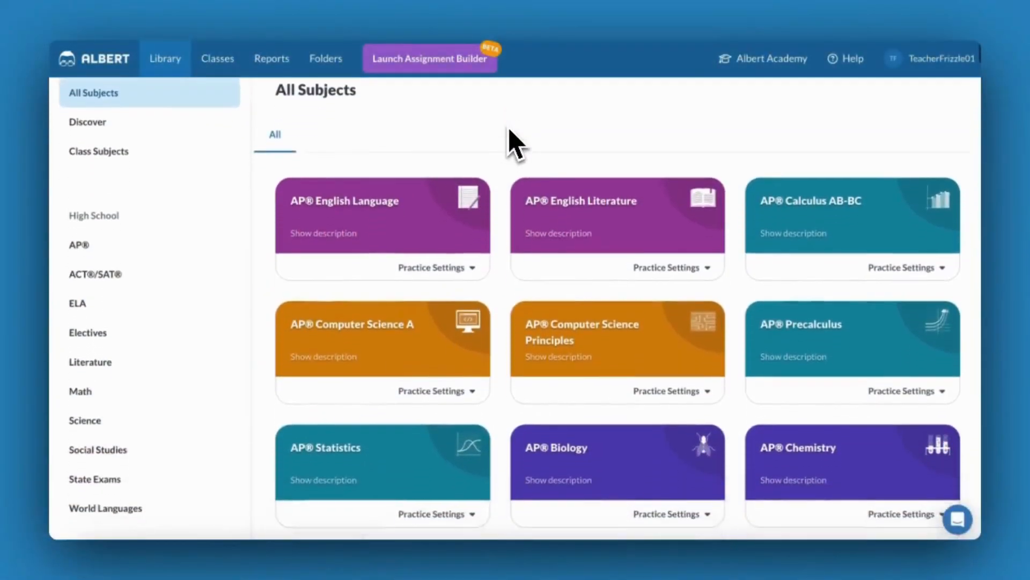
- Scroll the course library down to the AP Environmental Science and AP Physics courses
scroll("down", 3)
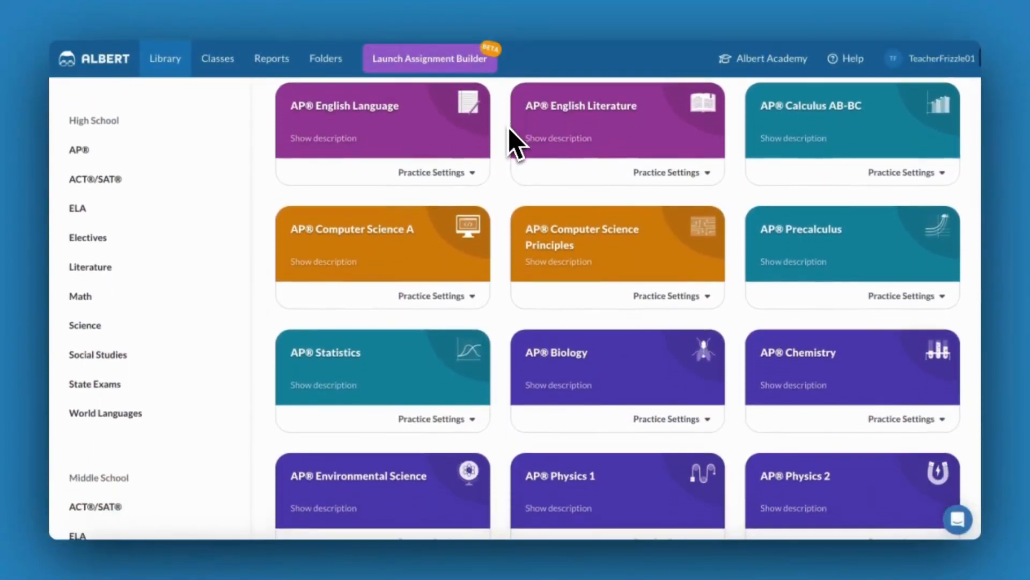
mouse_move(84, 325)
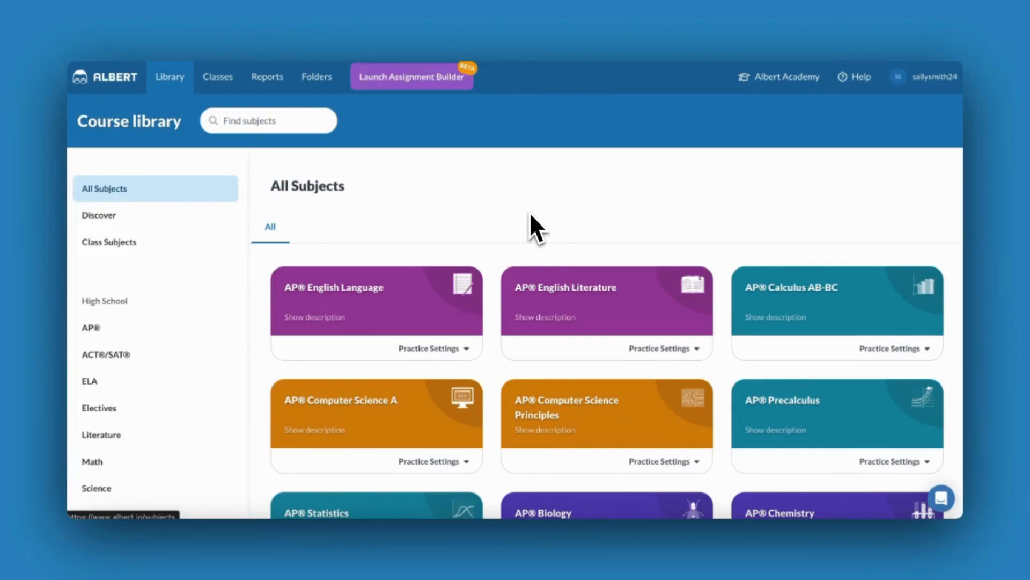
mouse_move(486, 233)
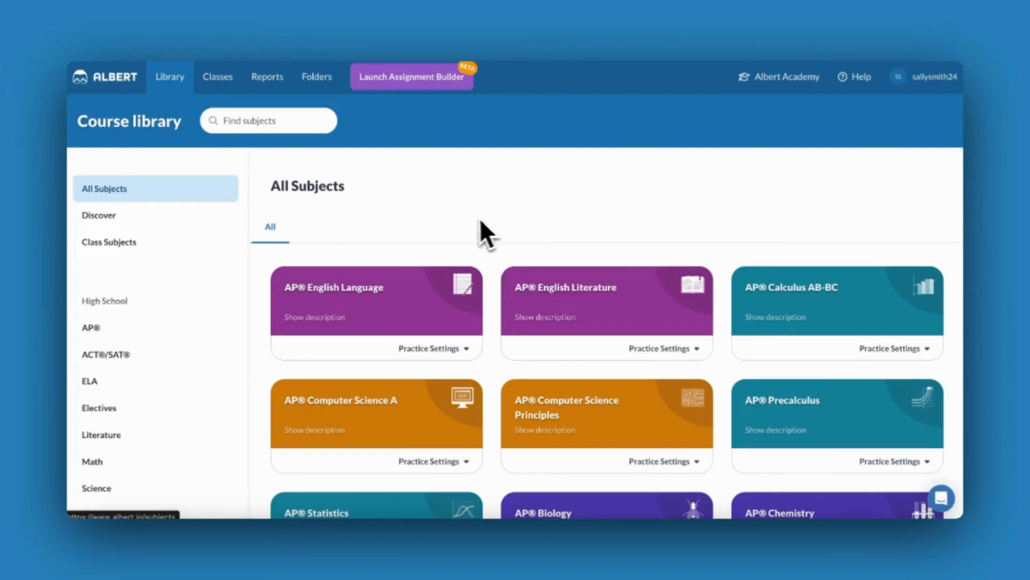
mouse_move(205, 153)
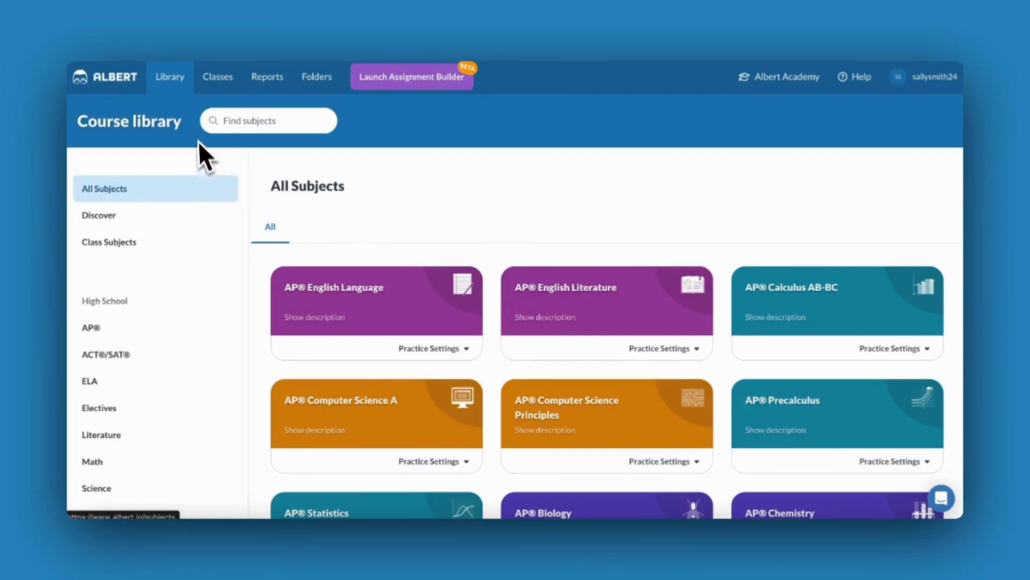
mouse_move(169, 76)
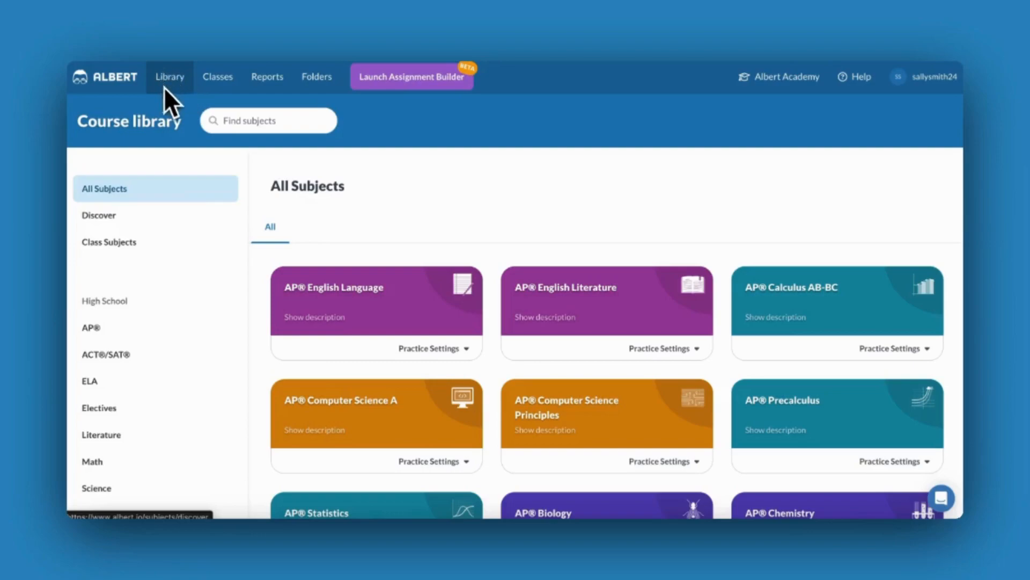
mouse_move(183, 86)
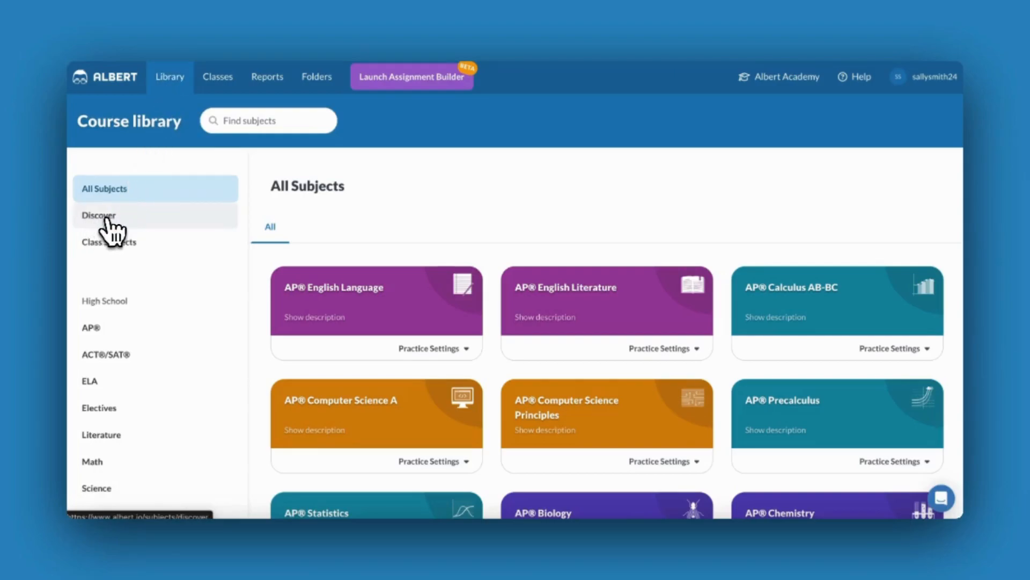
- Retake the Discover survey choosing ELA, 11th Grade and skills practice needs
left_click(98, 215)
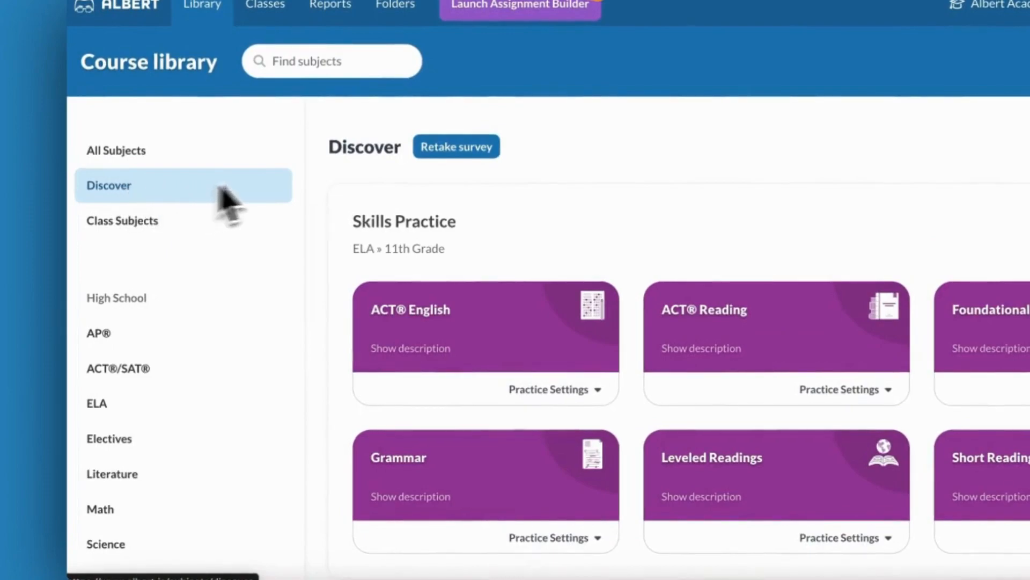
left_click(456, 146)
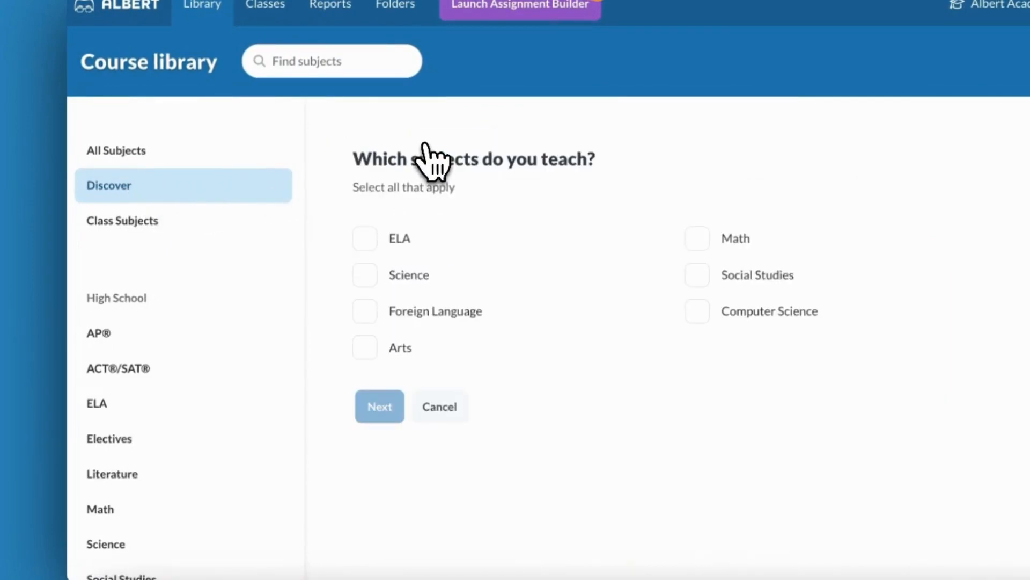
left_click(365, 238)
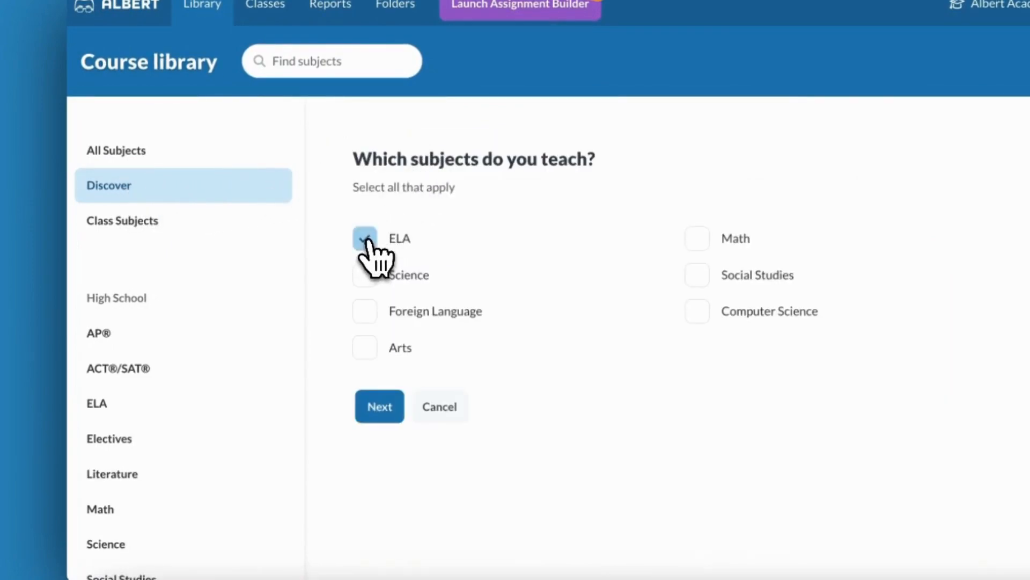
left_click(379, 406)
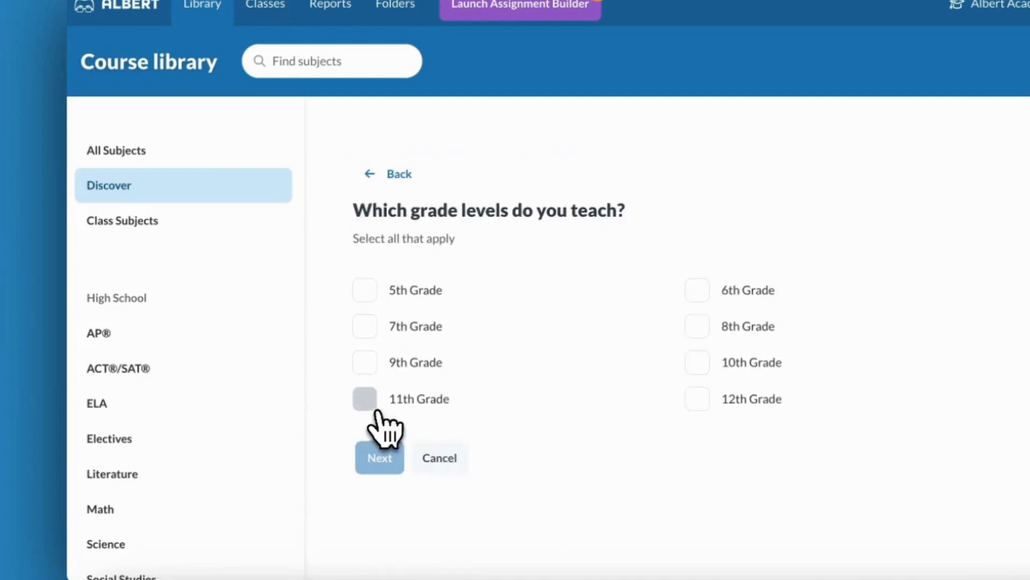
left_click(380, 457)
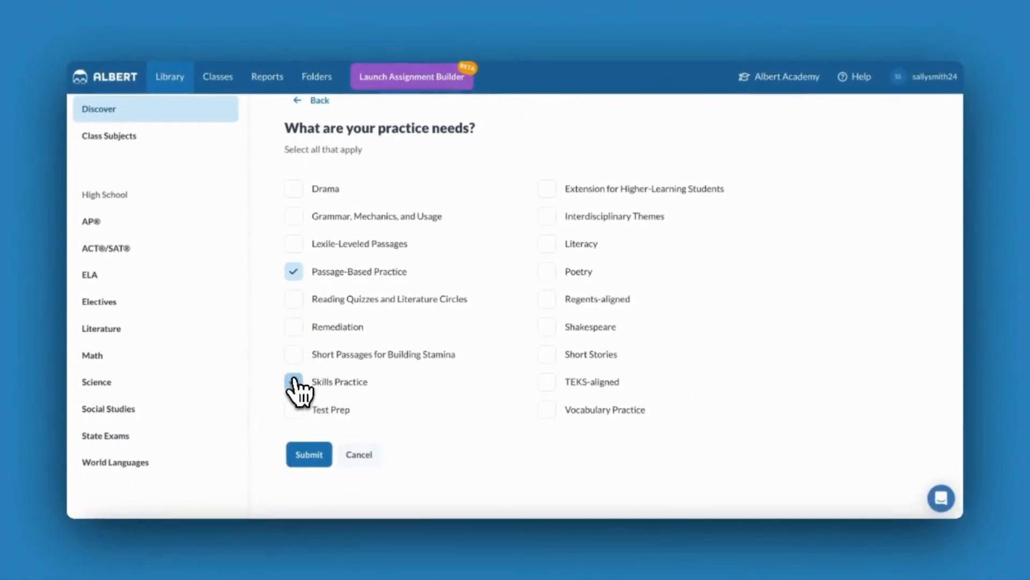
left_click(308, 454)
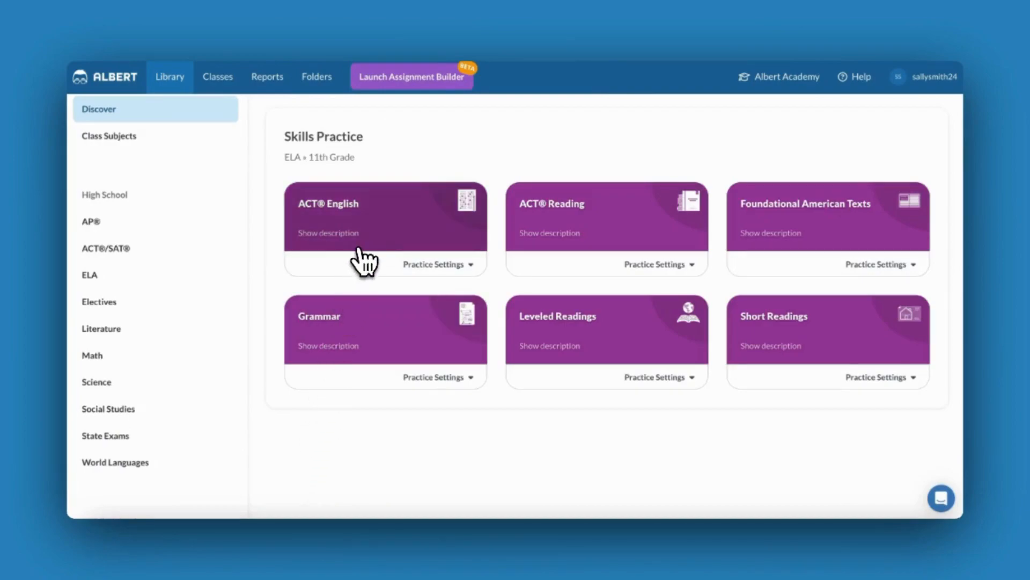
mouse_move(549, 233)
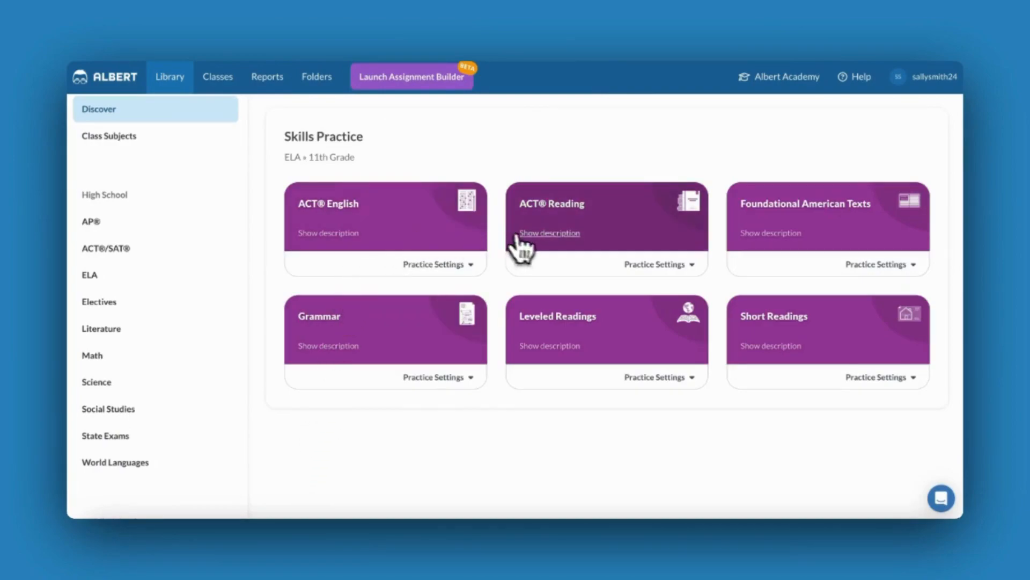
- Browse the library's High School AP, ACT/SAT, Literature and State Exams catalogues
left_click(169, 76)
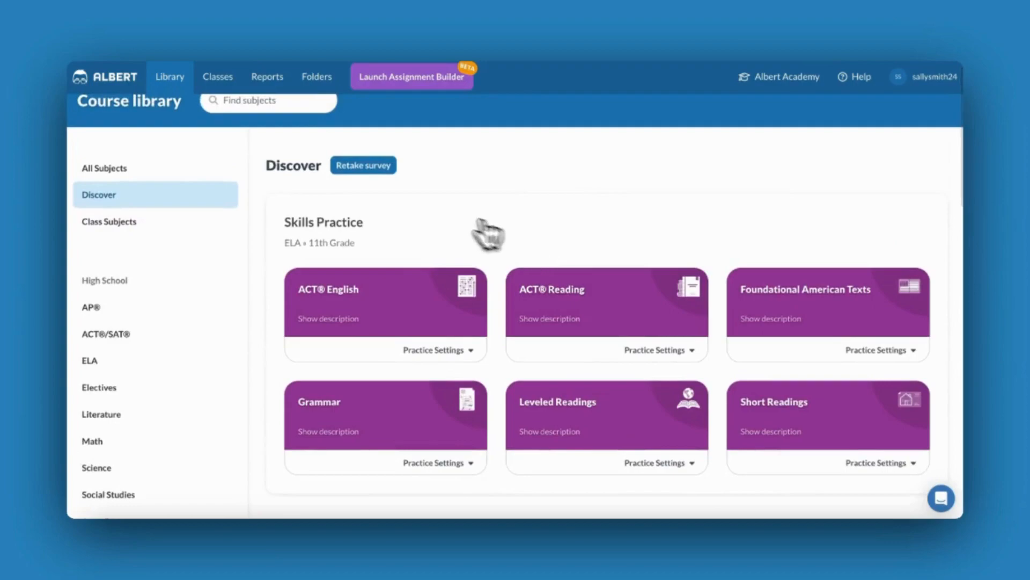
mouse_move(387, 191)
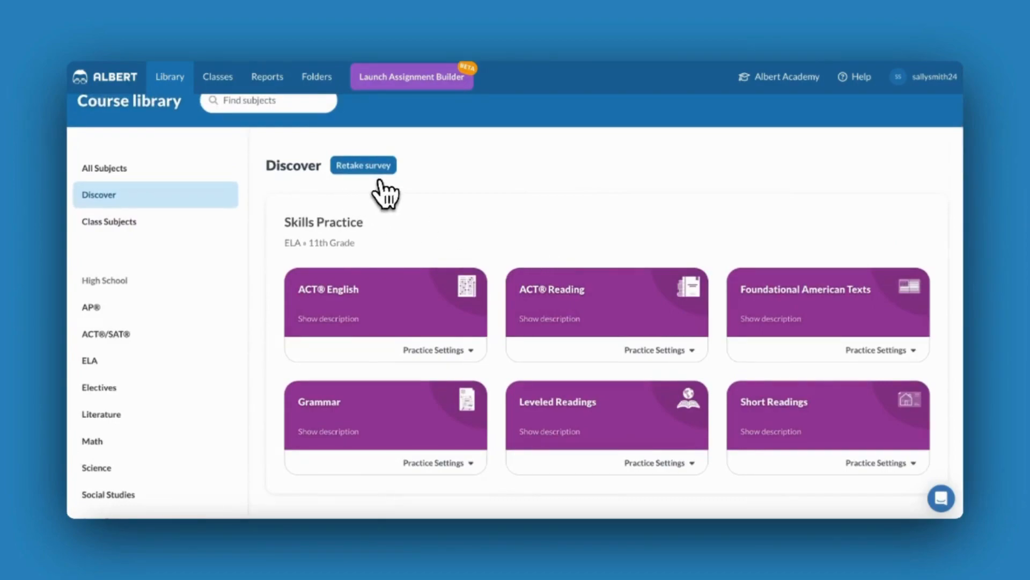
scroll("down", 3)
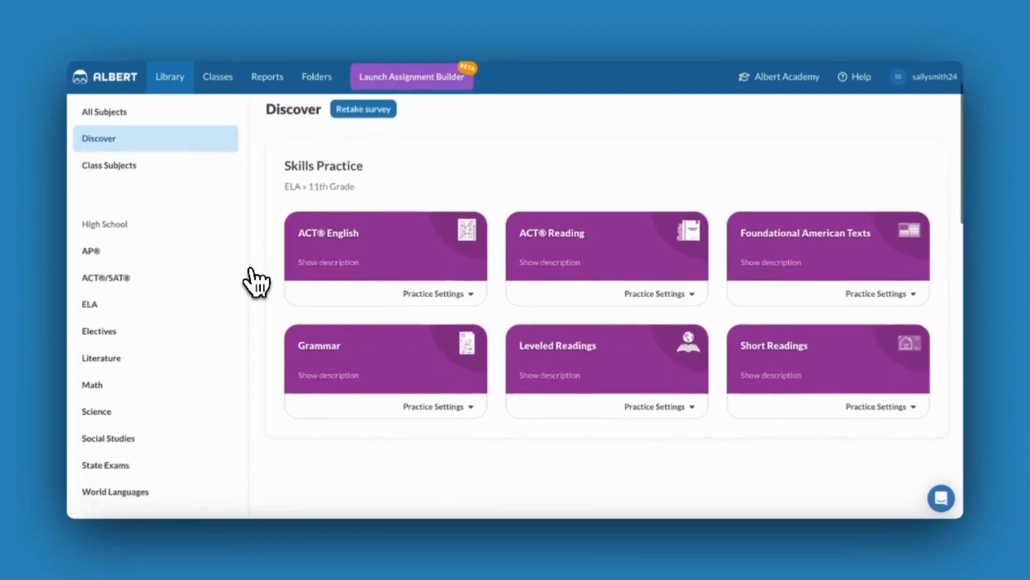
scroll("down", 3)
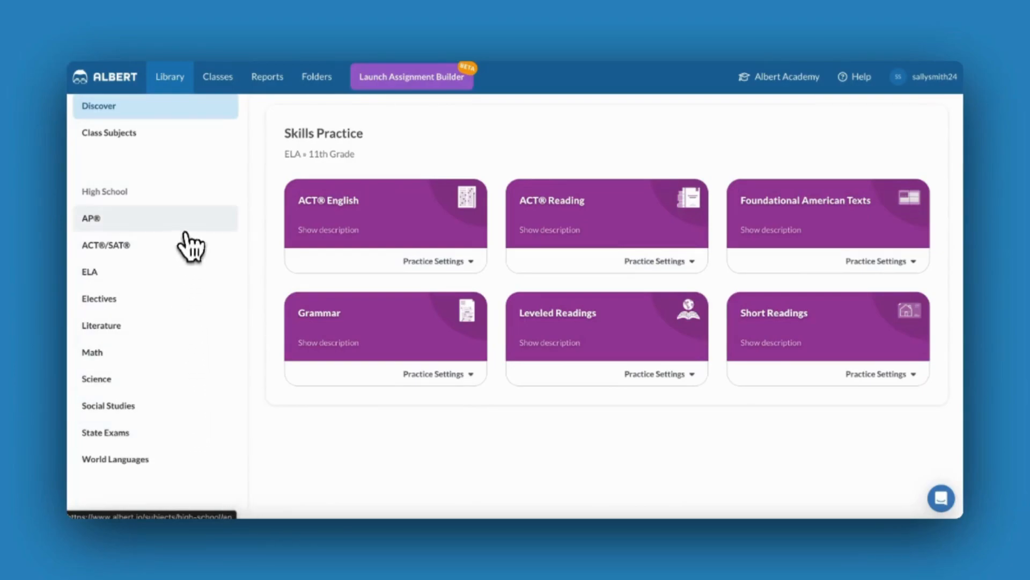
left_click(90, 218)
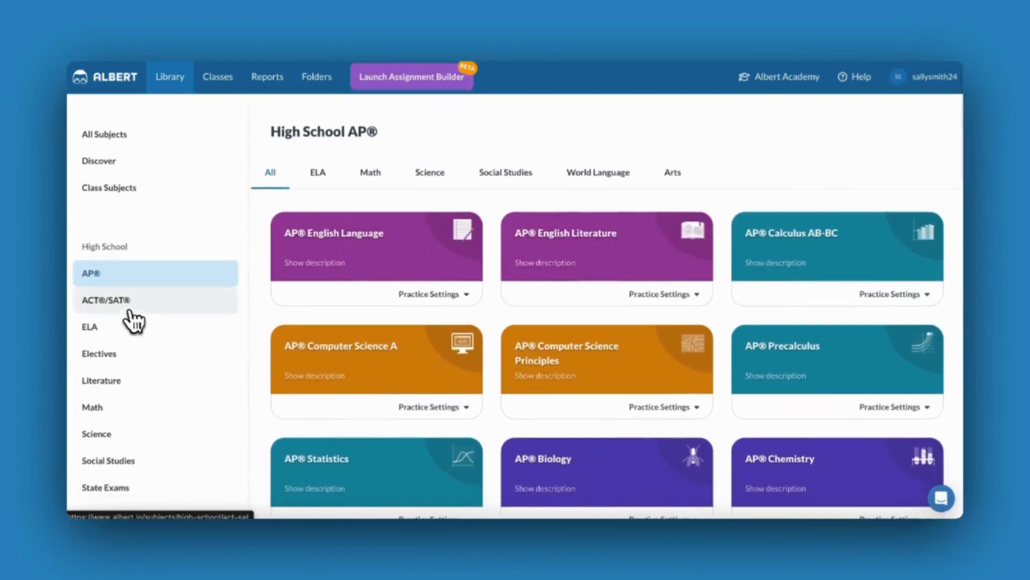
left_click(106, 300)
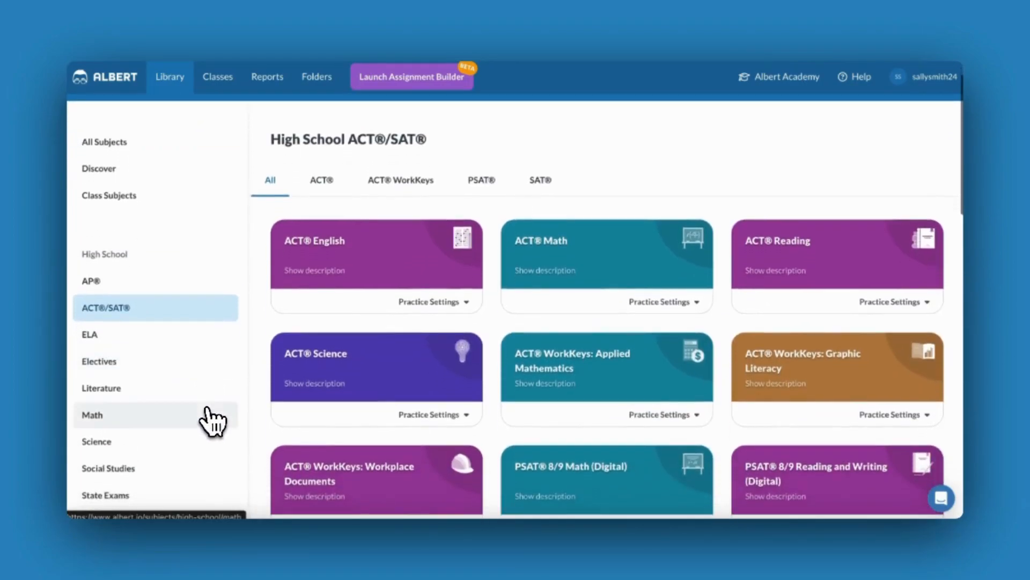
left_click(101, 387)
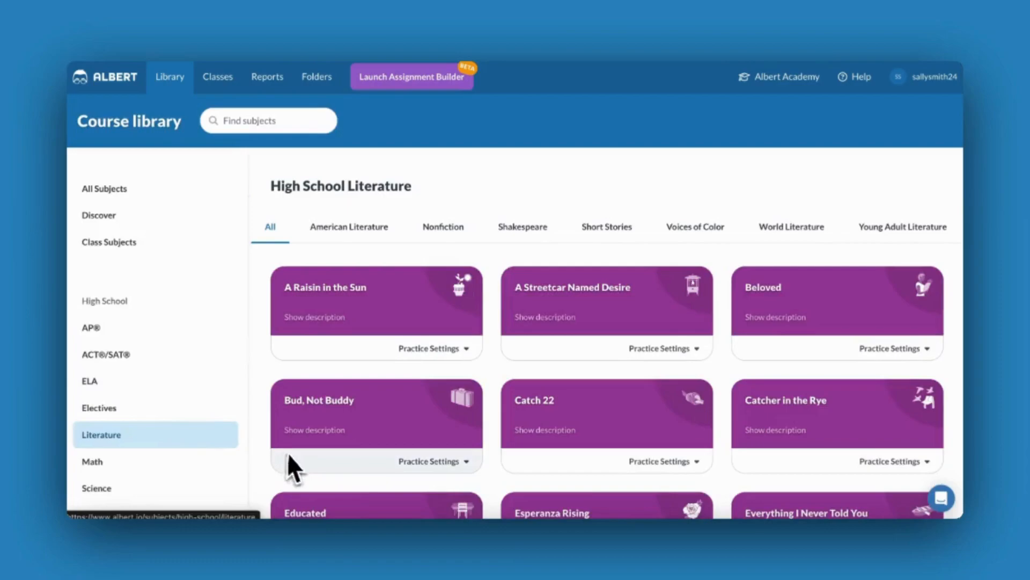
scroll("down", 3)
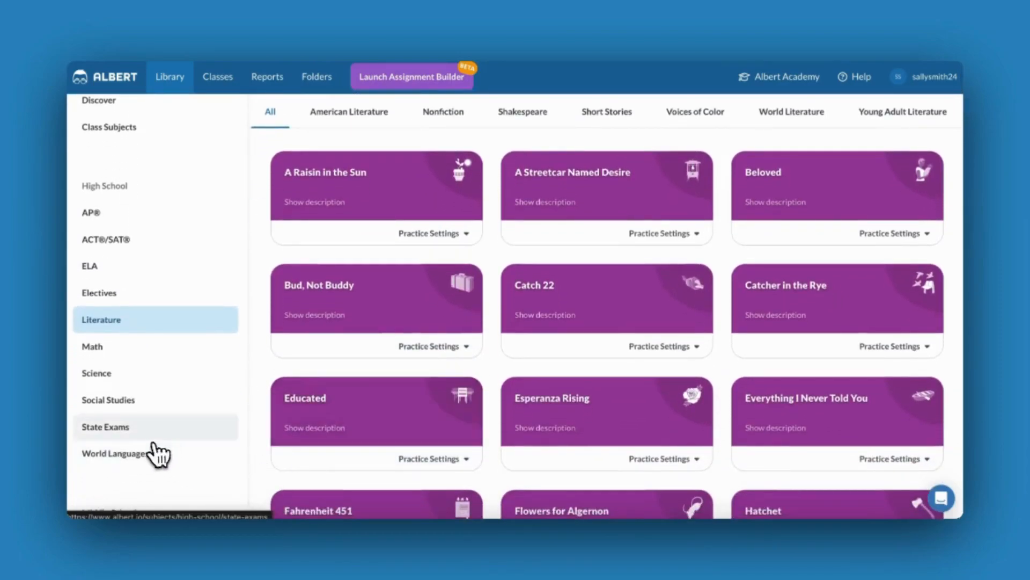
left_click(105, 426)
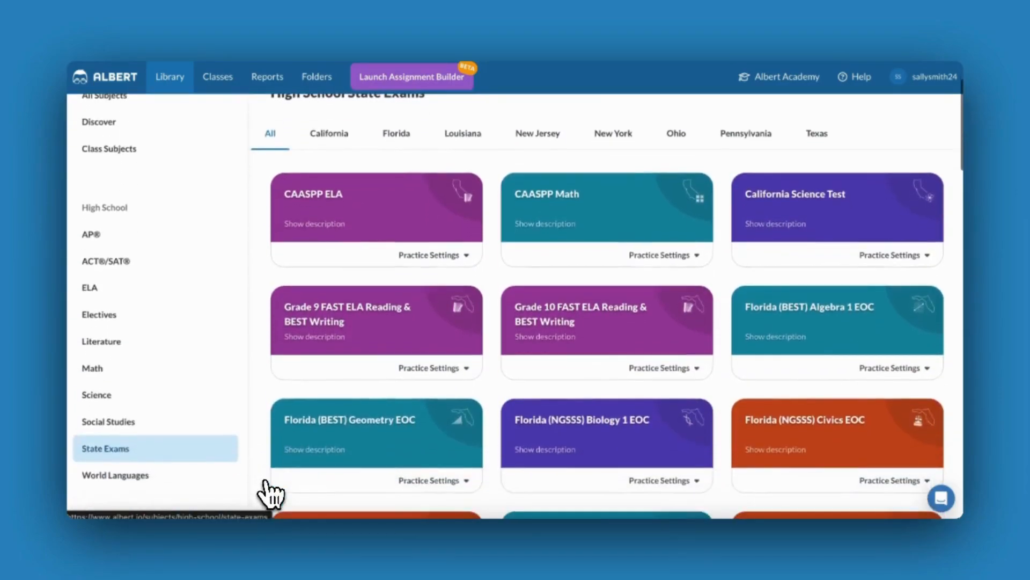
scroll("down", 3)
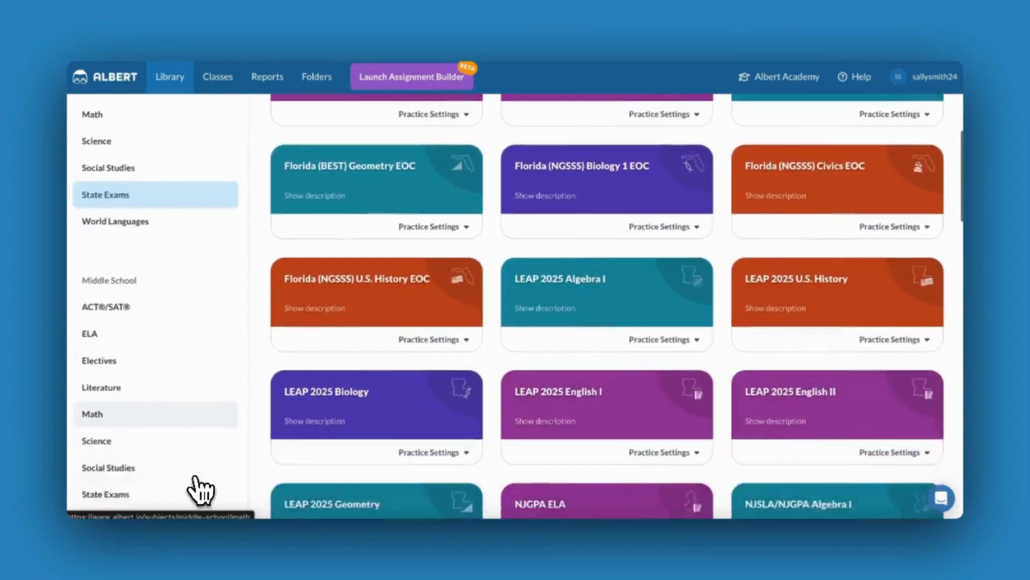
scroll("down", 3)
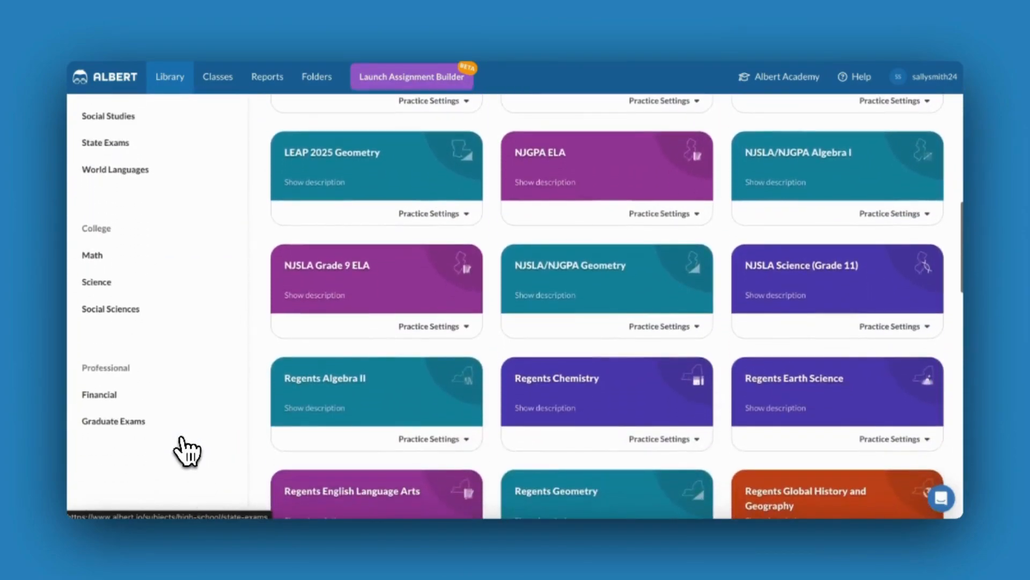
left_click(105, 322)
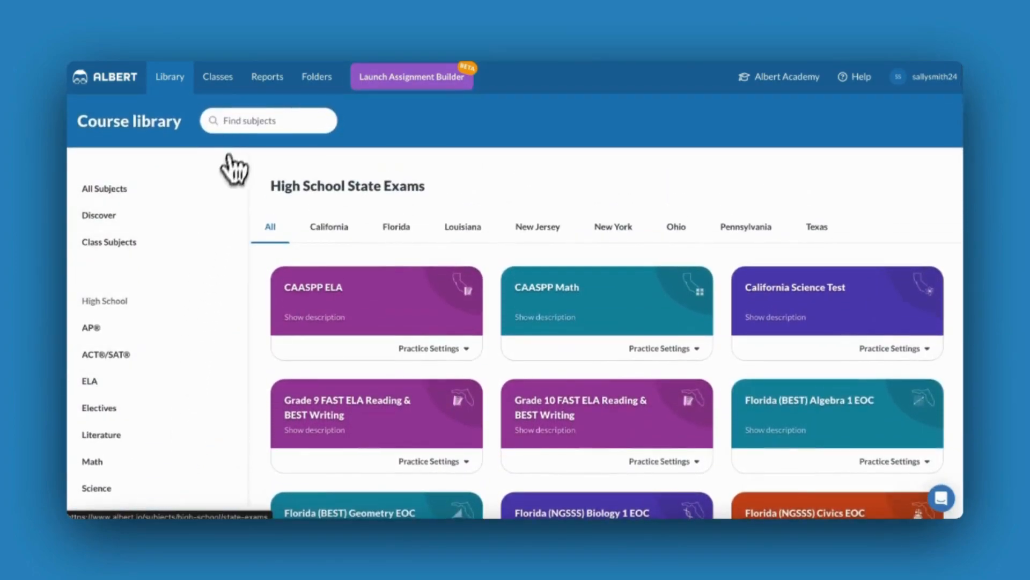
- Search subjects for 'Algebra' and browse the Algebra 1 course's Variables and Expressions units
type("A")
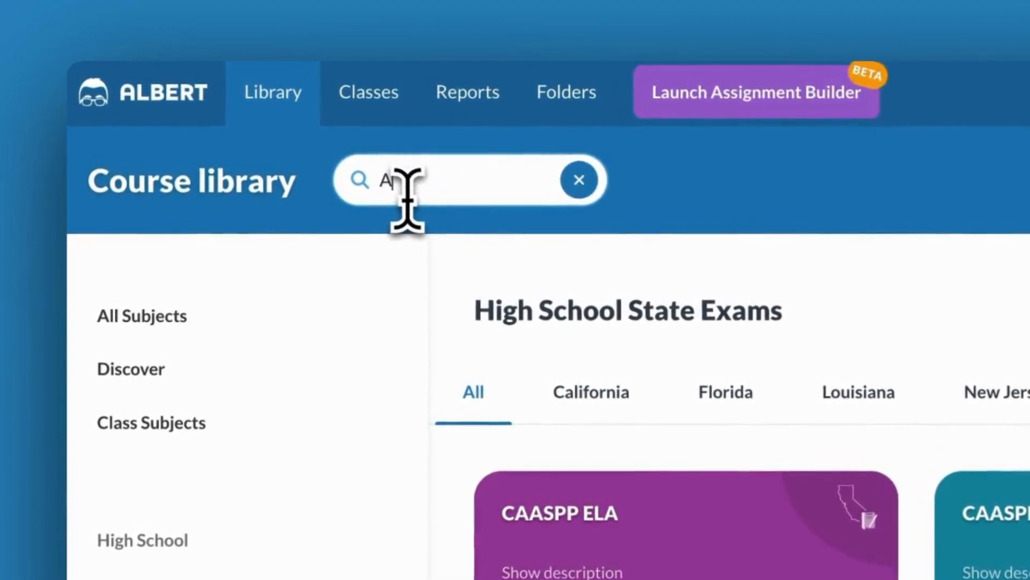
type("lgebra")
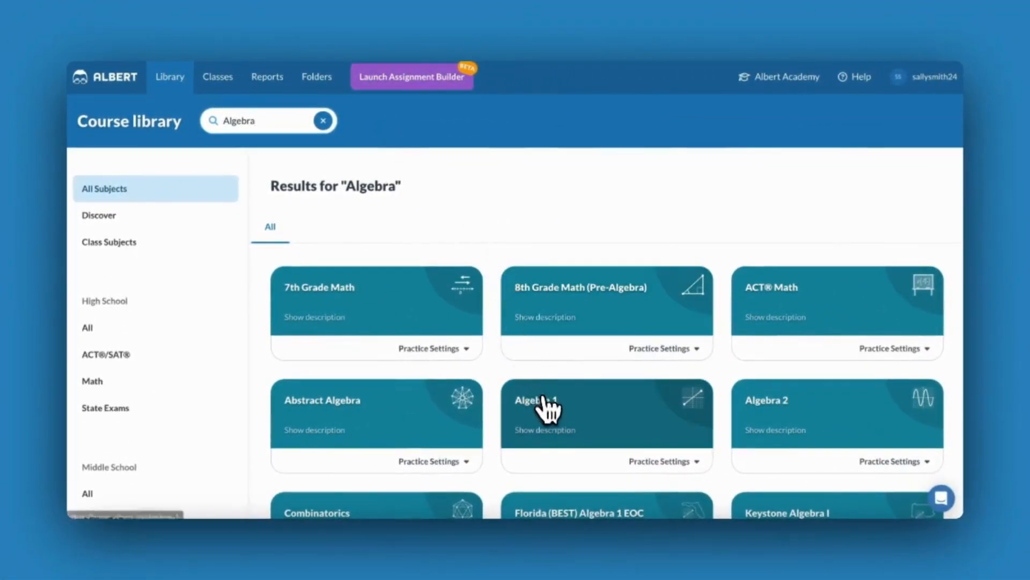
left_click(558, 399)
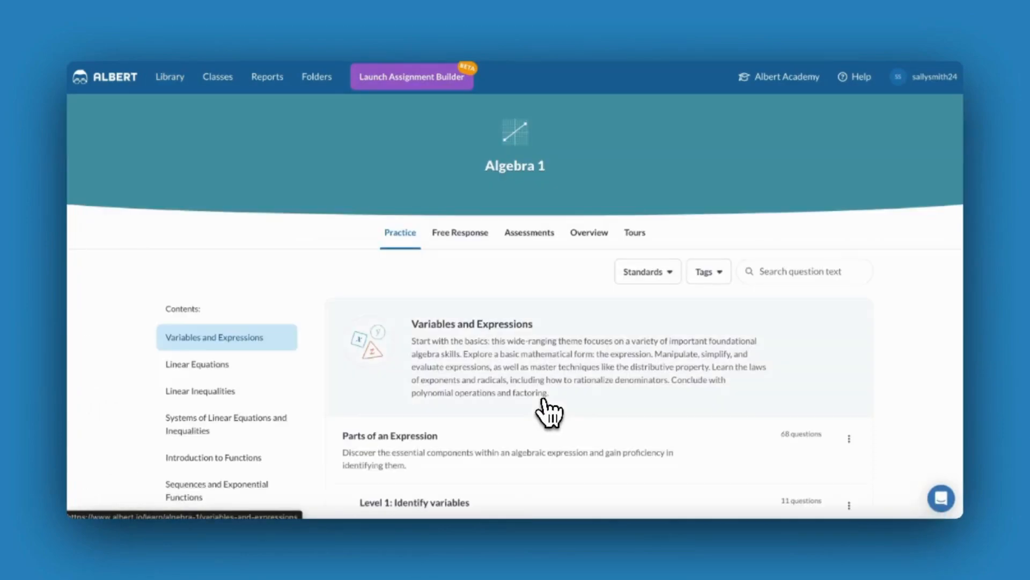
scroll("down", 3)
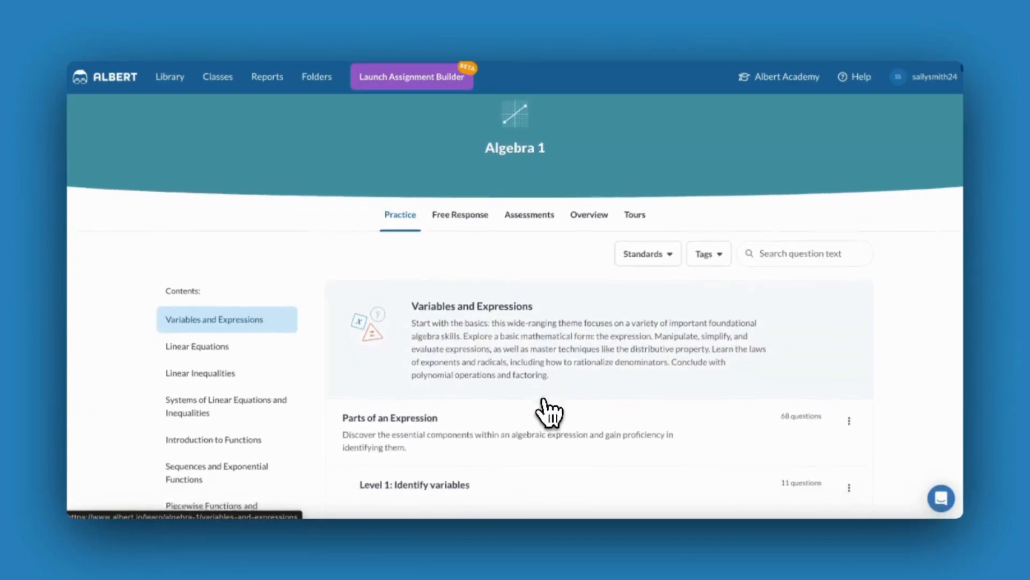
scroll("down", 3)
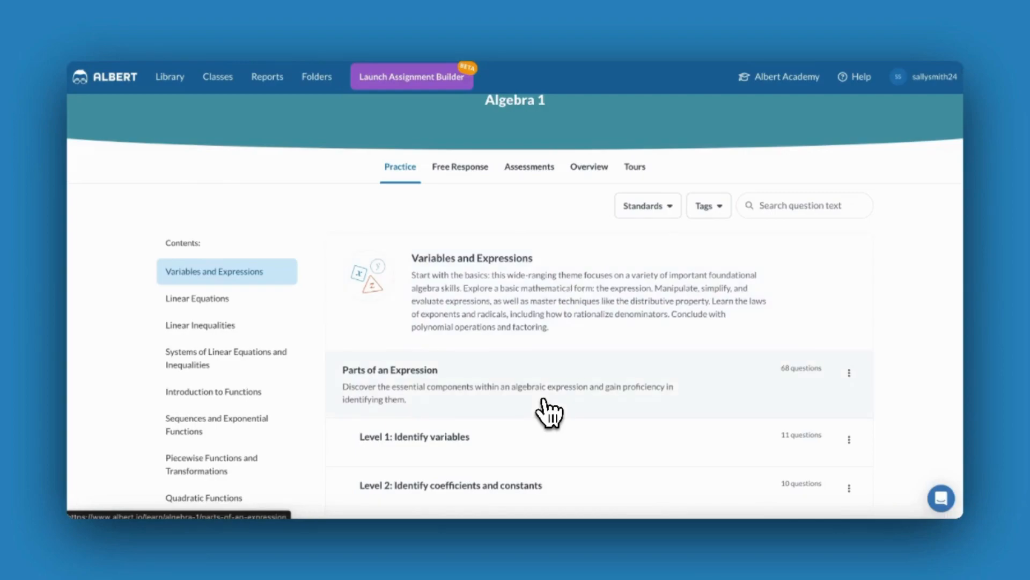
mouse_move(431, 239)
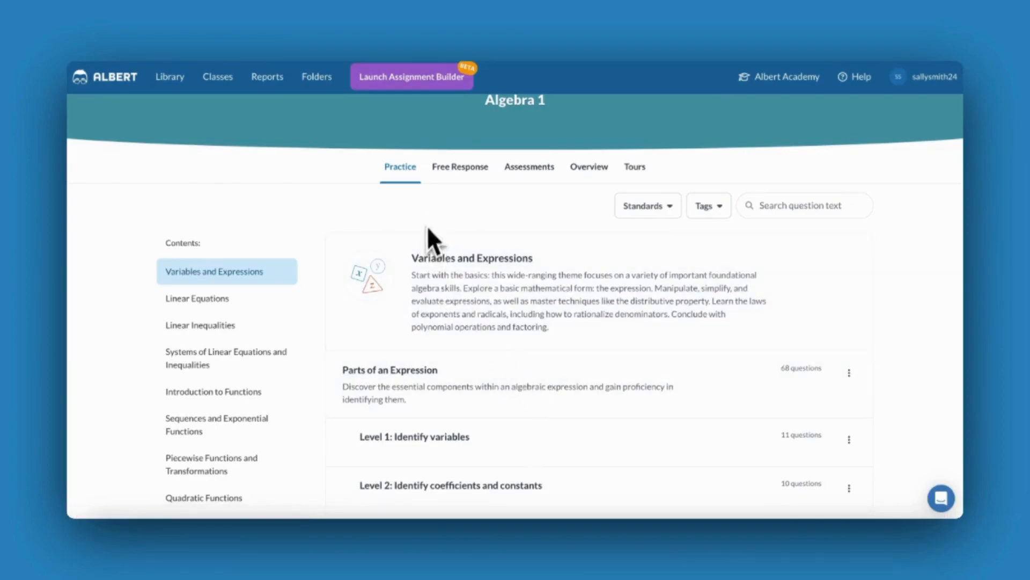
mouse_move(408, 204)
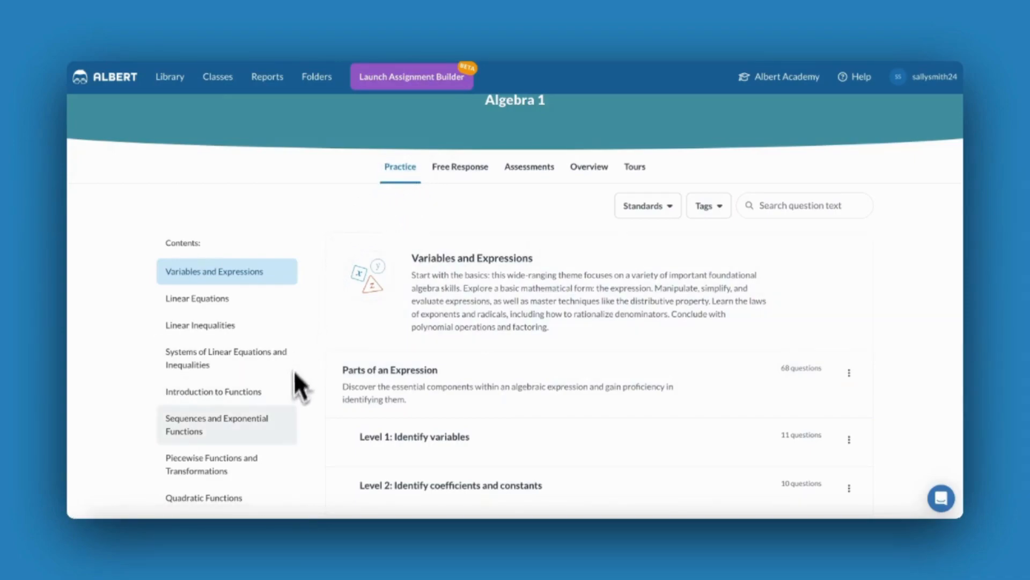
scroll("down", 3)
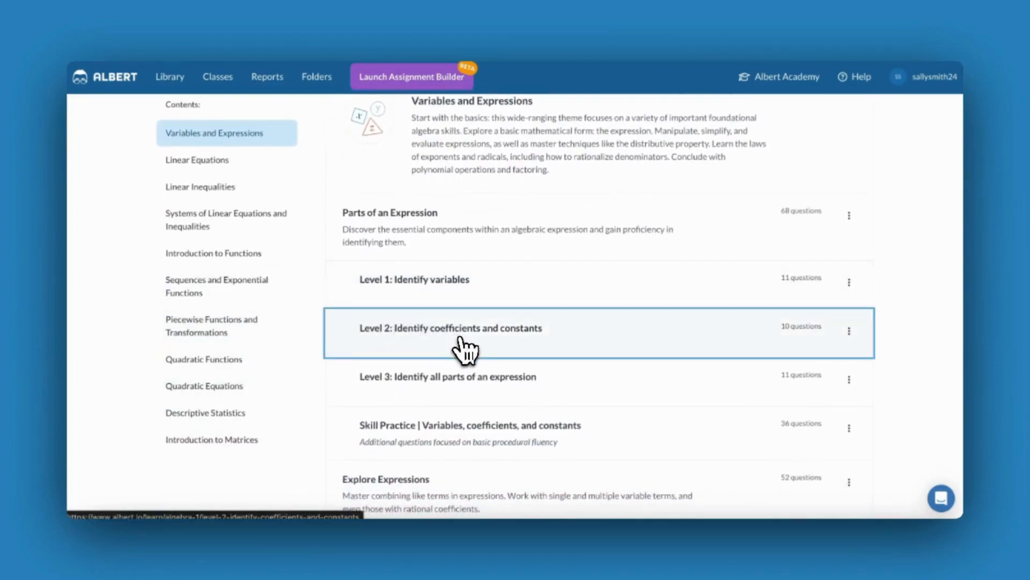
- View the Level 2 coefficients and constants questions with a solution revealed, then return to Algebra 1
left_click(451, 328)
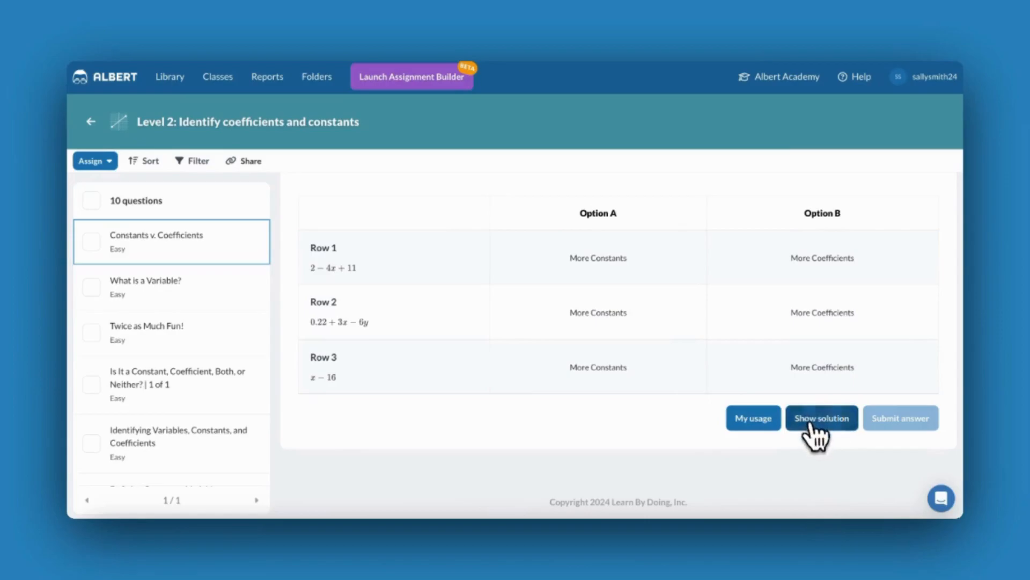
left_click(821, 418)
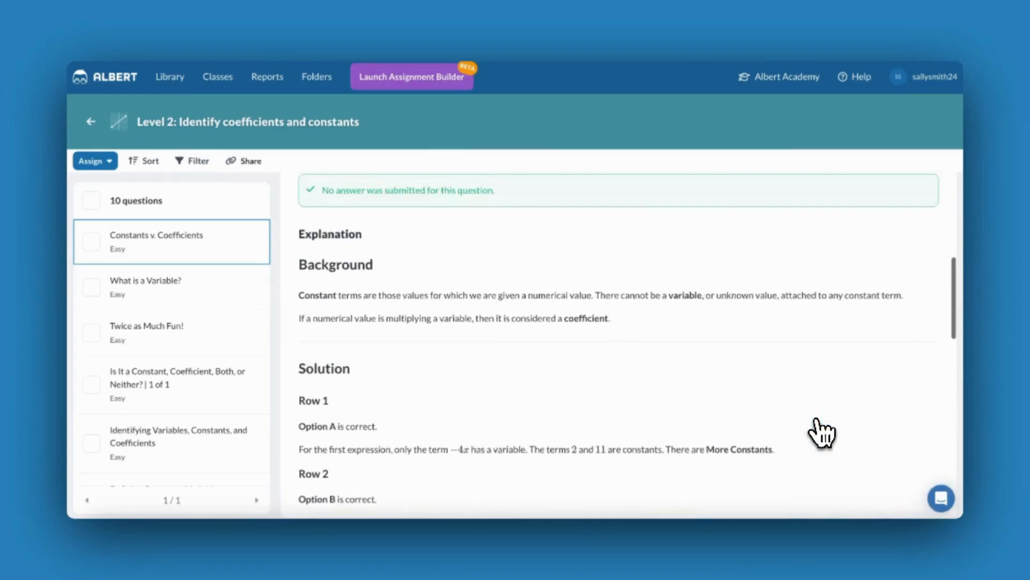
scroll("down", 3)
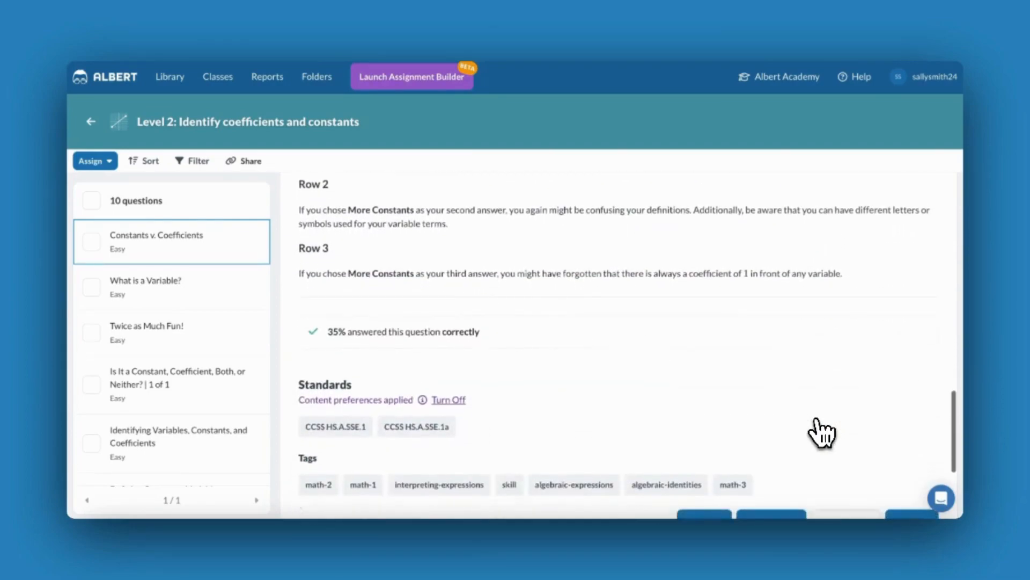
scroll("down", 3)
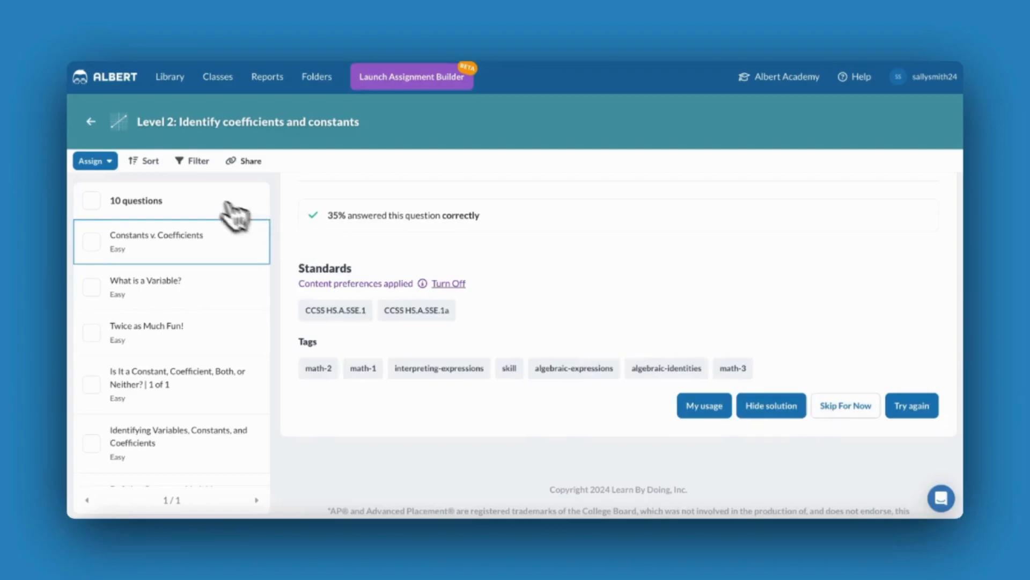
left_click(90, 122)
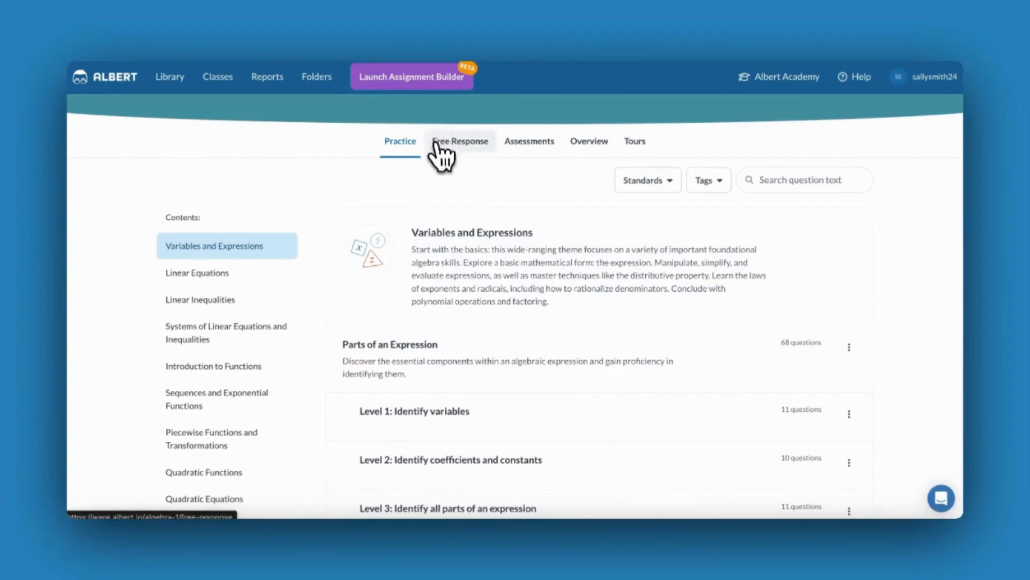
- Browse Algebra 1's Free Response questions and Assessments sections
left_click(460, 141)
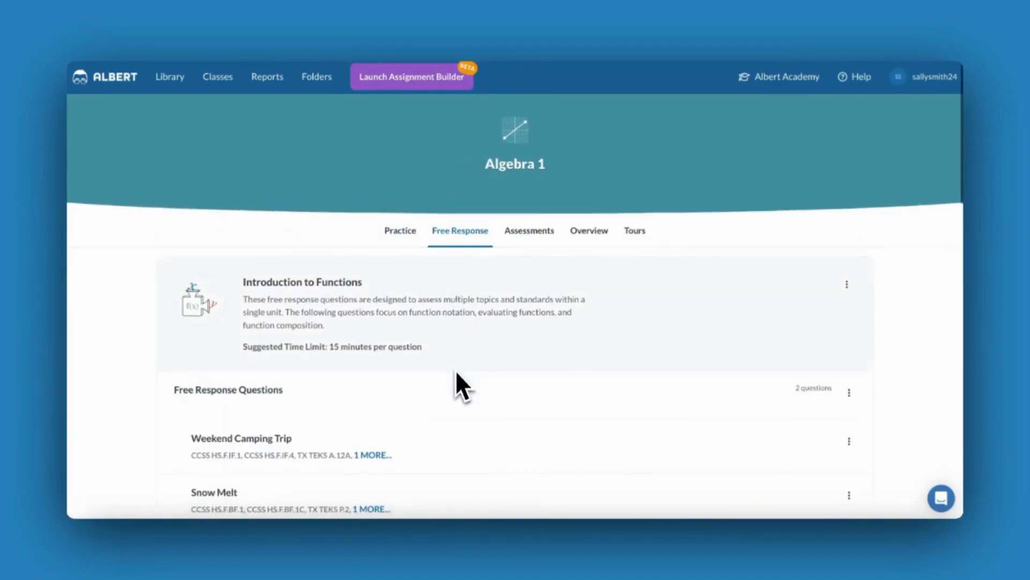
scroll("down", 3)
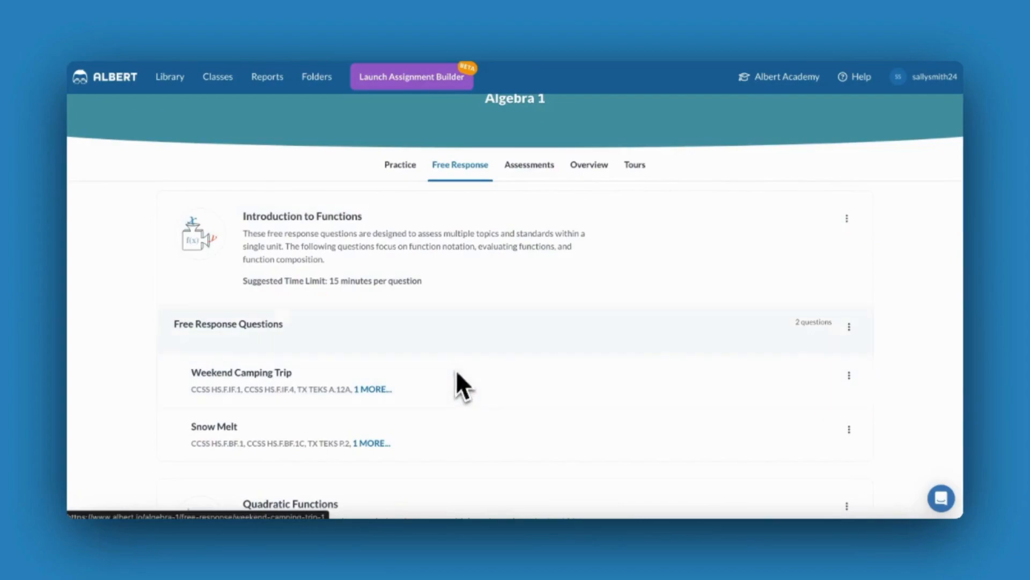
left_click(529, 164)
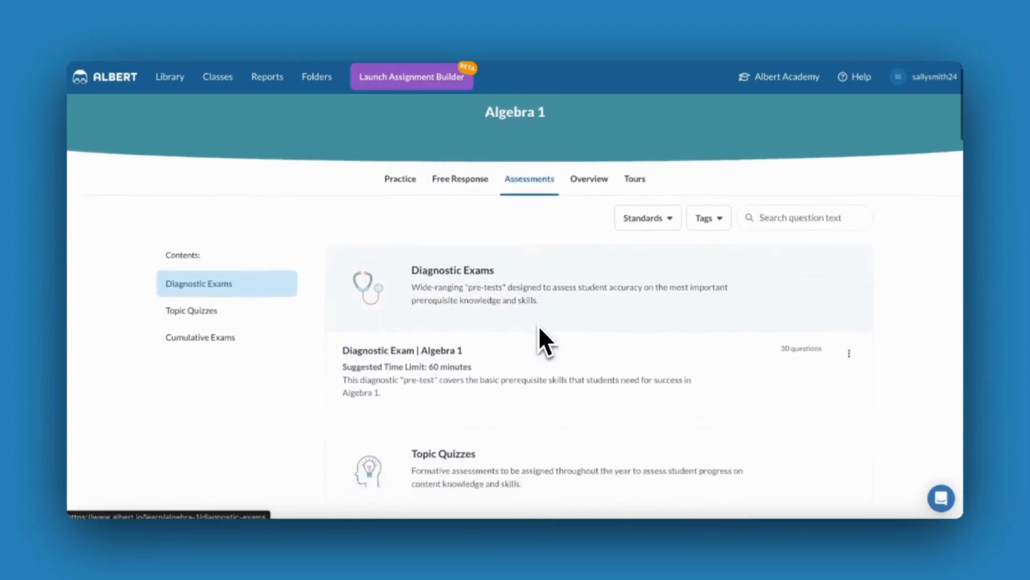
scroll("down", 3)
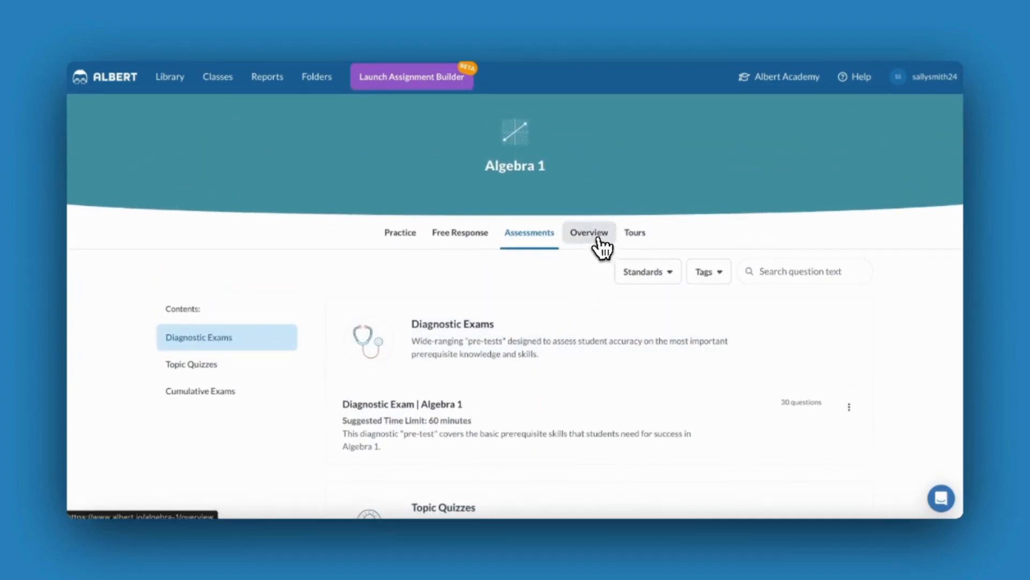
- Read the Algebra 1 overview and FAQ, then return to the all-subjects library
left_click(589, 232)
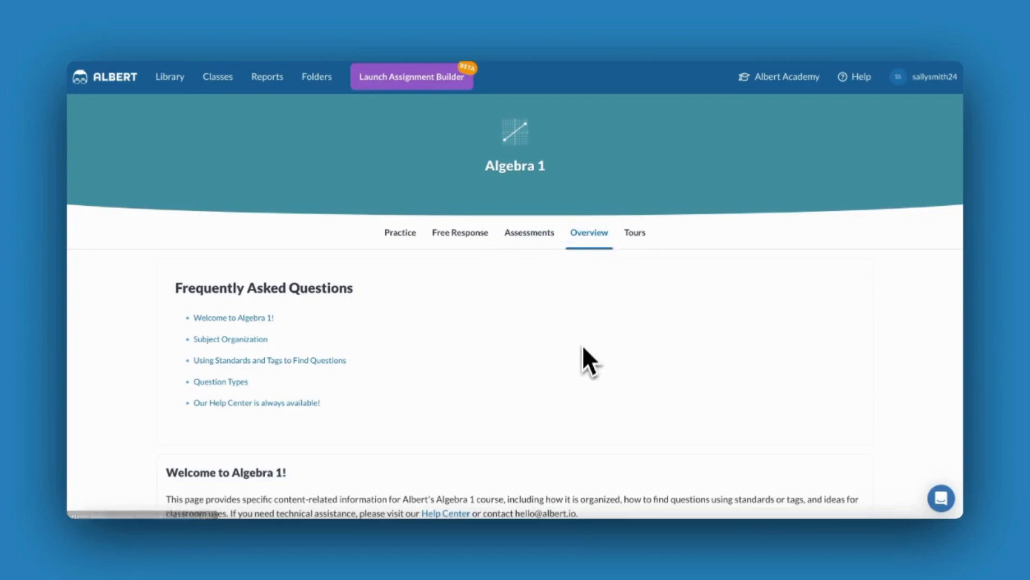
scroll("down", 3)
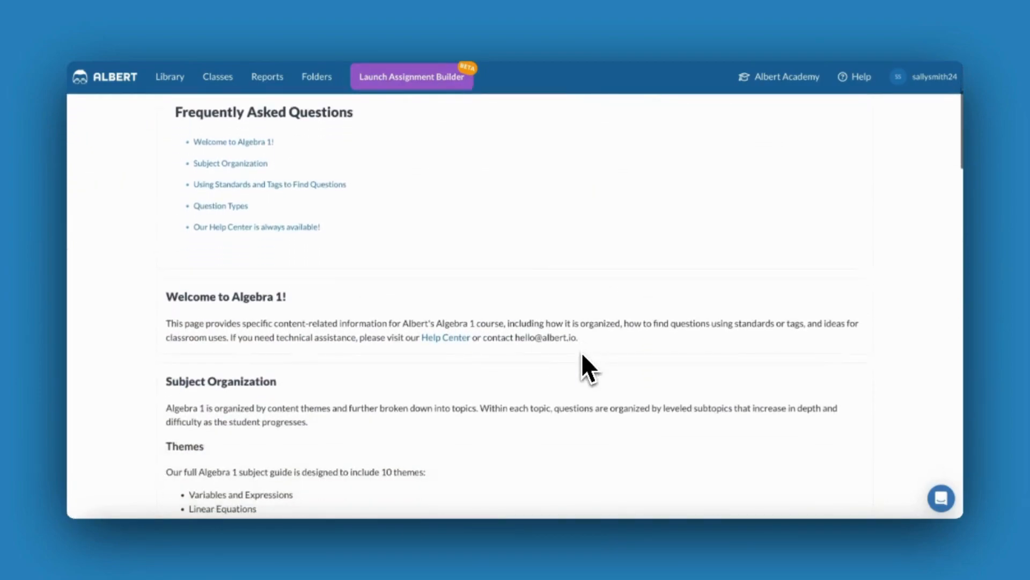
scroll("down", 3)
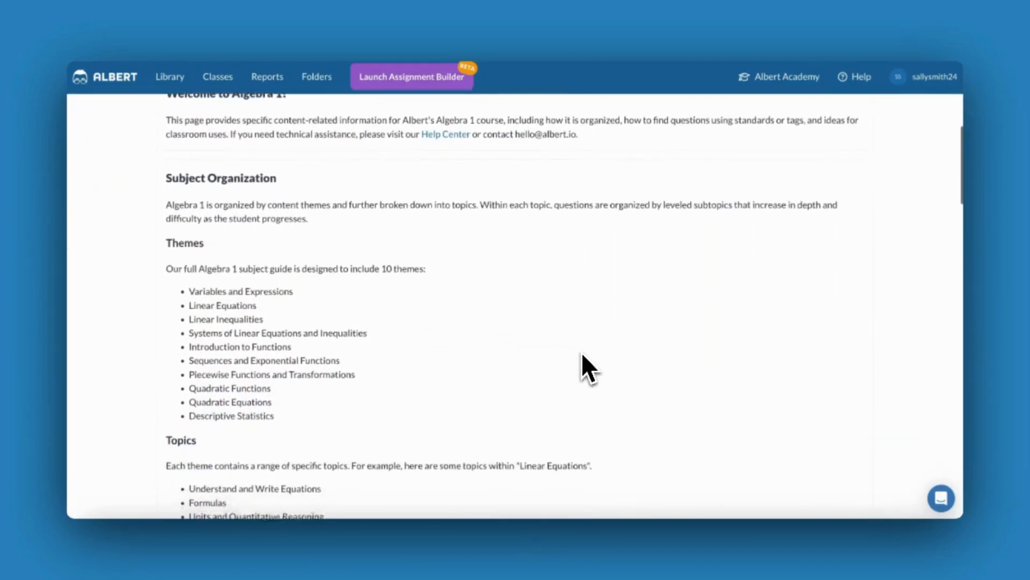
left_click(169, 76)
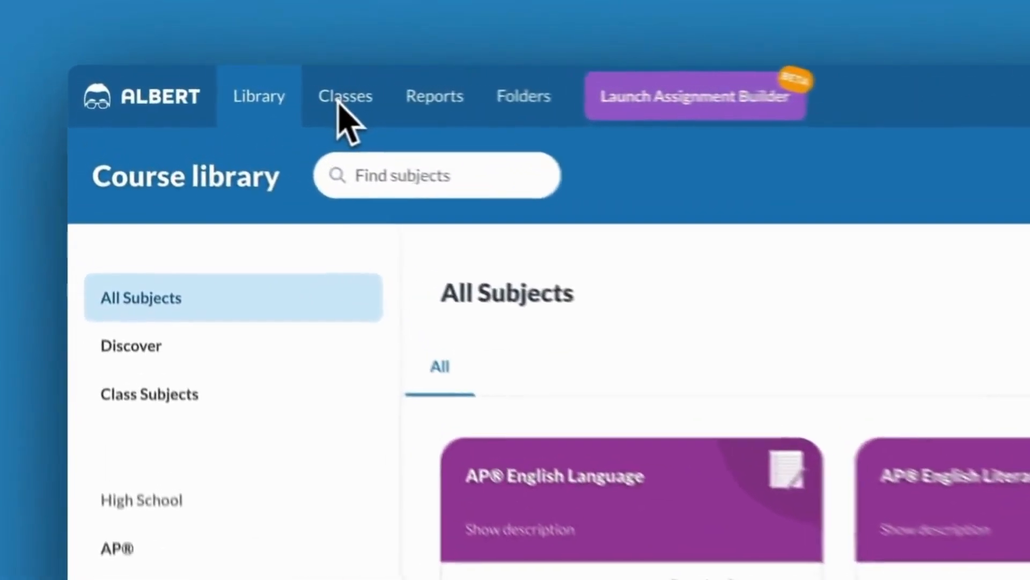
- Start a new class from Classes and name it US History 1st Period
left_click(344, 95)
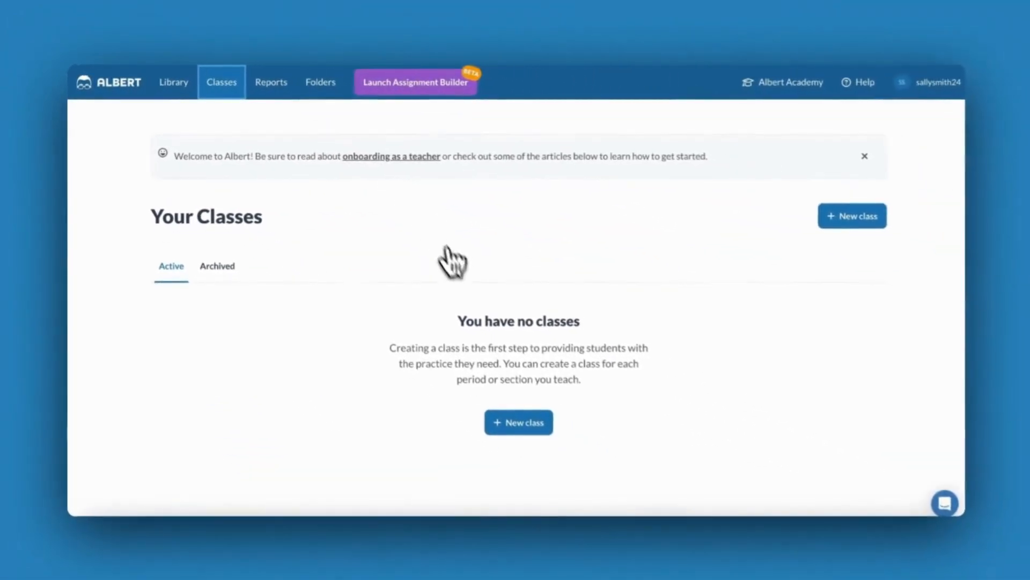
left_click(853, 216)
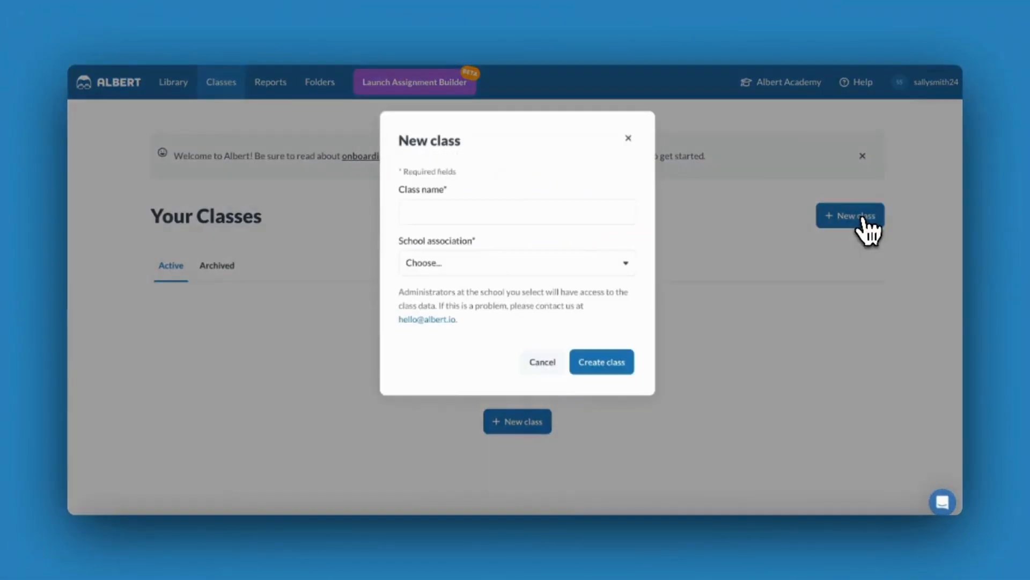
left_click(516, 212)
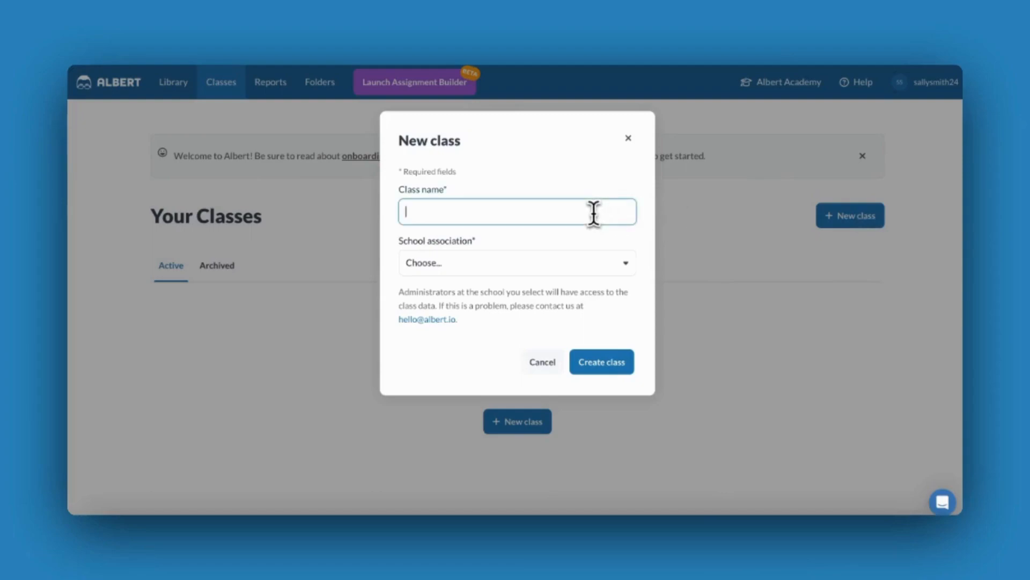
type("US History 1st Perio")
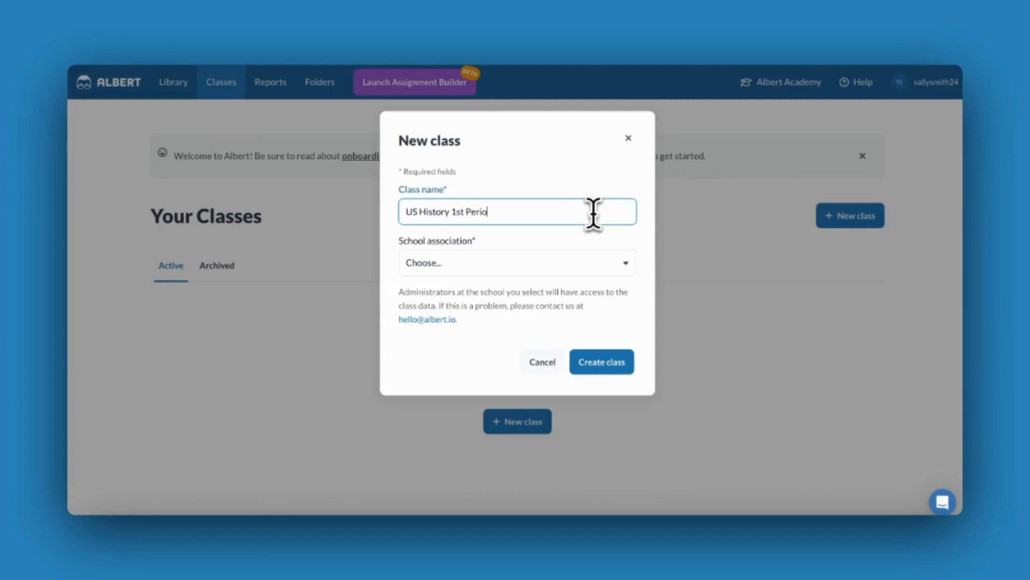
- Associate the class with Albert Academy and create it
left_click(517, 262)
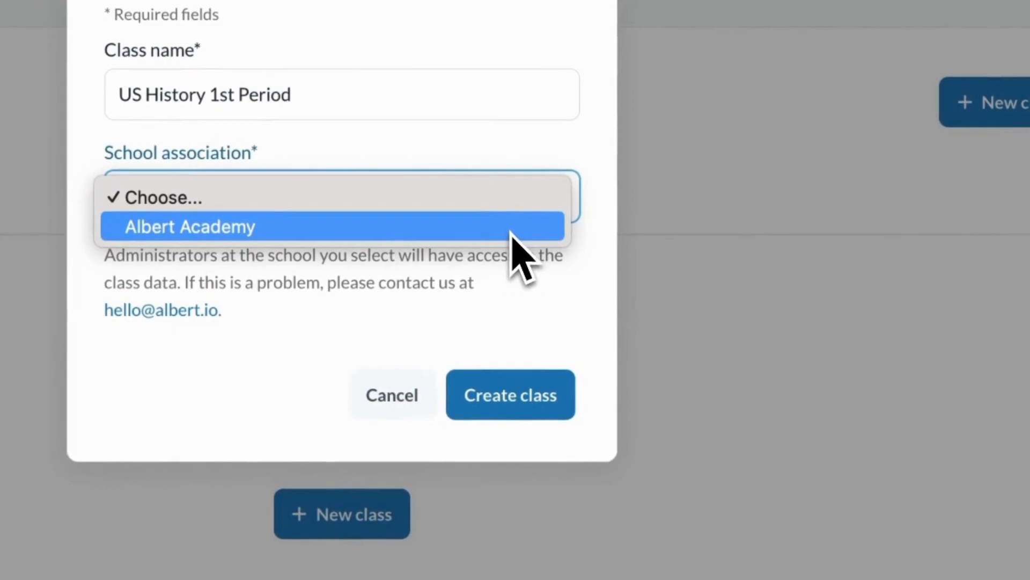
left_click(189, 226)
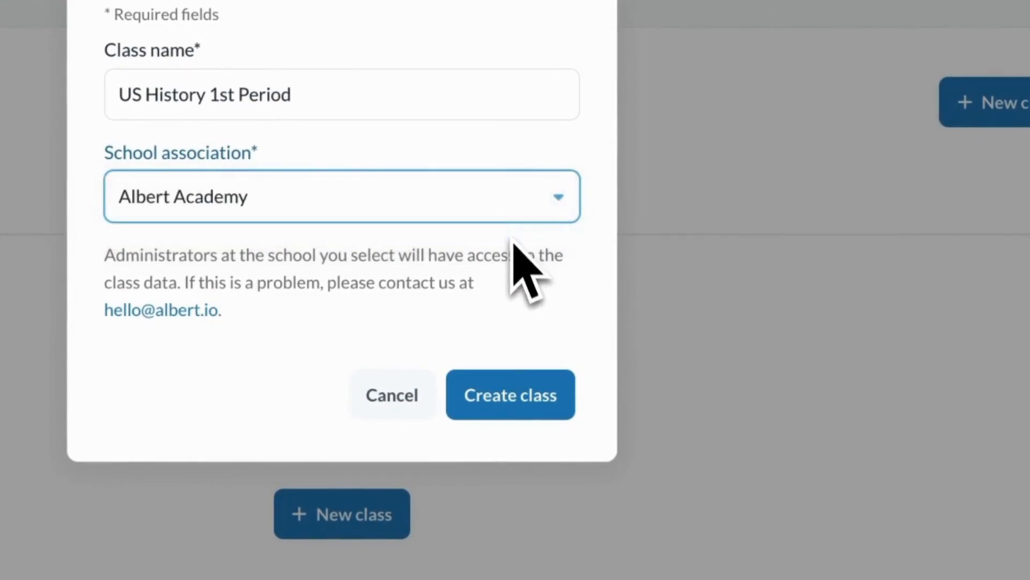
left_click(511, 394)
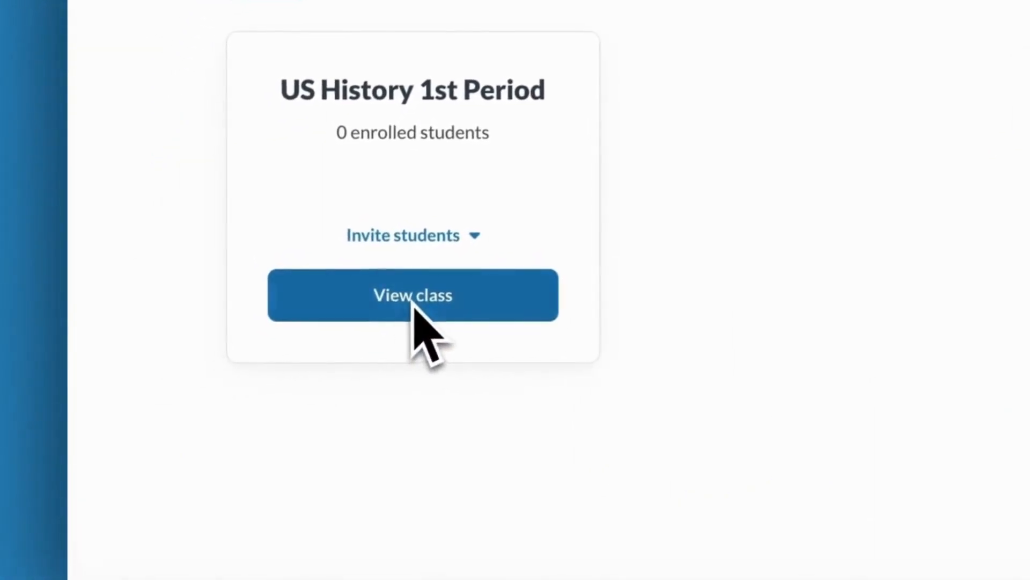
- Reach the student email invitation form for US History 1st Period via People
left_click(412, 295)
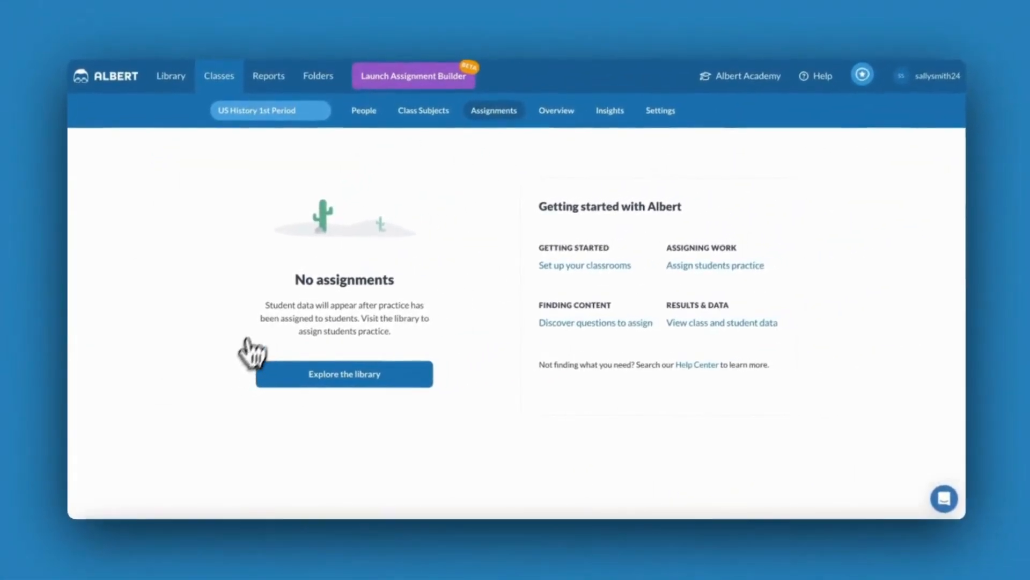
left_click(363, 111)
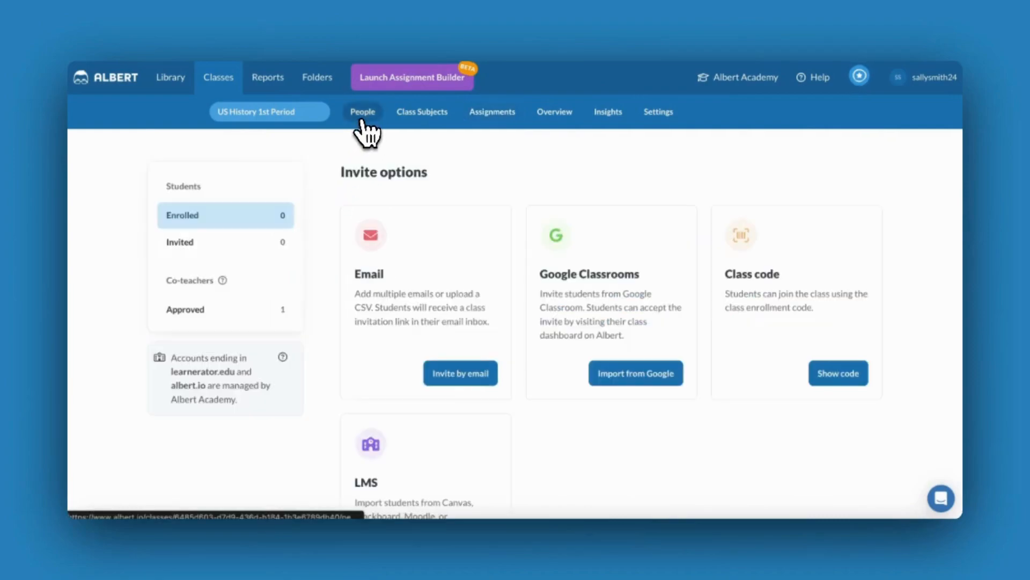
mouse_move(404, 244)
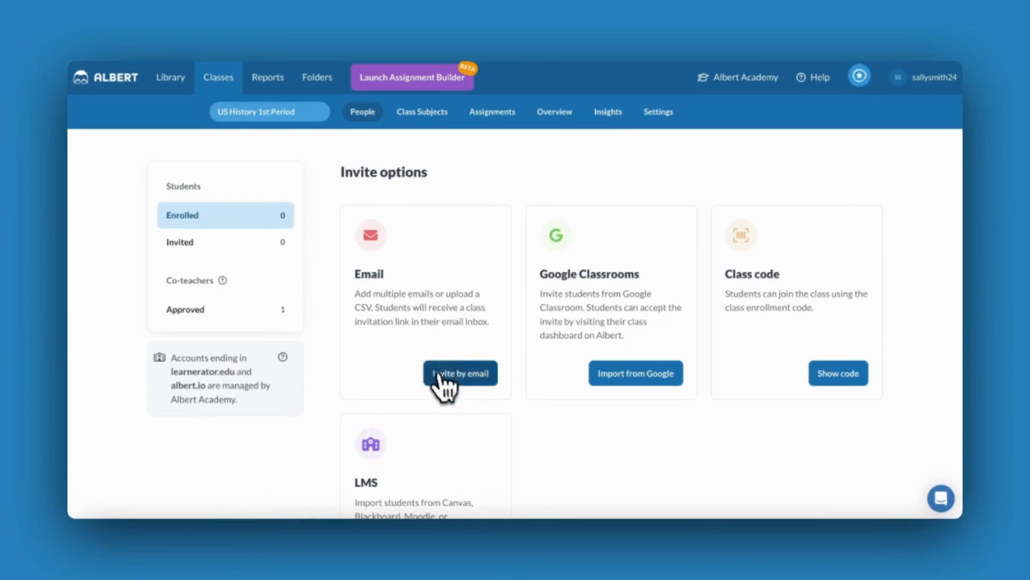
left_click(460, 373)
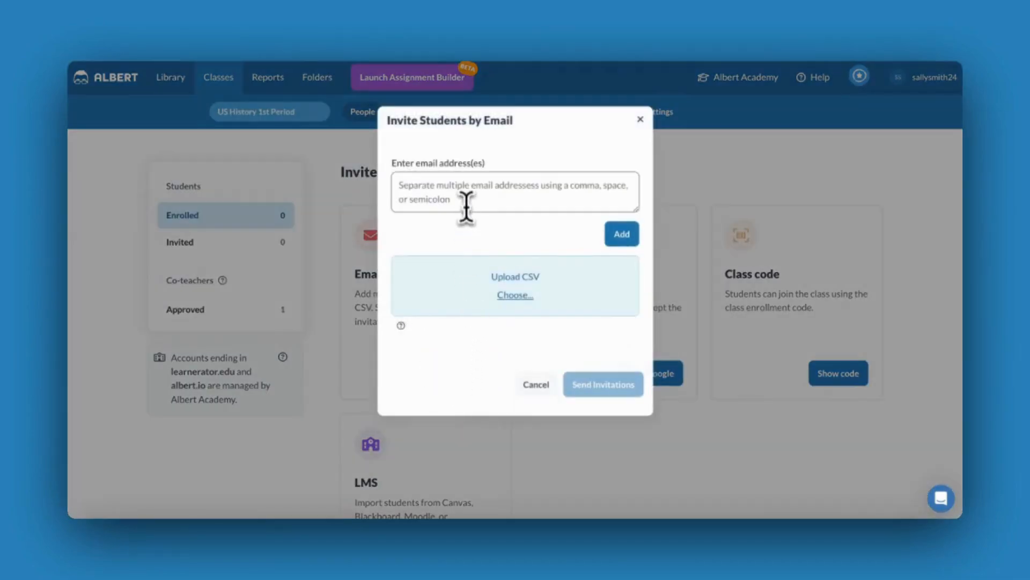
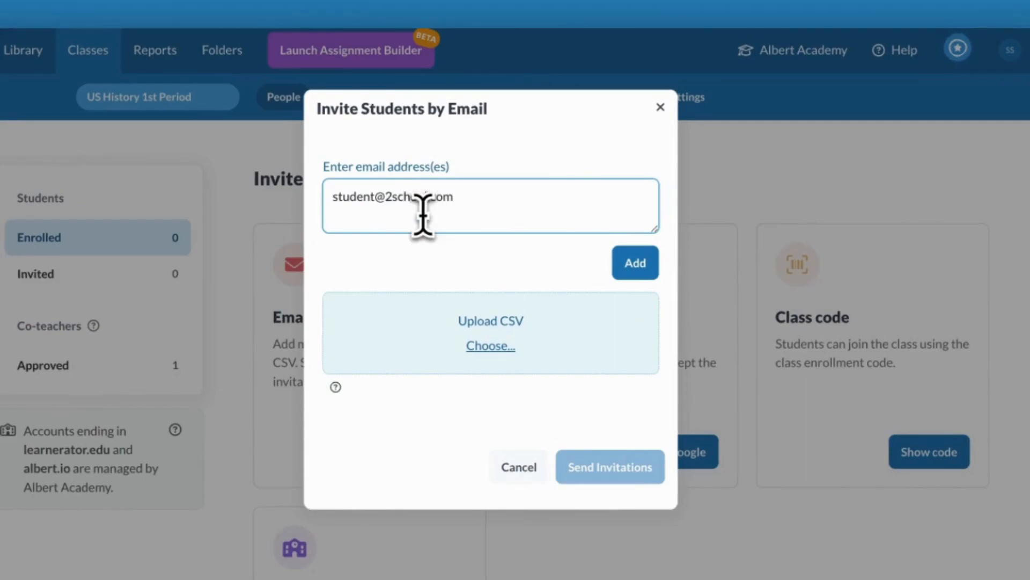
- Add a student's .com email address to the invite list and send the invitations
left_click(635, 262)
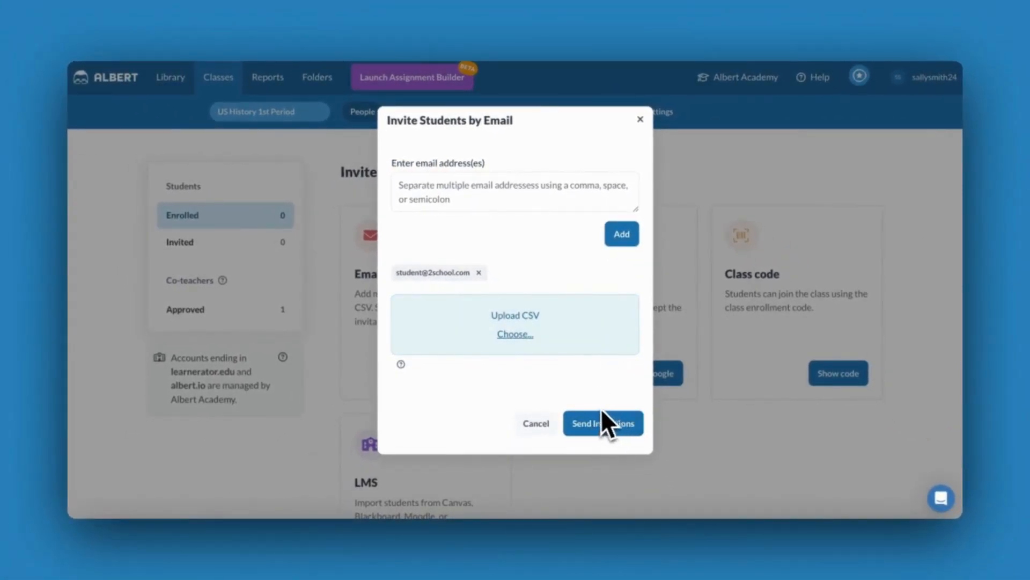
left_click(536, 423)
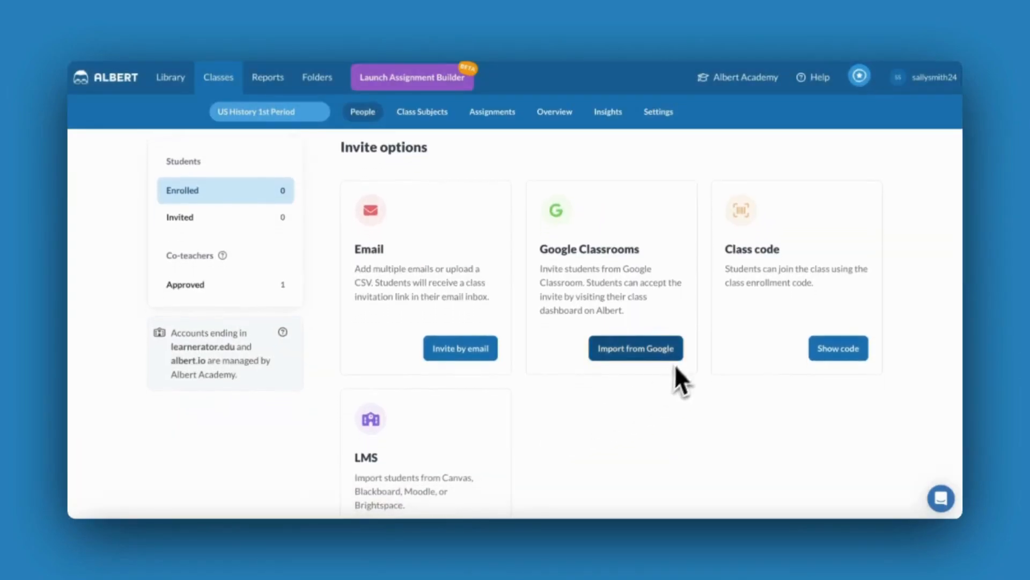
mouse_move(615, 356)
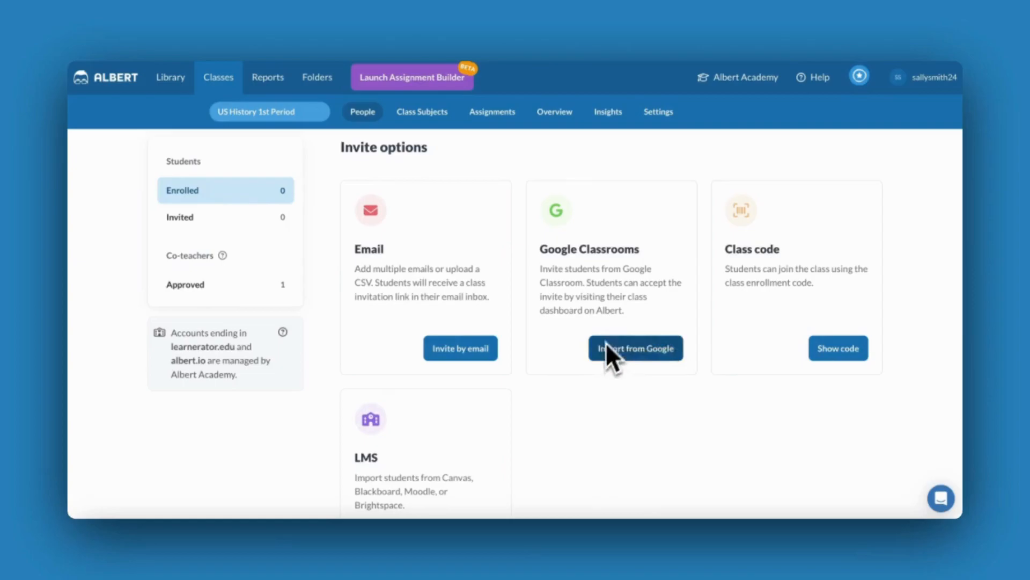
left_click(633, 347)
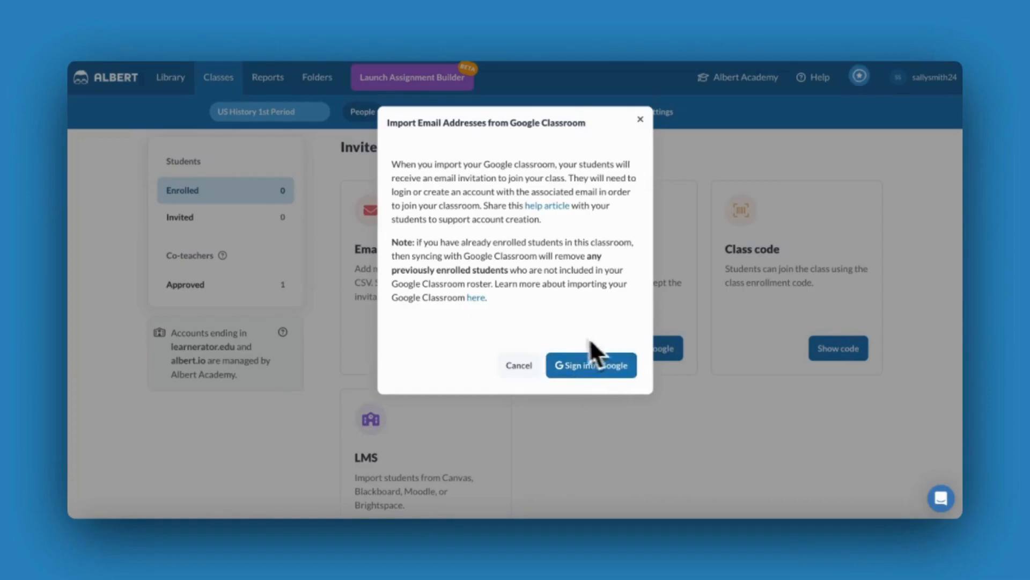
left_click(518, 365)
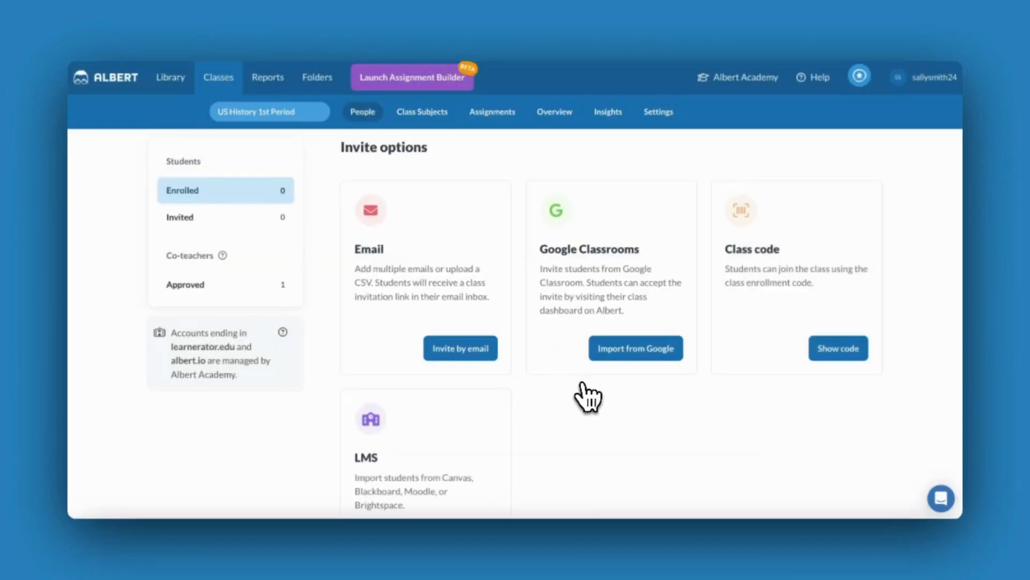
scroll("down", 3)
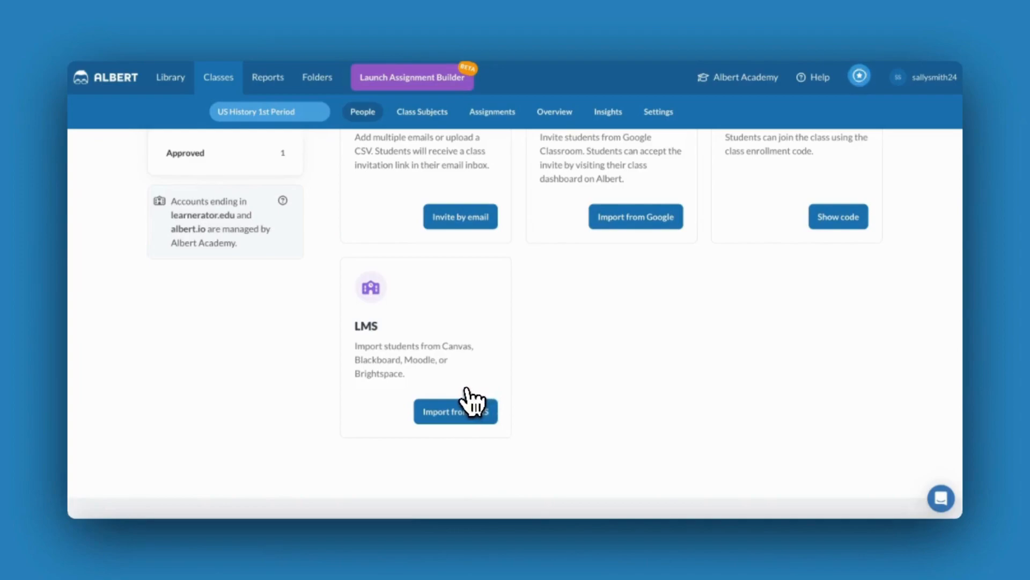
mouse_move(604, 381)
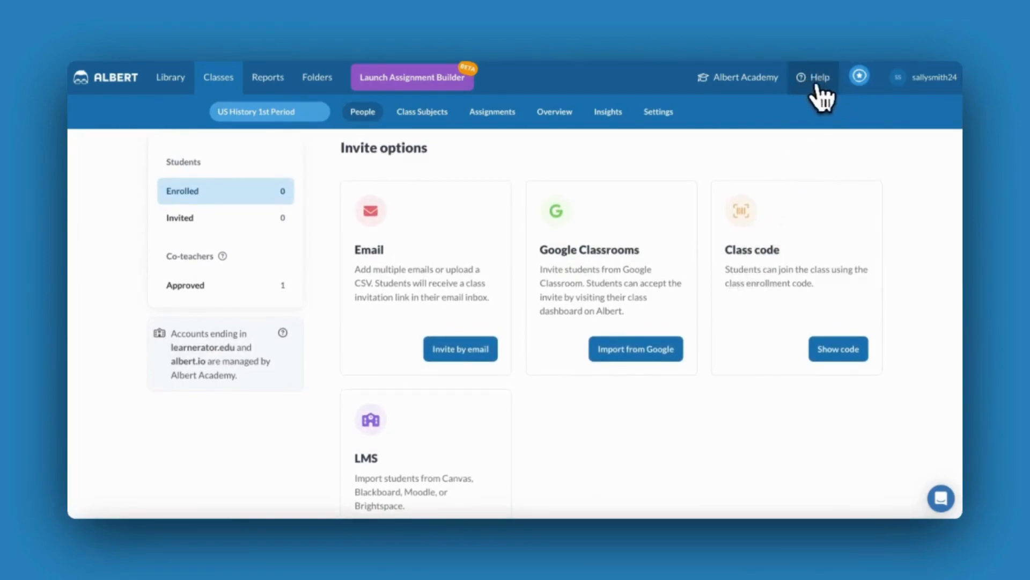
mouse_move(831, 270)
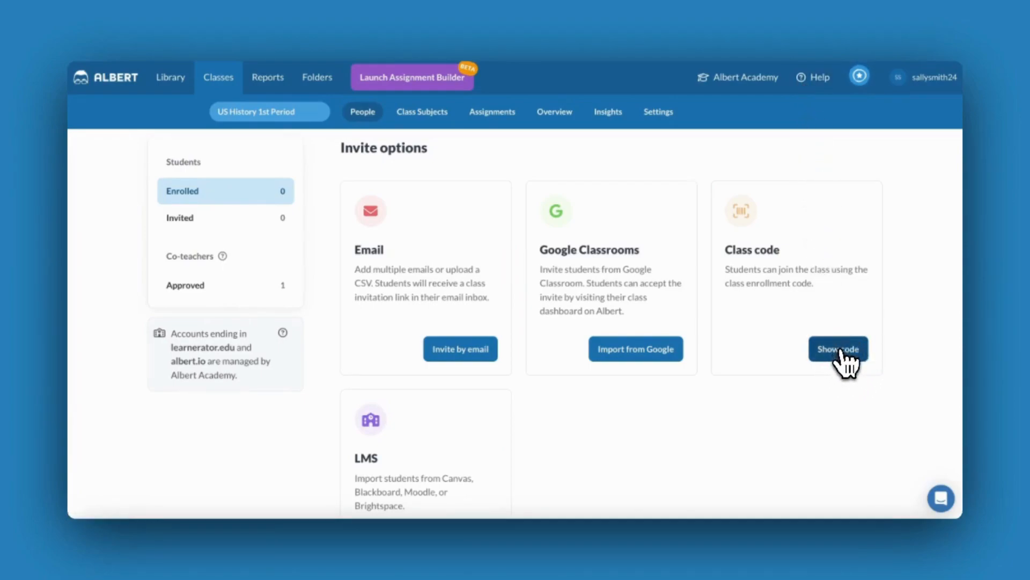
- Show the US History 1st Period join code, then move to the Period 3 class
left_click(838, 347)
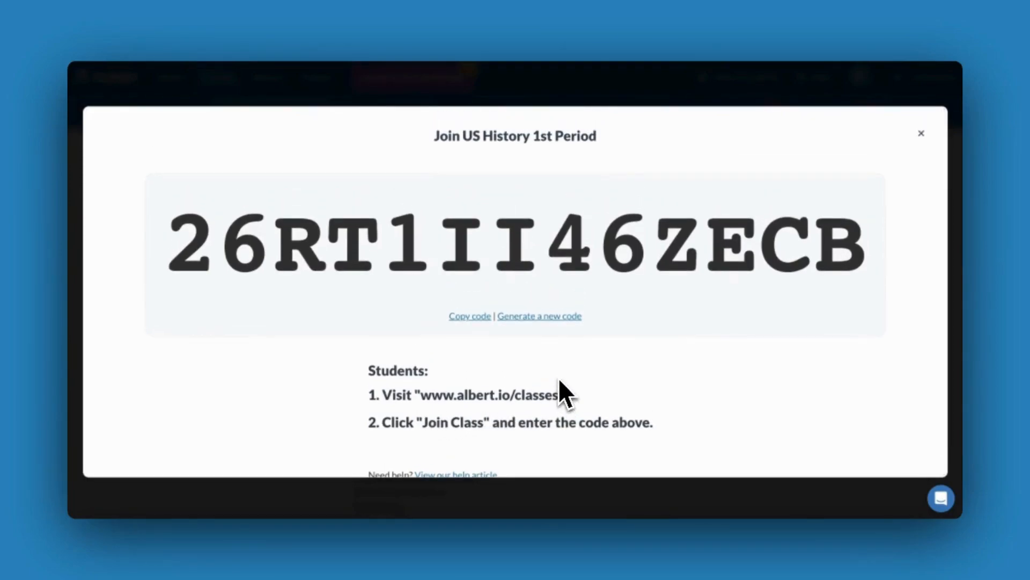
mouse_move(332, 322)
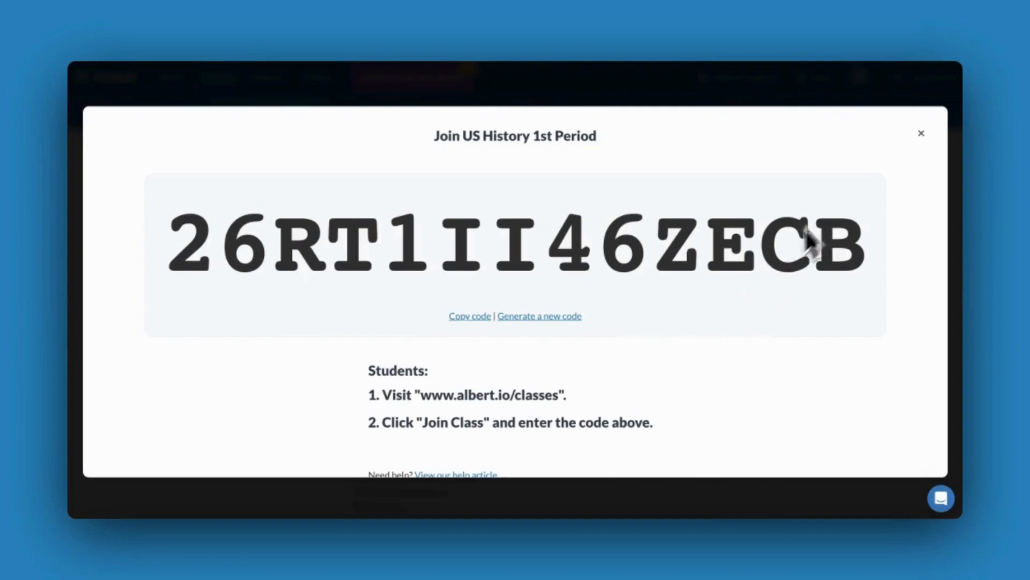
left_click(921, 133)
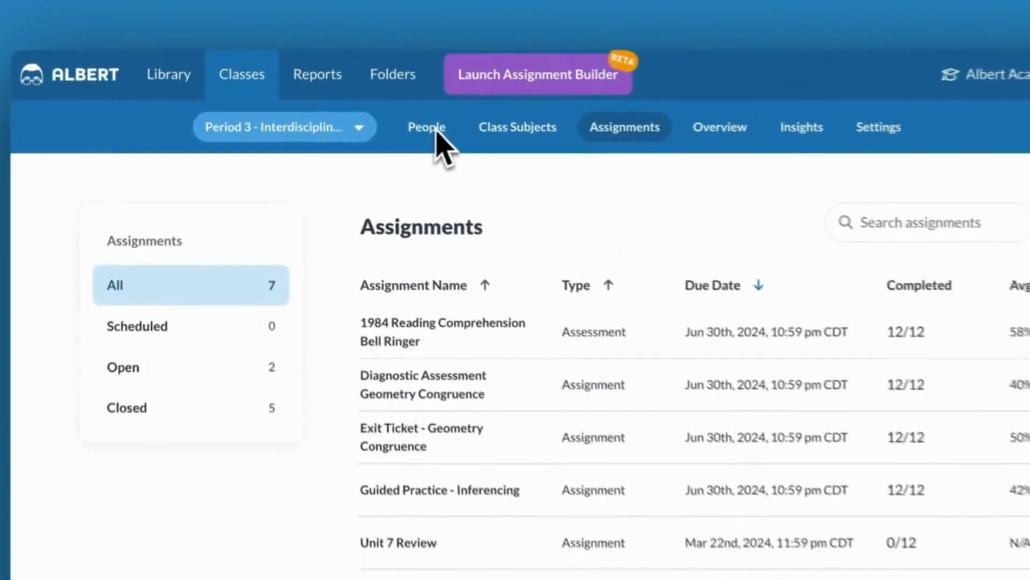
- View Period 3's approved co-teachers from People and begin adding one
left_click(426, 127)
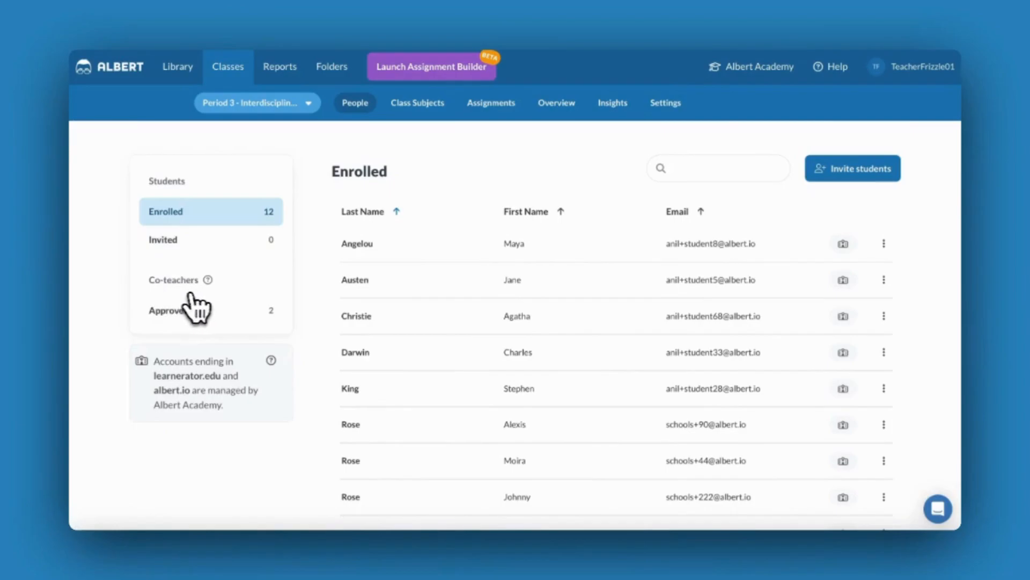
left_click(167, 309)
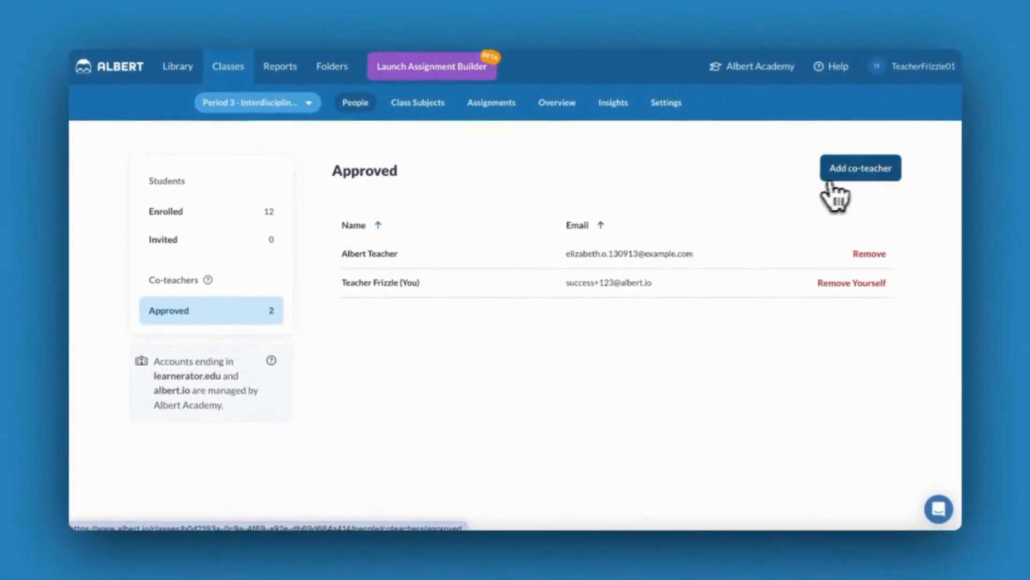
left_click(860, 168)
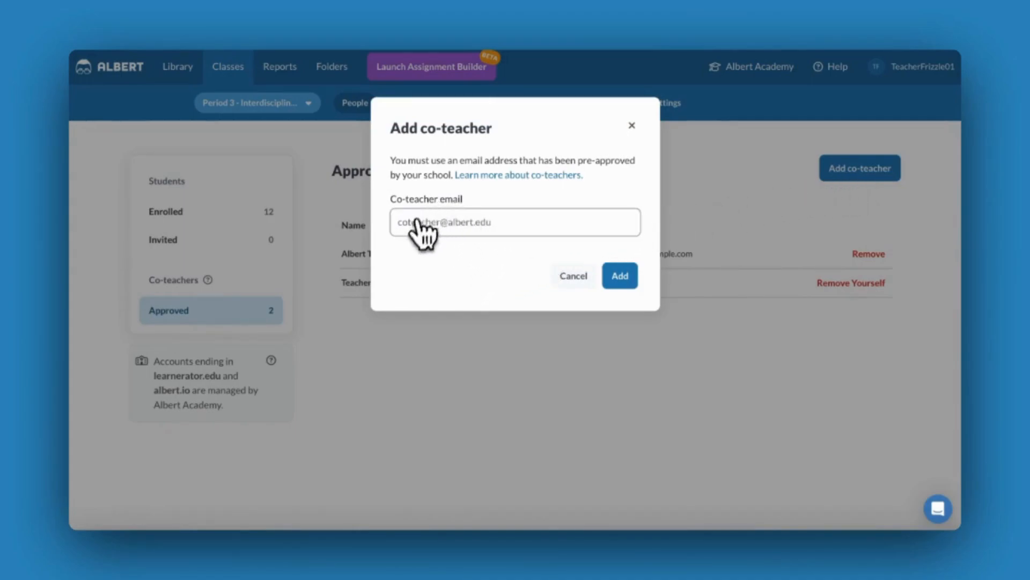
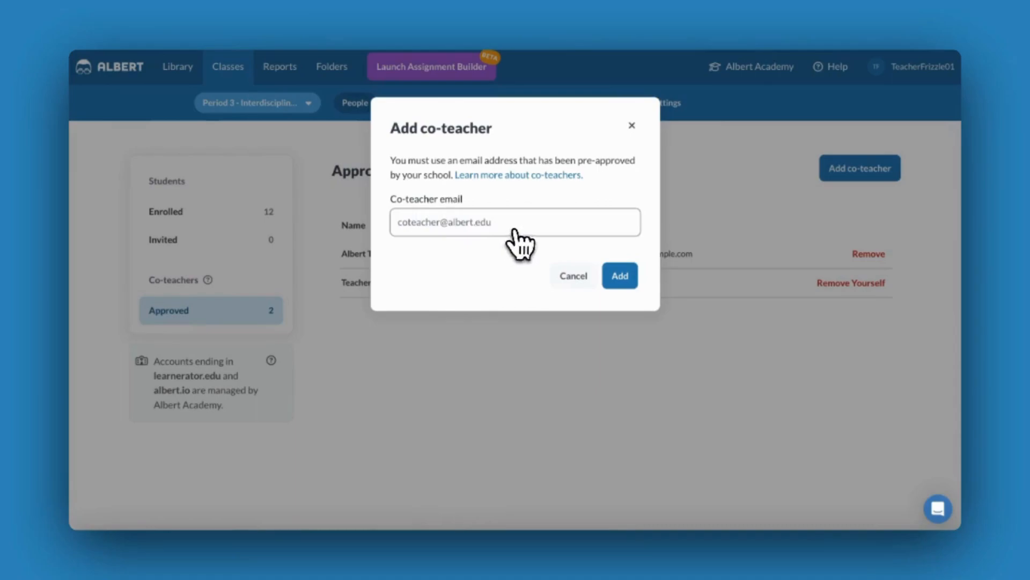
left_click(572, 276)
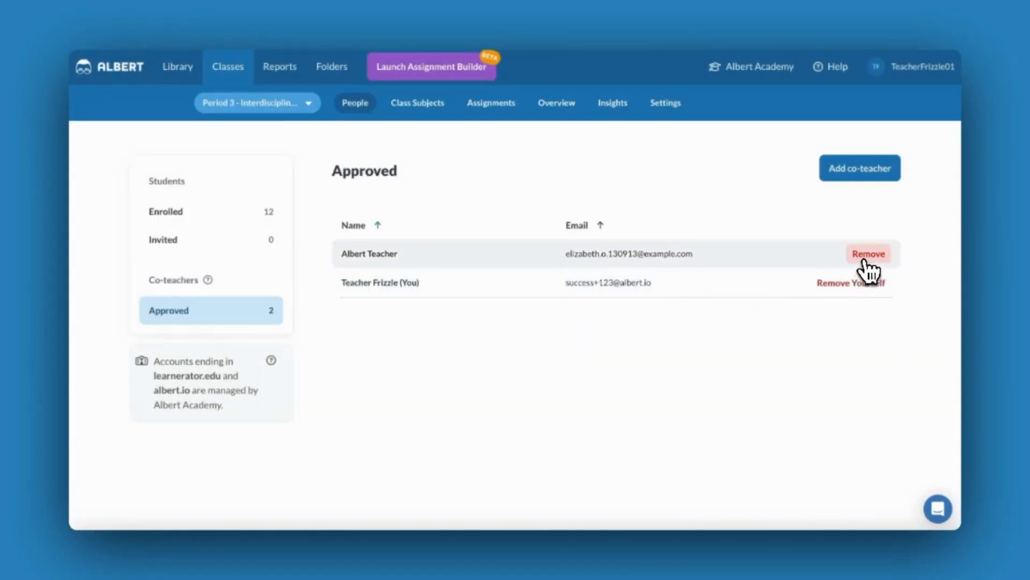
left_click(868, 253)
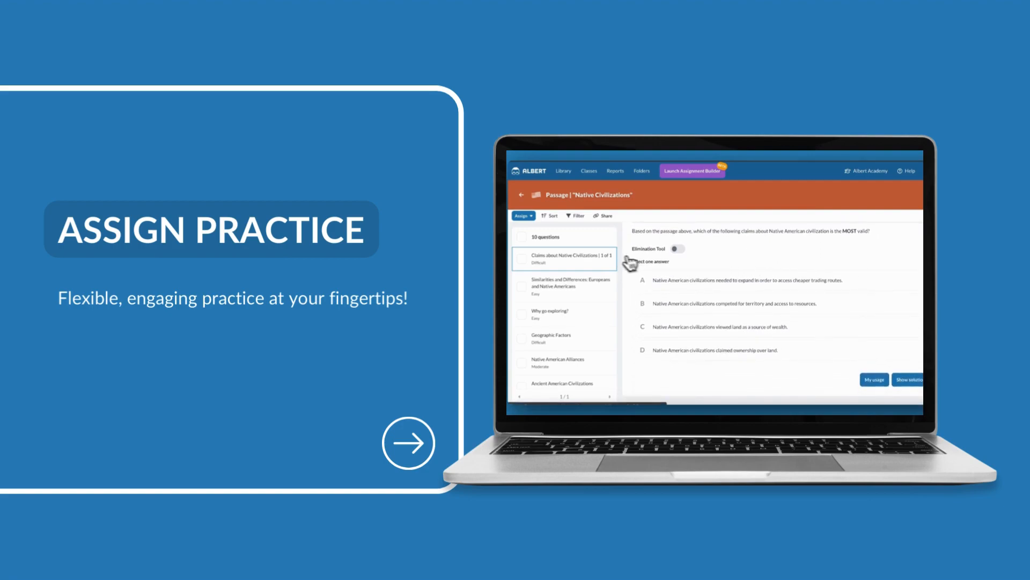
- Select the Native Civilizations passage questions, including the Geographic Factors question
left_click(522, 259)
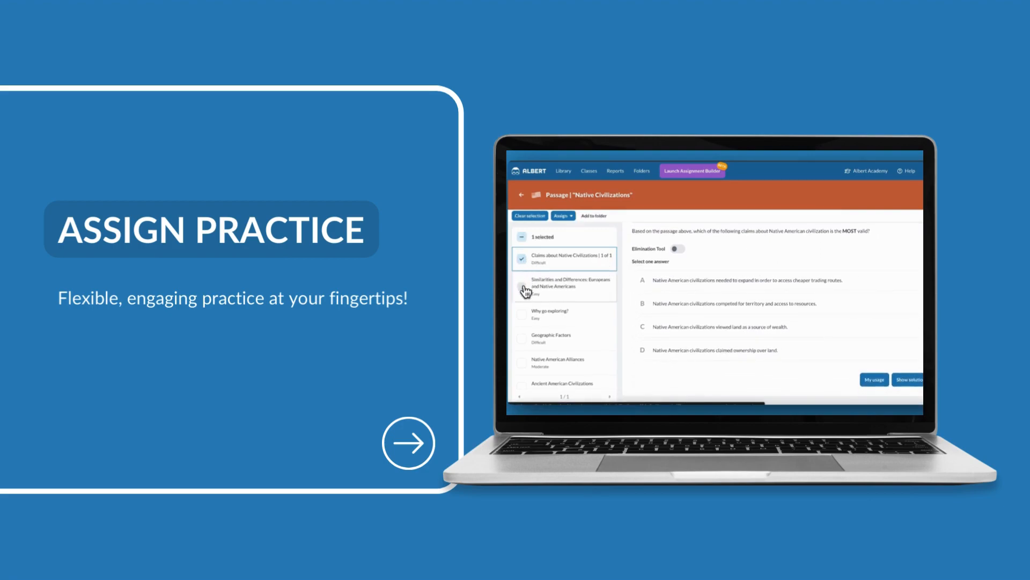
left_click(521, 338)
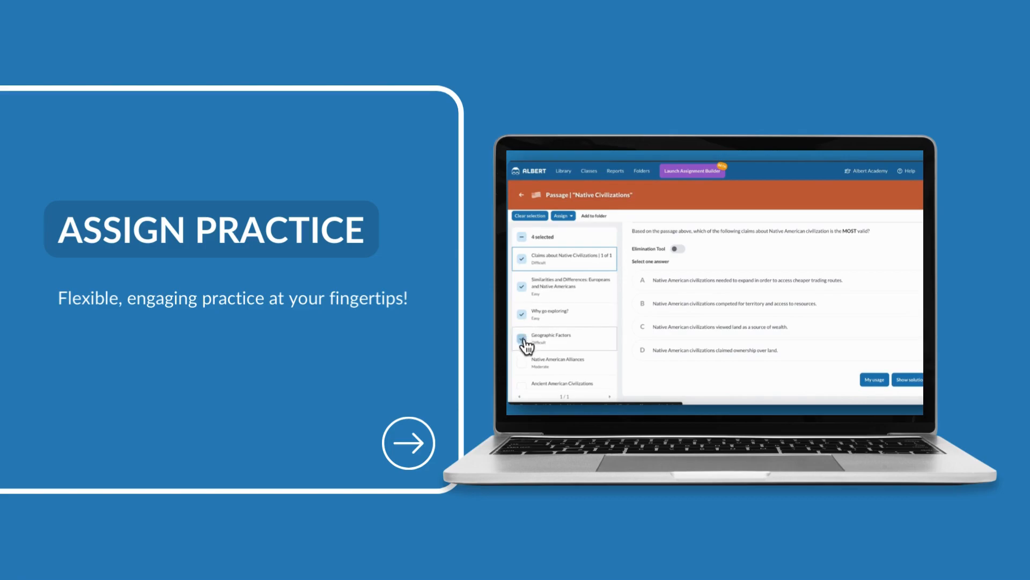
left_click(521, 338)
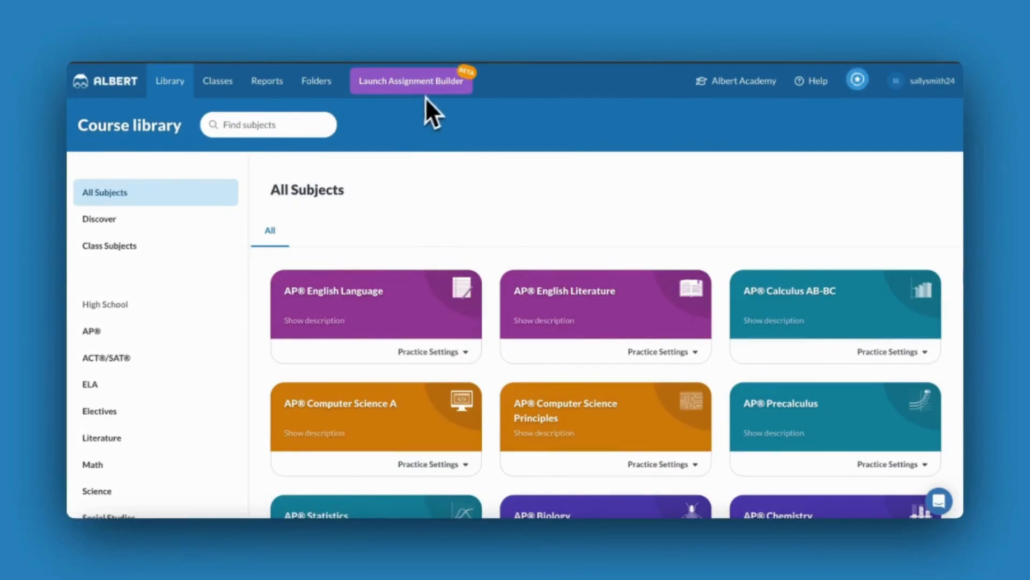
mouse_move(406, 96)
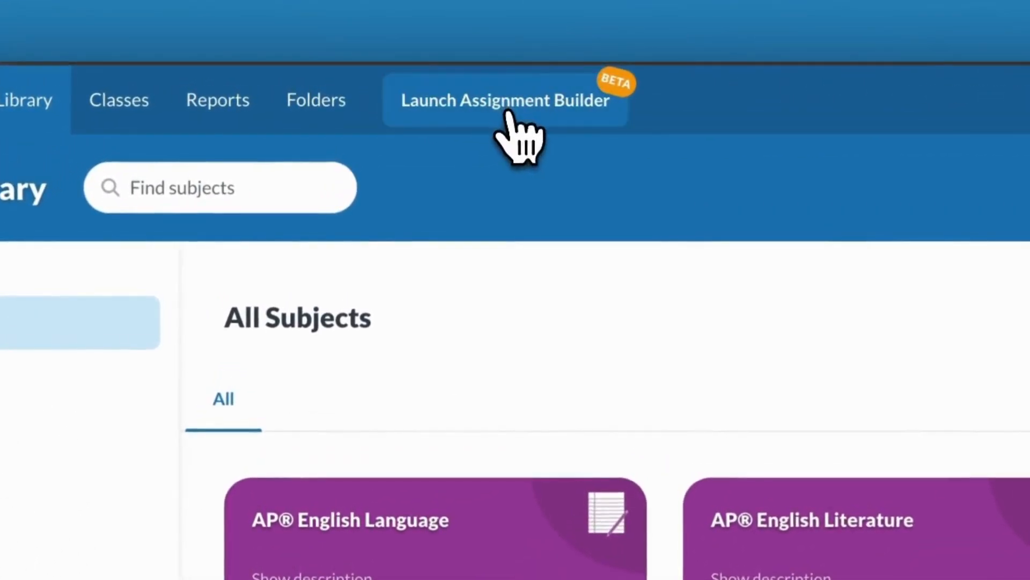
- Launch the Assignment Builder with a new unnamed, empty assignment
left_click(504, 100)
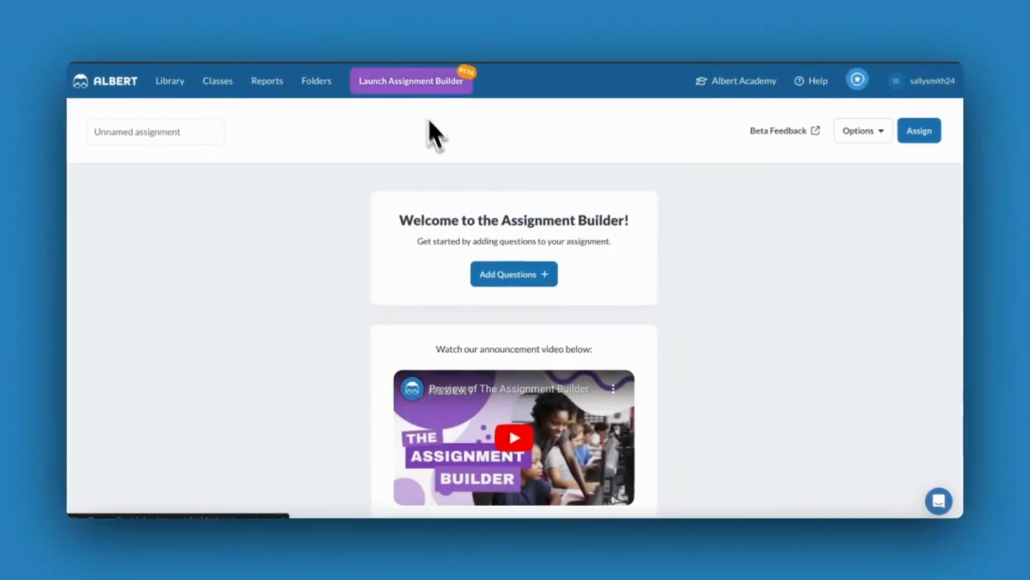
mouse_move(515, 263)
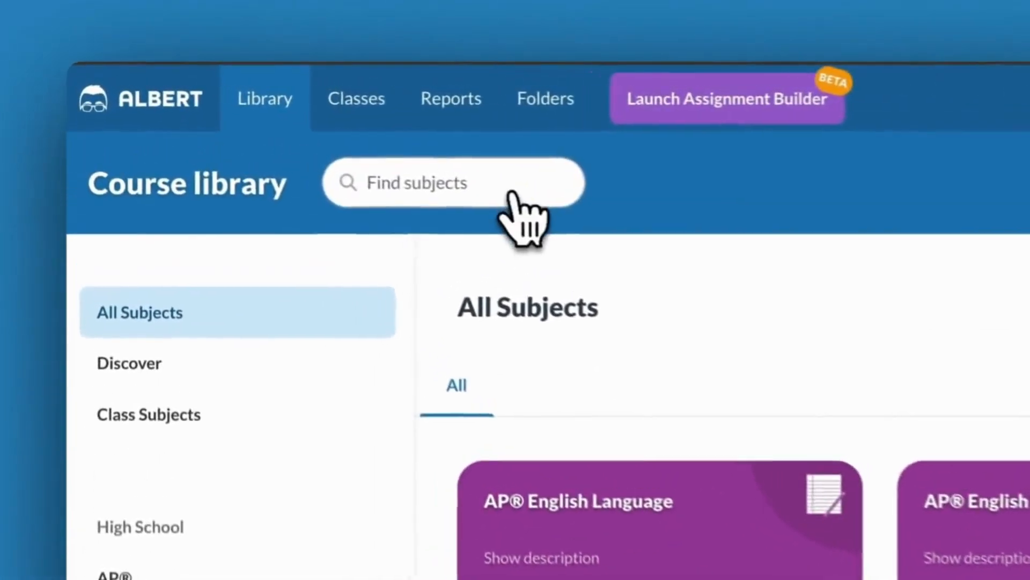
- Search 'us', and in U.S. History Practice Settings allow independent practice for US History 1st Period
type("us")
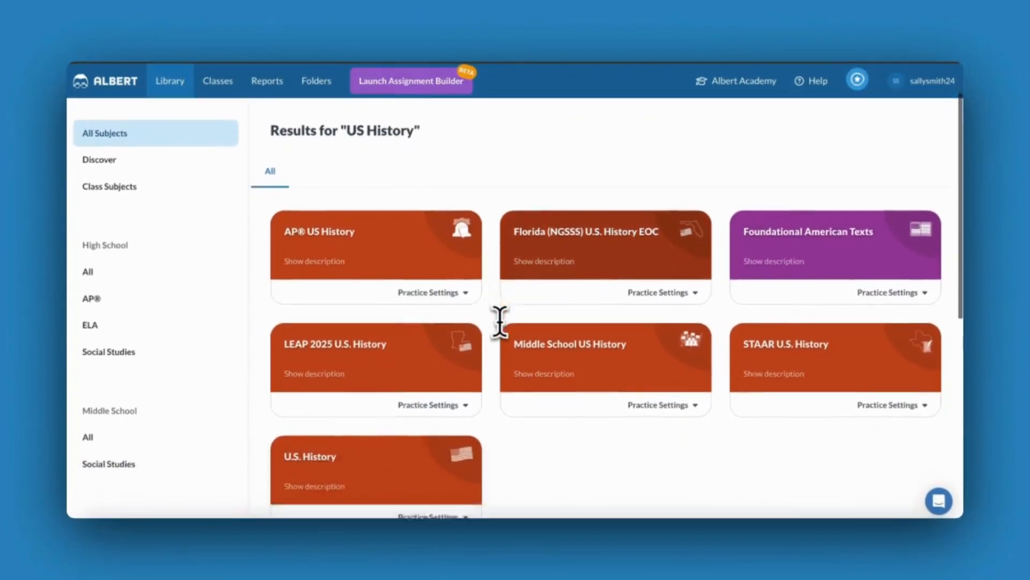
scroll("down", 3)
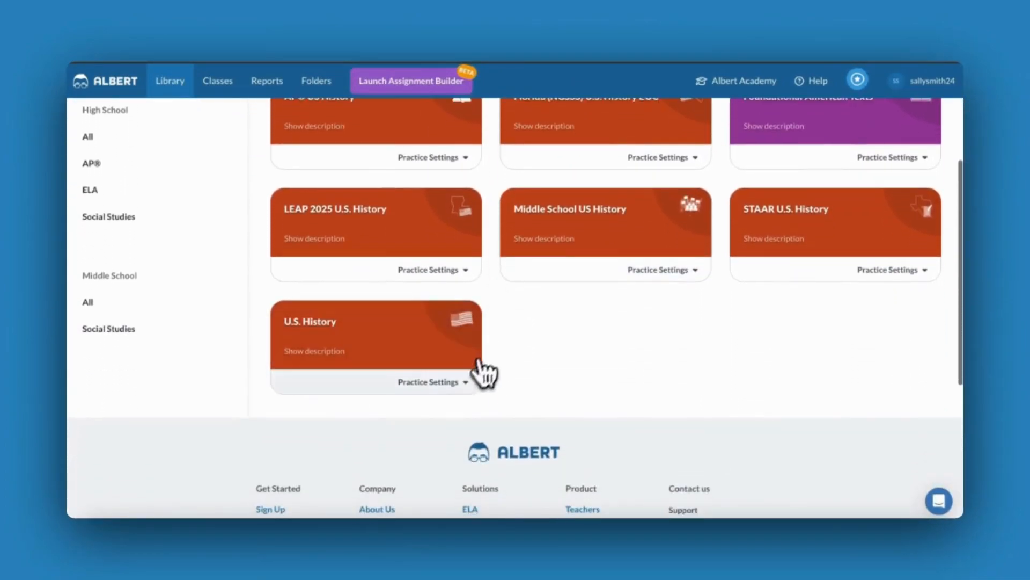
left_click(436, 382)
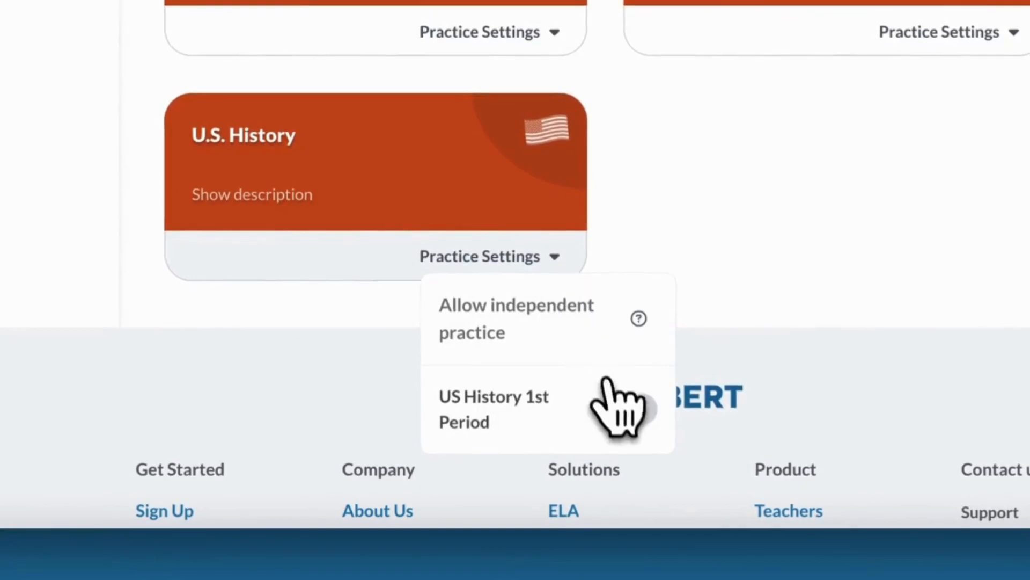
left_click(635, 409)
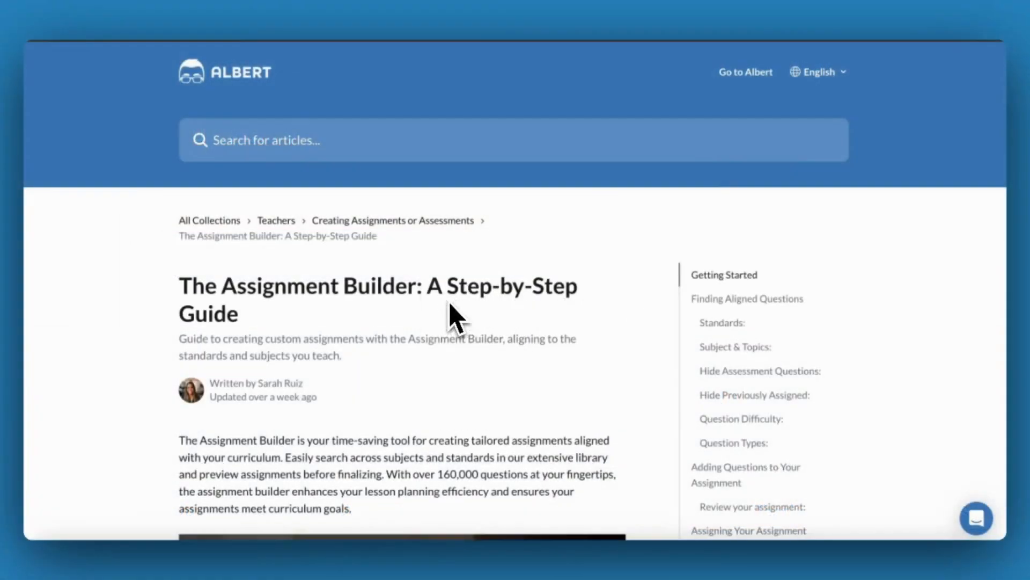
- Scroll the Assignment Builder guide down to its Getting Started section
scroll("down", 3)
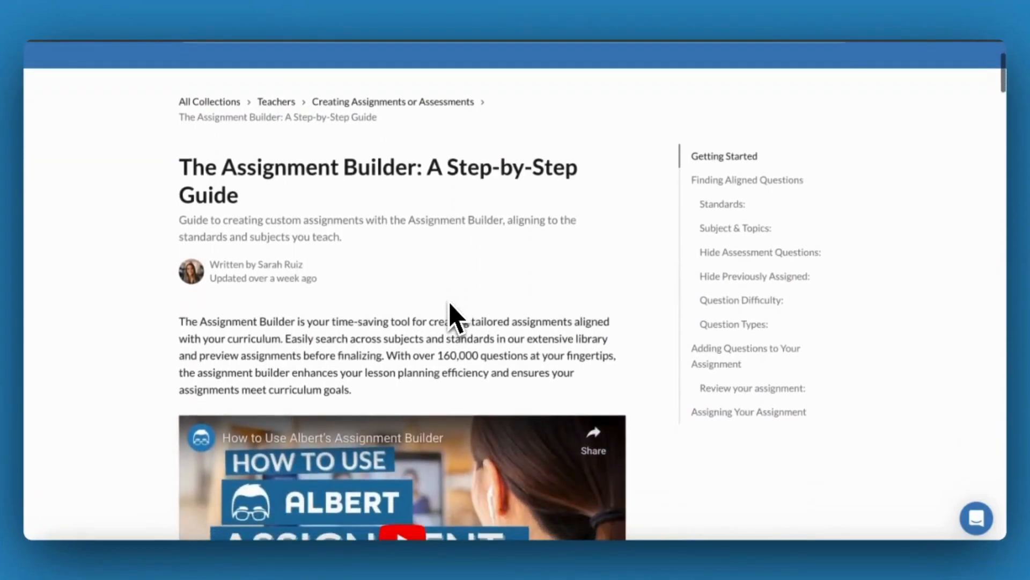
scroll("down", 3)
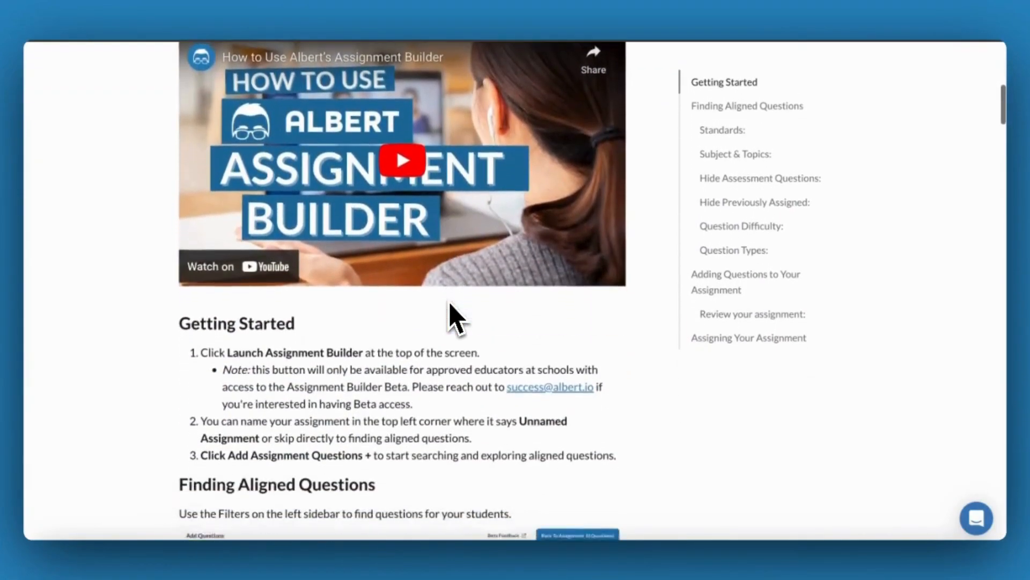
scroll("down", 3)
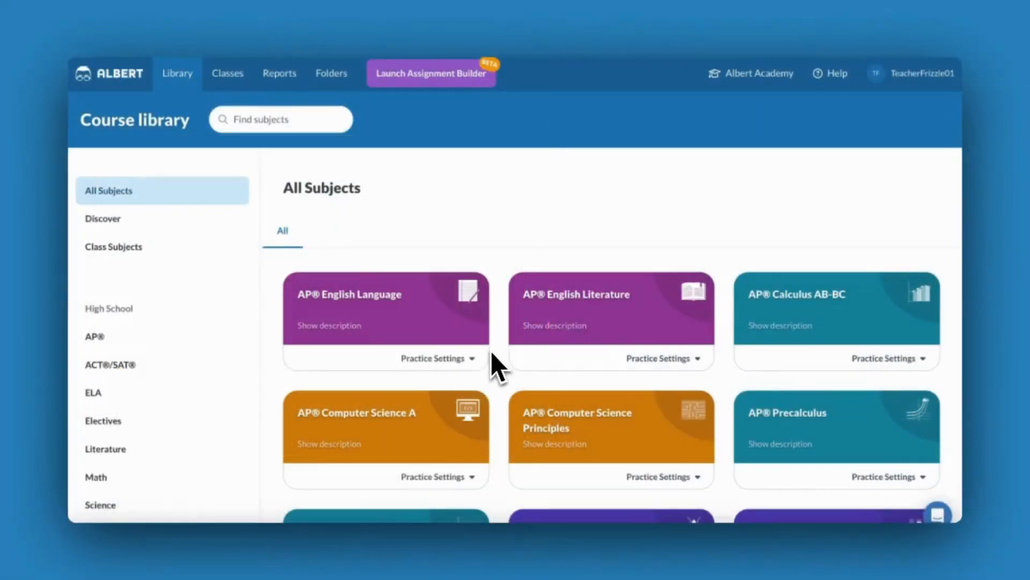
mouse_move(464, 325)
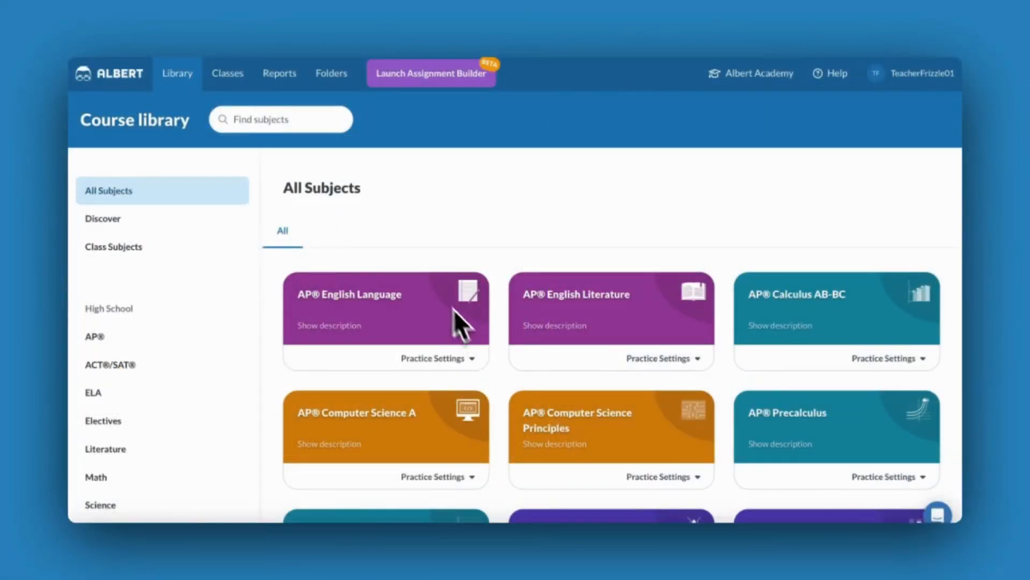
mouse_move(289, 105)
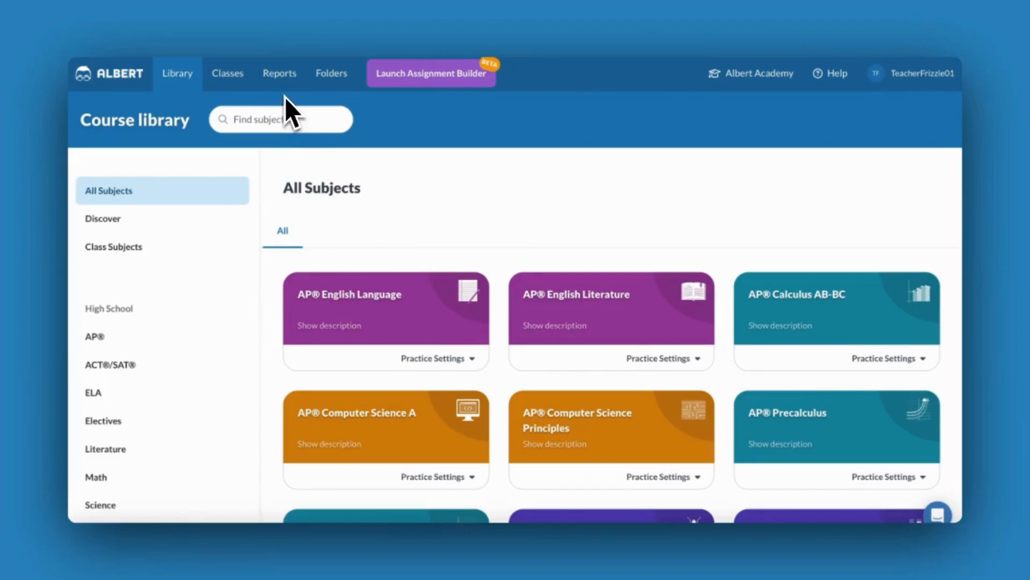
mouse_move(276, 89)
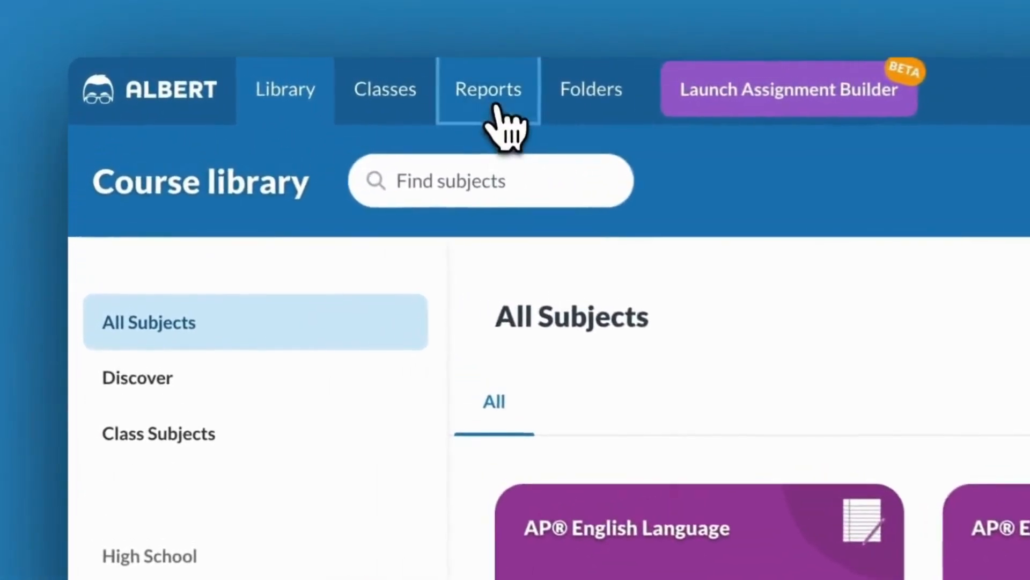
- In Reports, choose the Period 3 Interdisciplinary Learning classroom
left_click(487, 90)
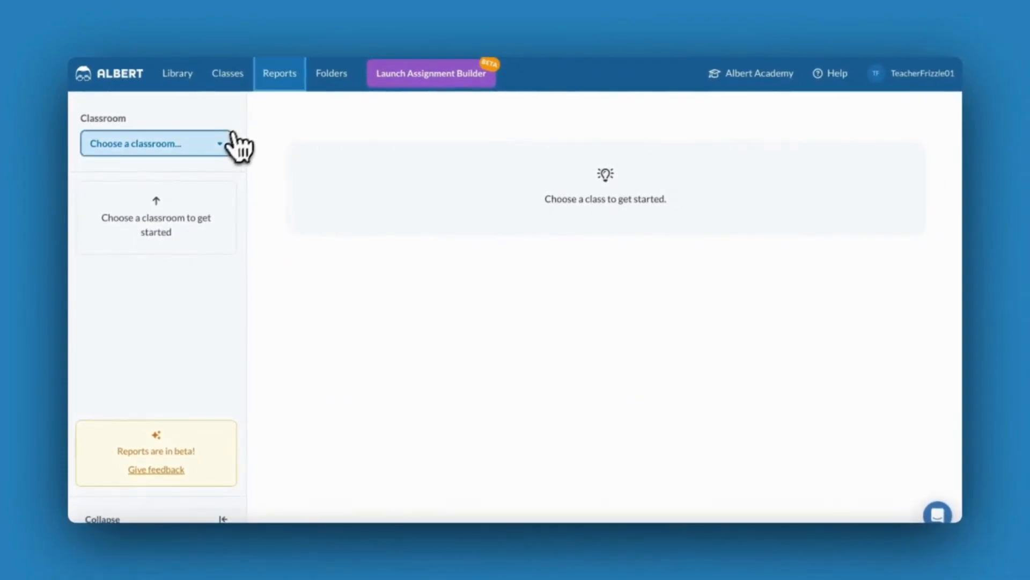
left_click(154, 143)
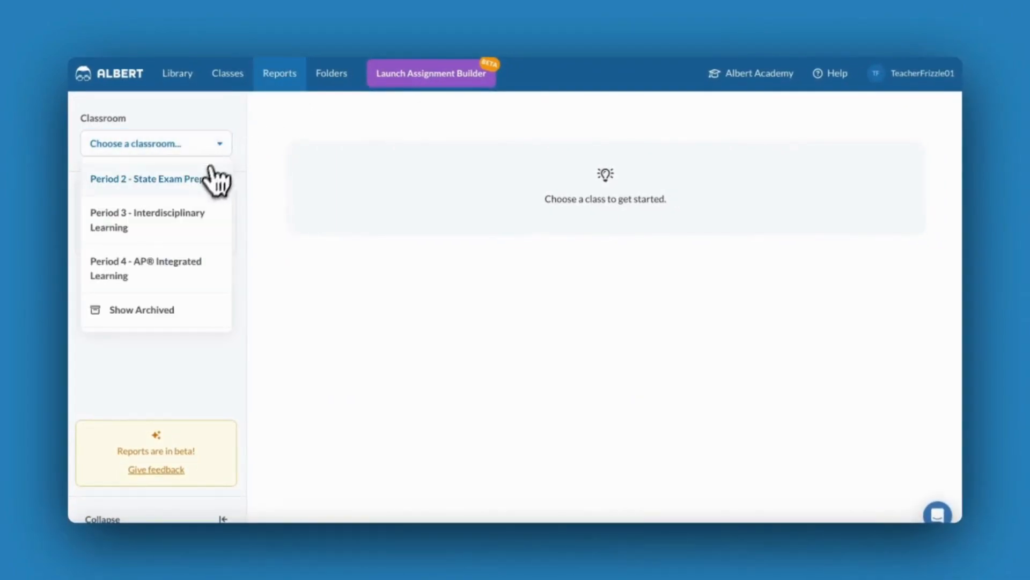
left_click(147, 219)
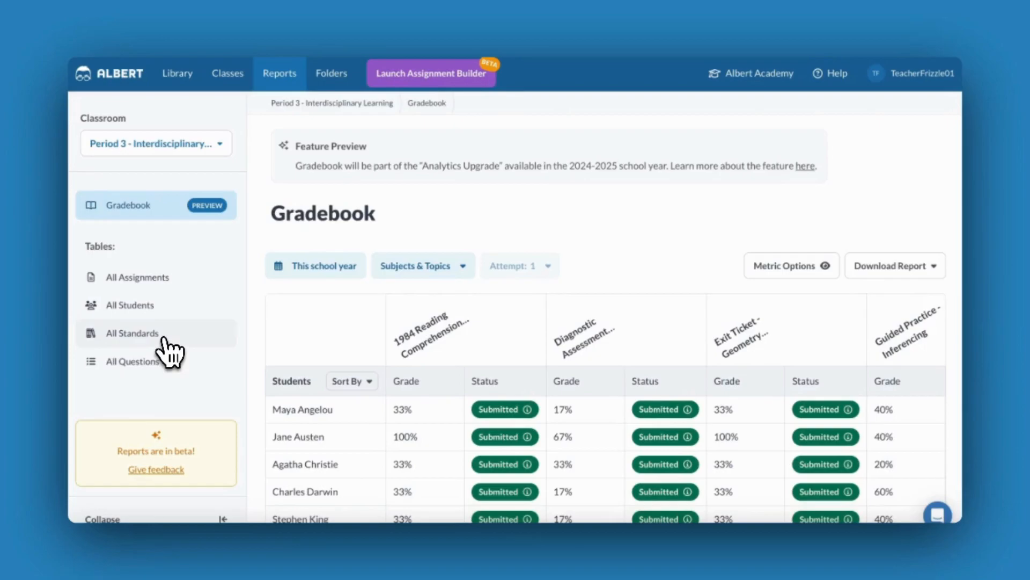
- View the All Assignments table and scroll the Reports data analysis help article
left_click(136, 277)
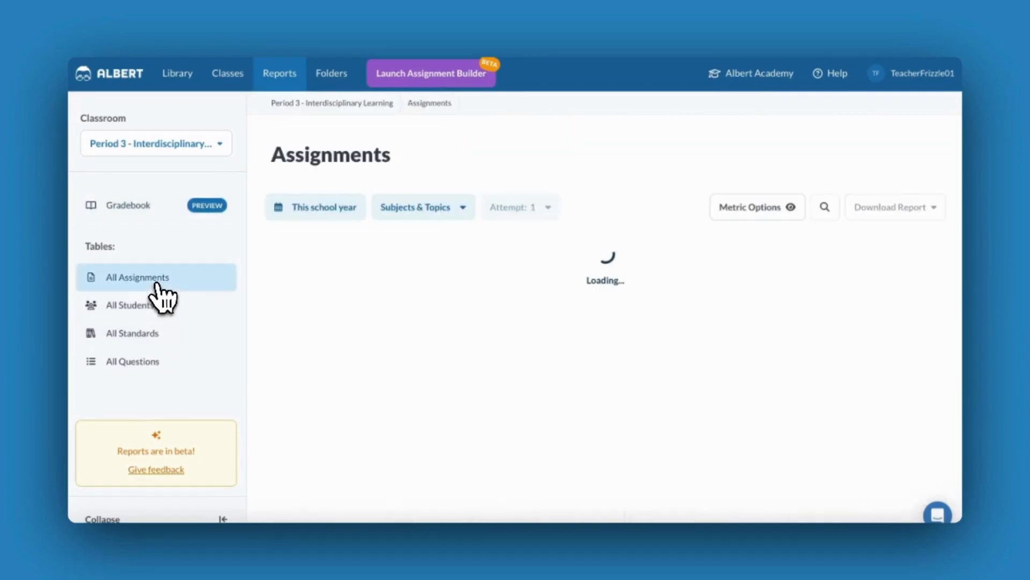
left_click(136, 277)
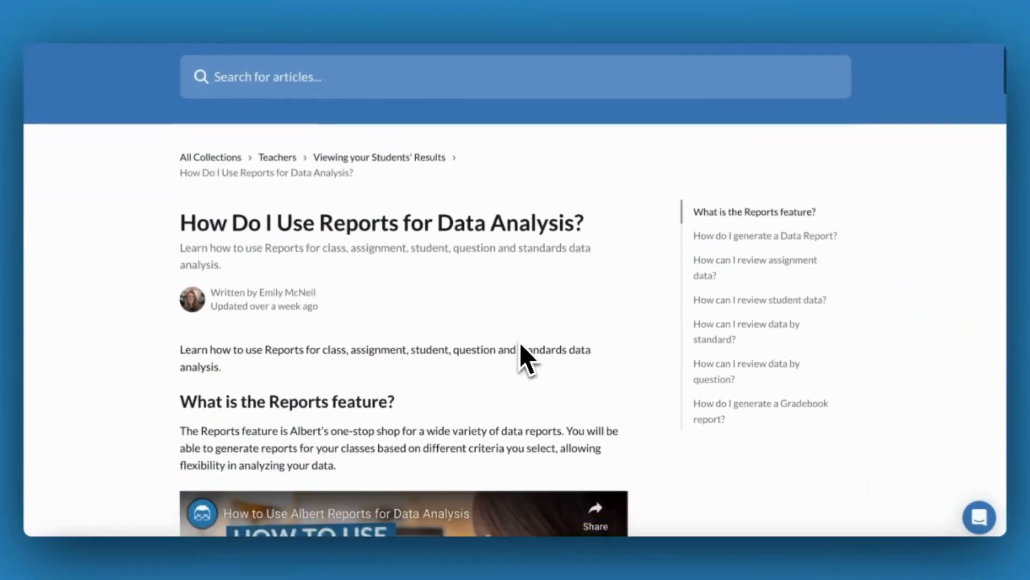
scroll("down", 3)
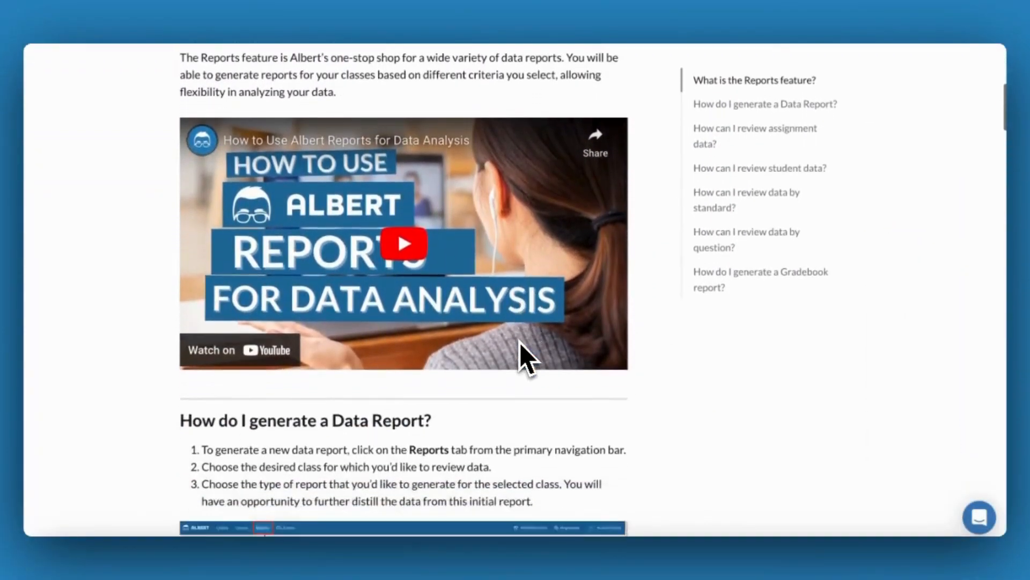